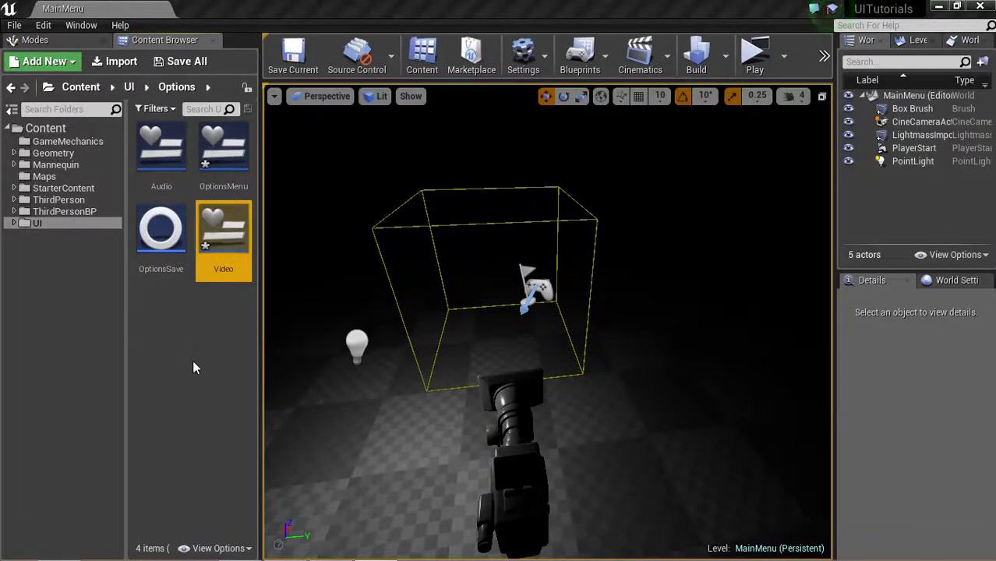
mouse_move(240, 385)
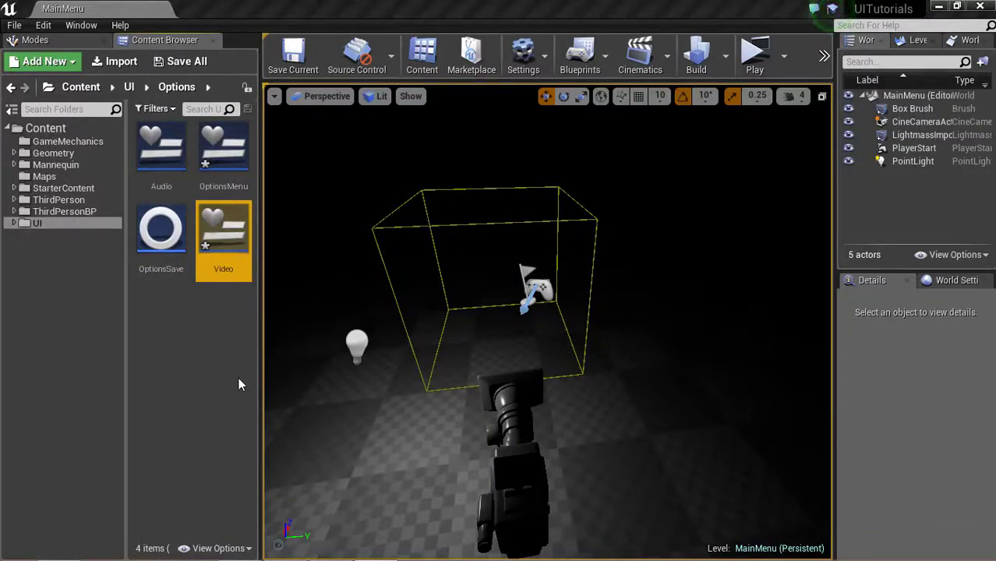
mouse_move(203, 337)
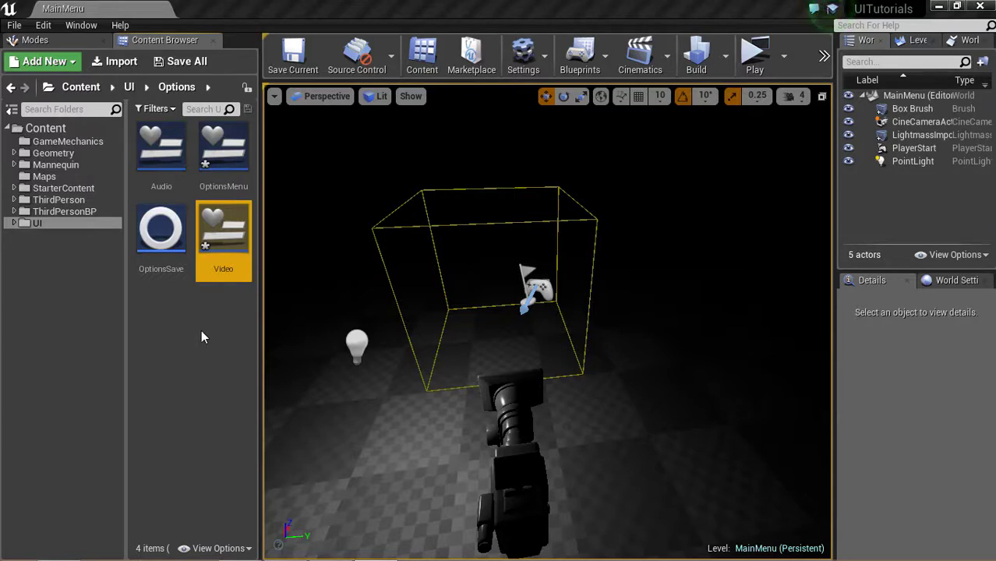
mouse_move(203, 367)
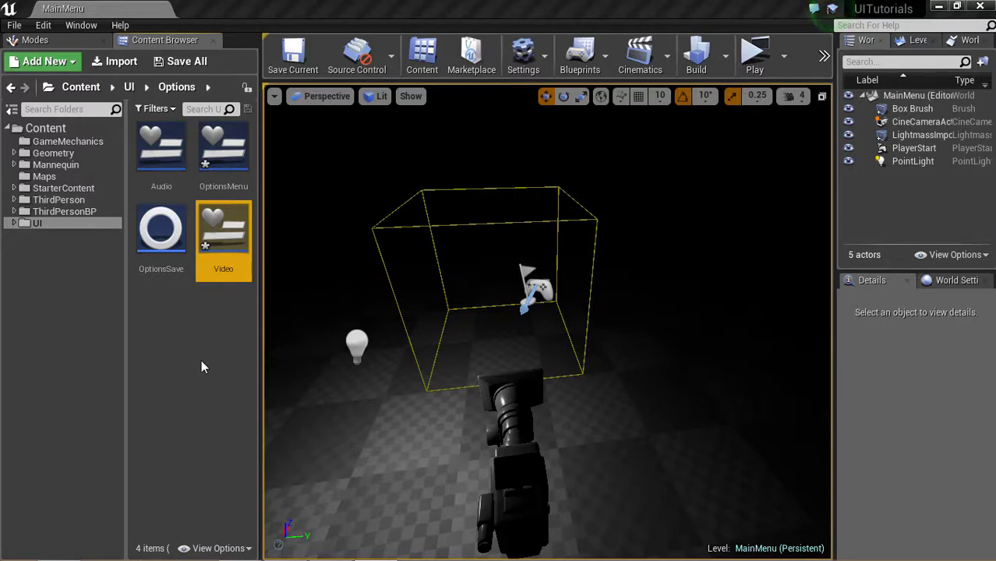
Step: Open the BP_PlayerController blueprint from the GameMechanics folder
left_click(68, 142)
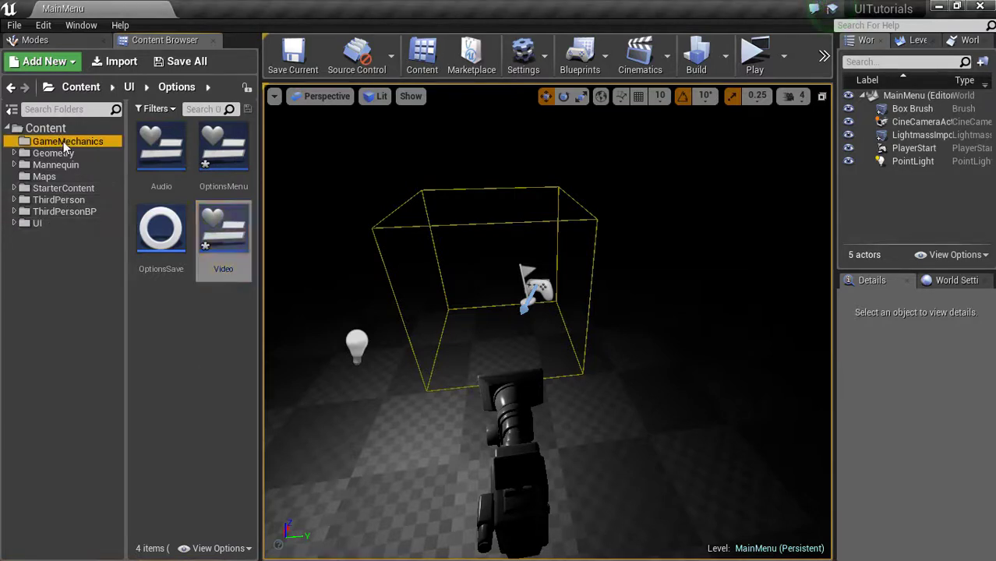
left_click(67, 141)
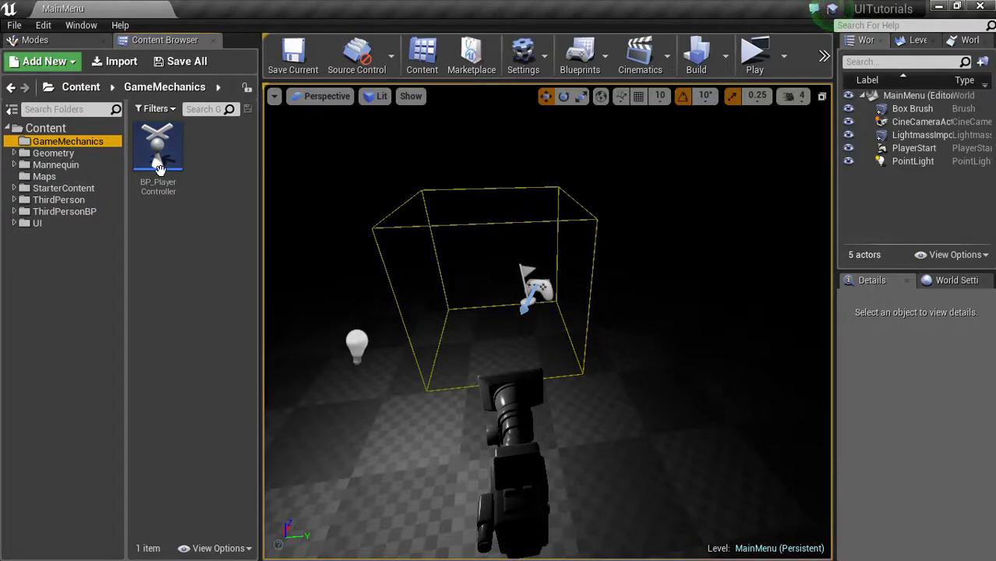
double_click(157, 148)
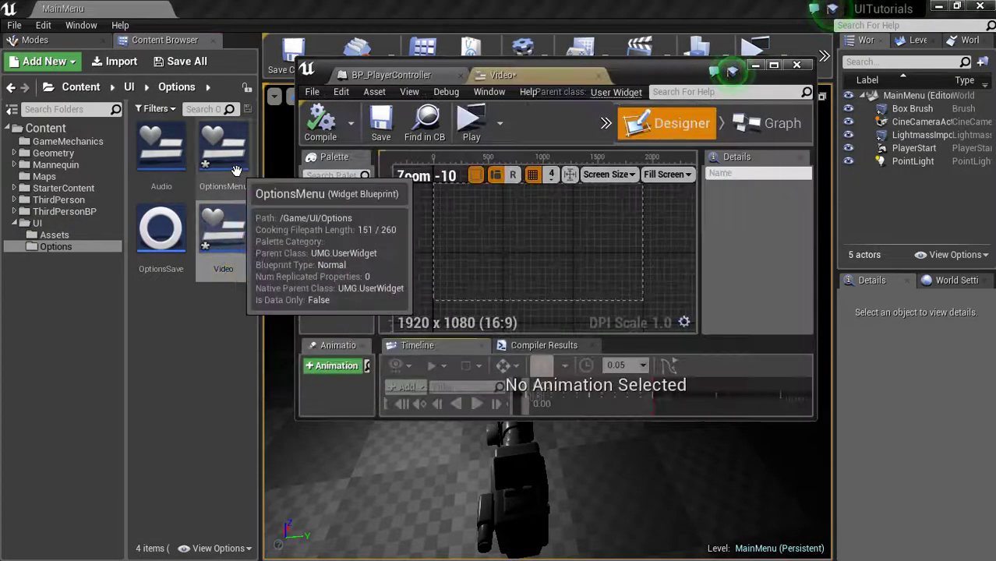
Step: Open the OptionsMenu widget full-screen and inspect the Video button's properties
double_click(223, 152)
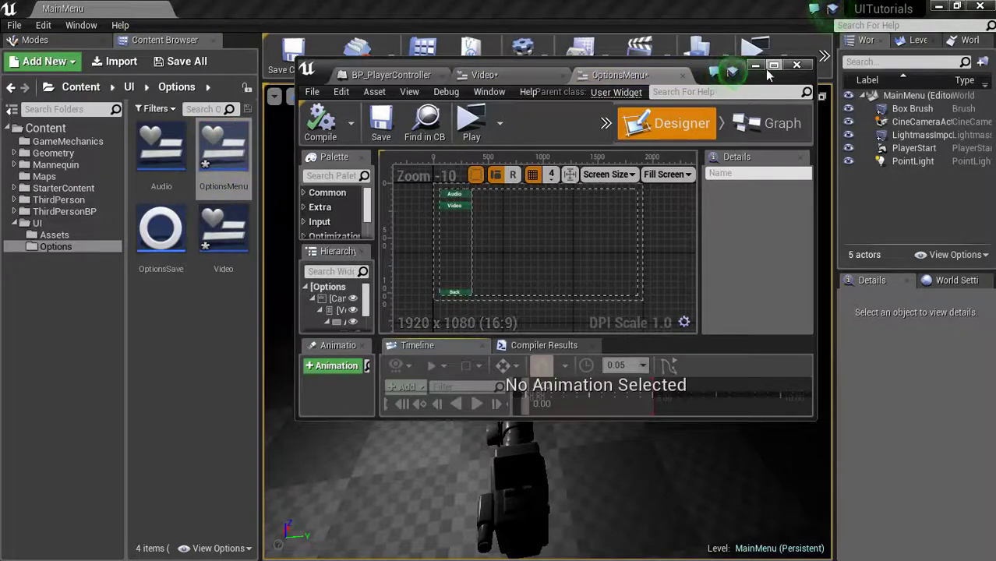
left_click(773, 65)
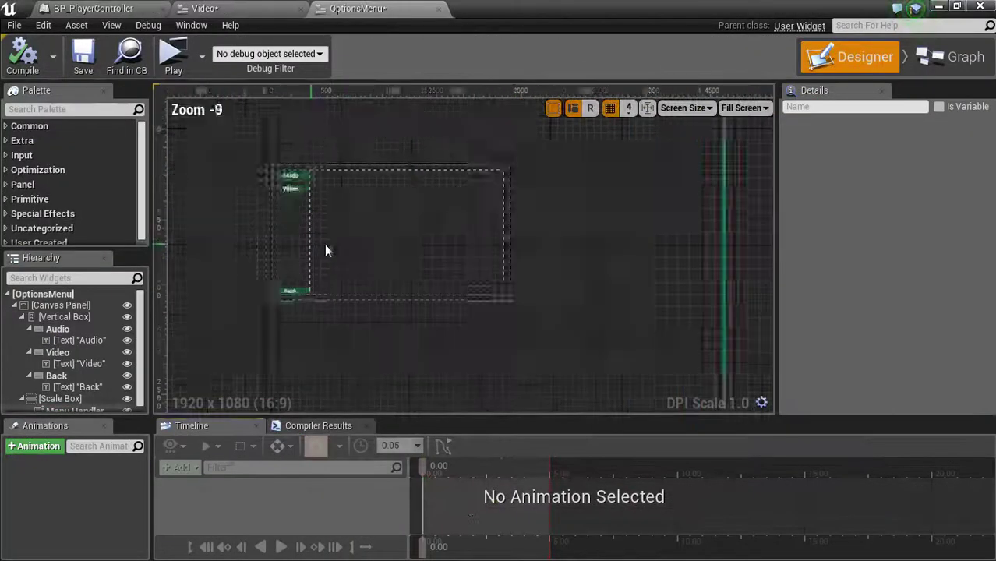
scroll("up", 3)
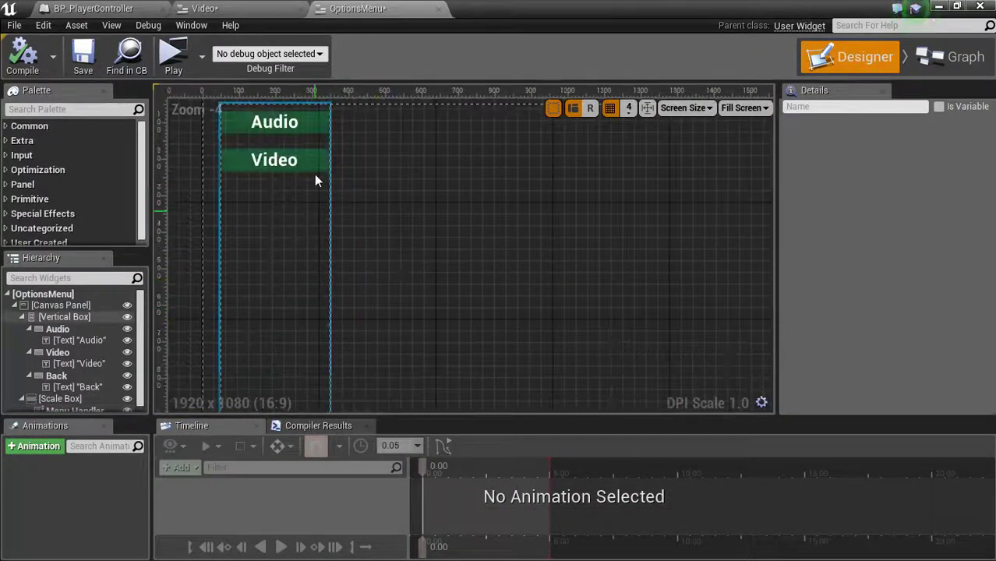
left_click(275, 160)
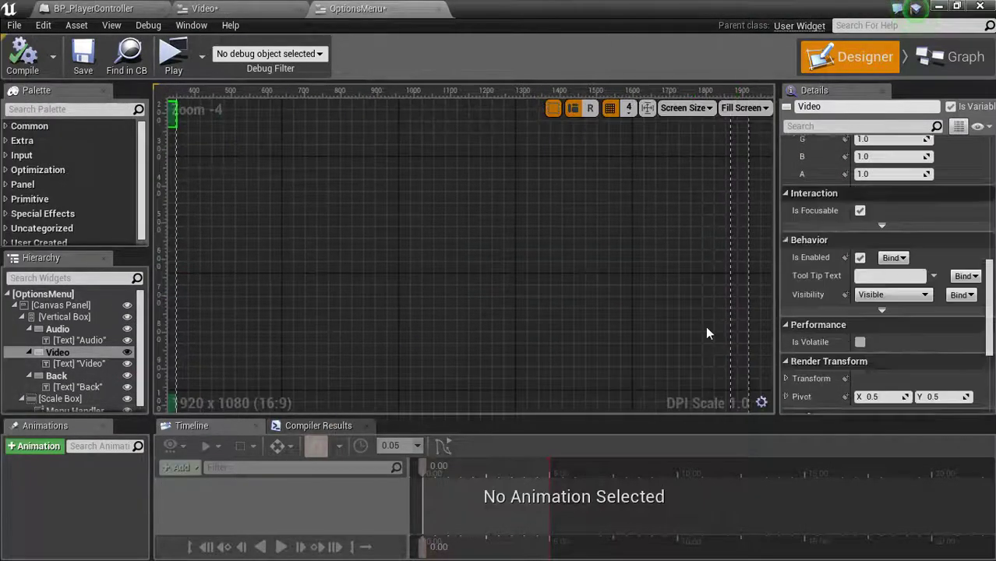
scroll("down", 3)
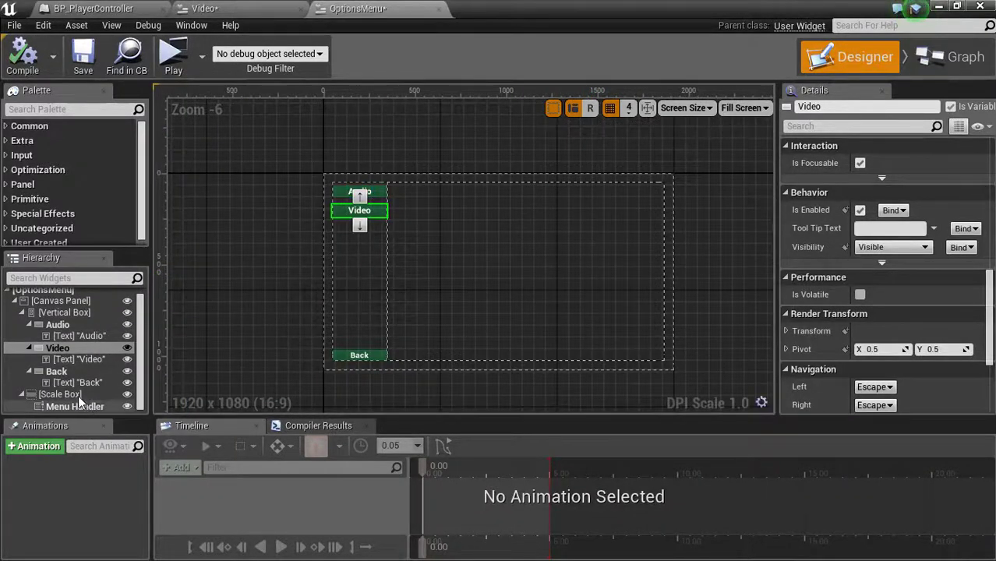
Step: Move Menu Handler out of the Scale Box and delete the Scale Box
left_click(60, 394)
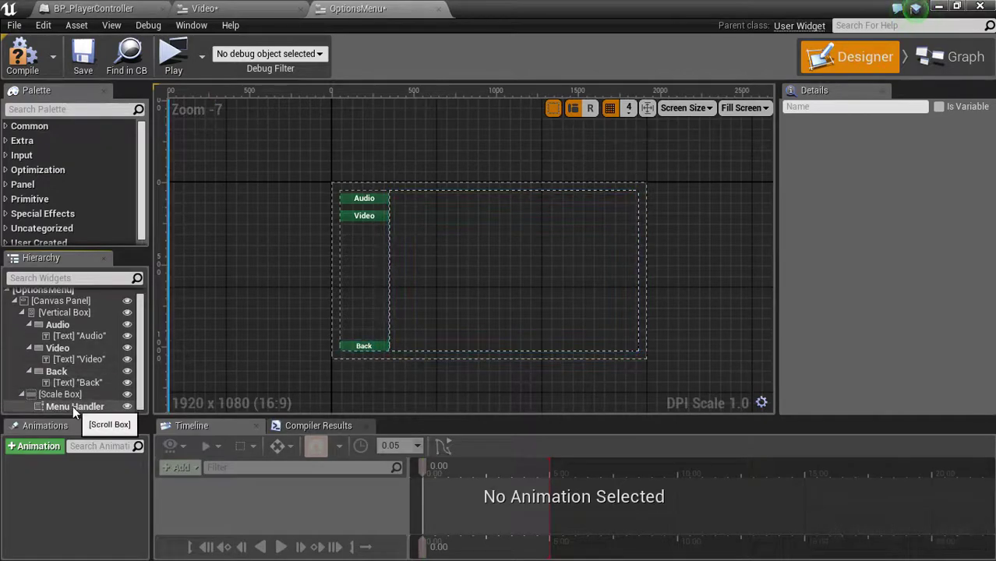
left_click(76, 407)
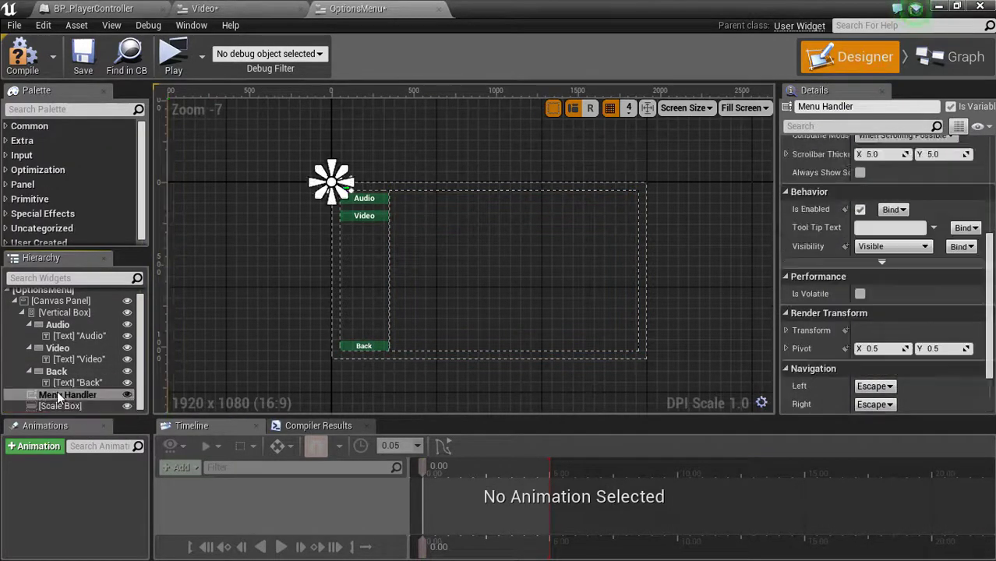
left_click(61, 405)
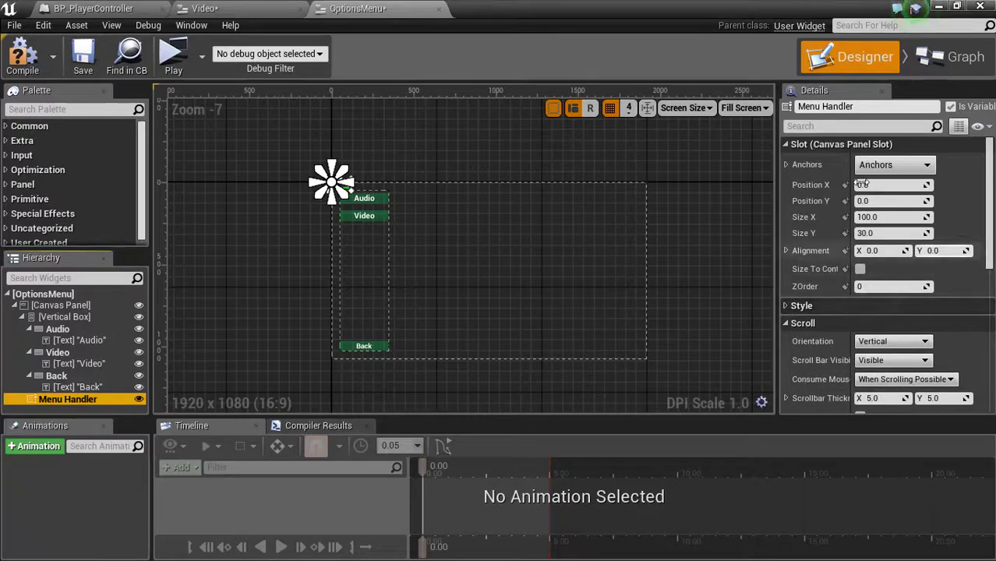
Step: Give Menu Handler full-stretch anchors with offsets Left 400, Top 50, Right 50, Bottom 50
left_click(787, 144)
type("400")
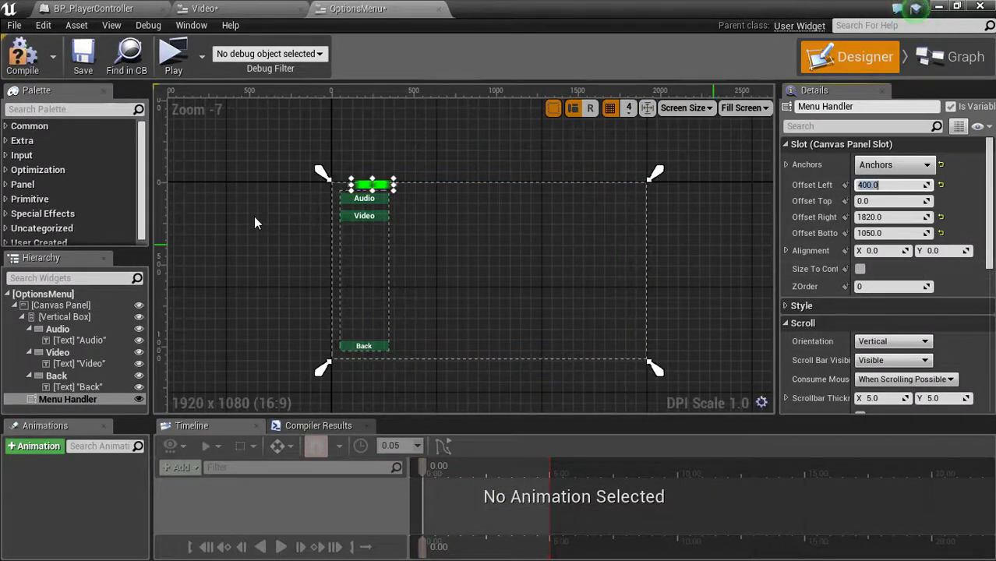
scroll("up", 3)
type("50")
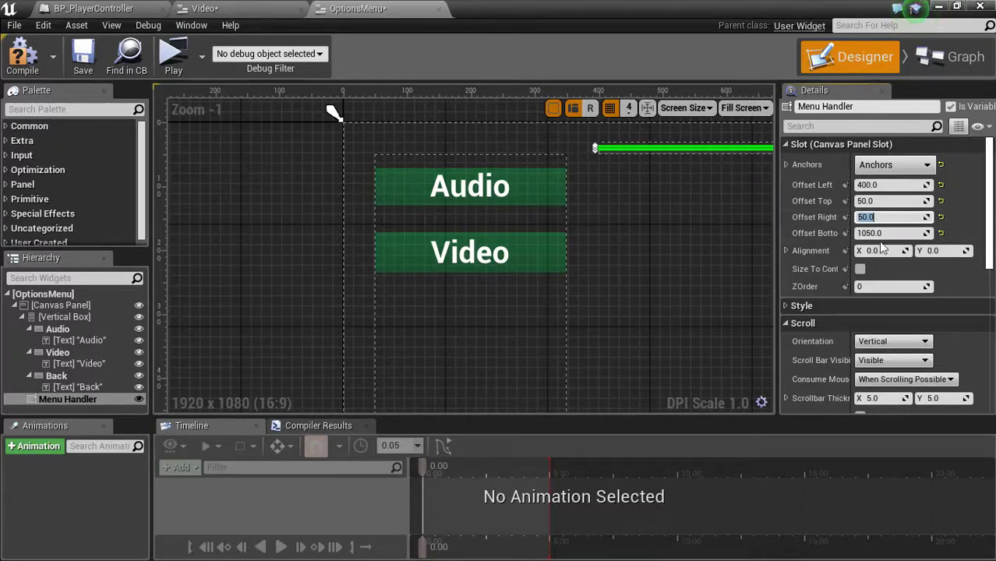
left_click(893, 233)
type("50")
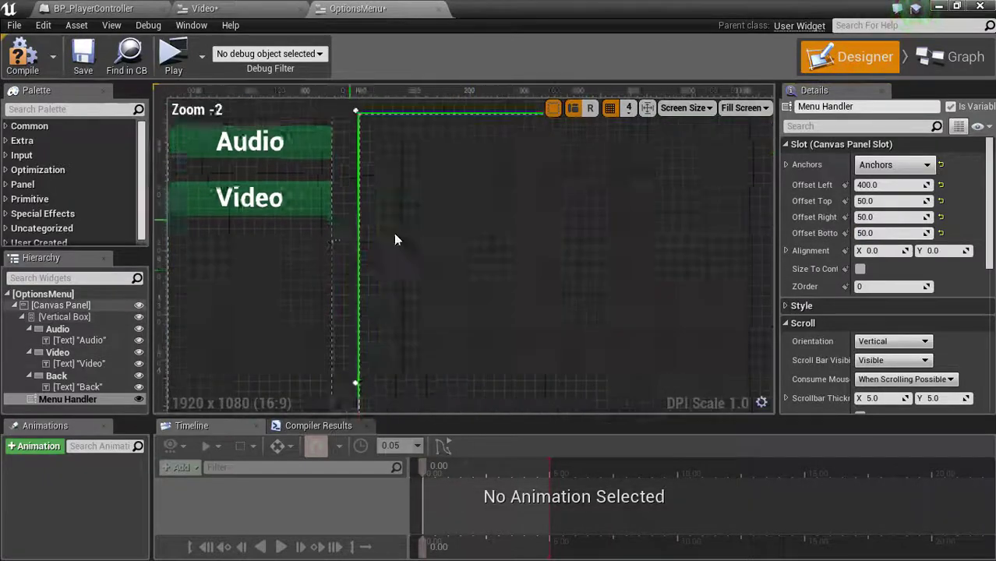
scroll("down", 3)
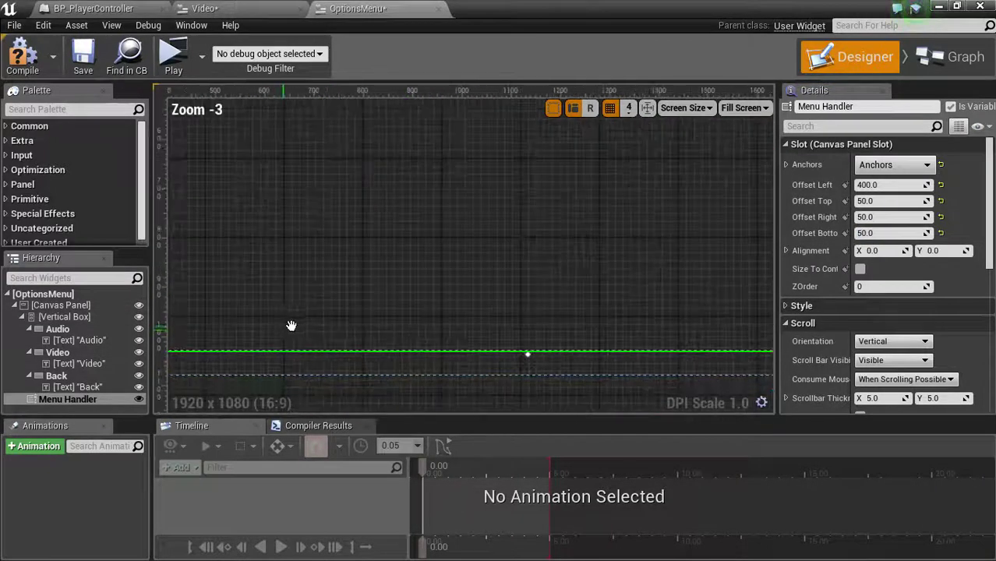
scroll("down", 3)
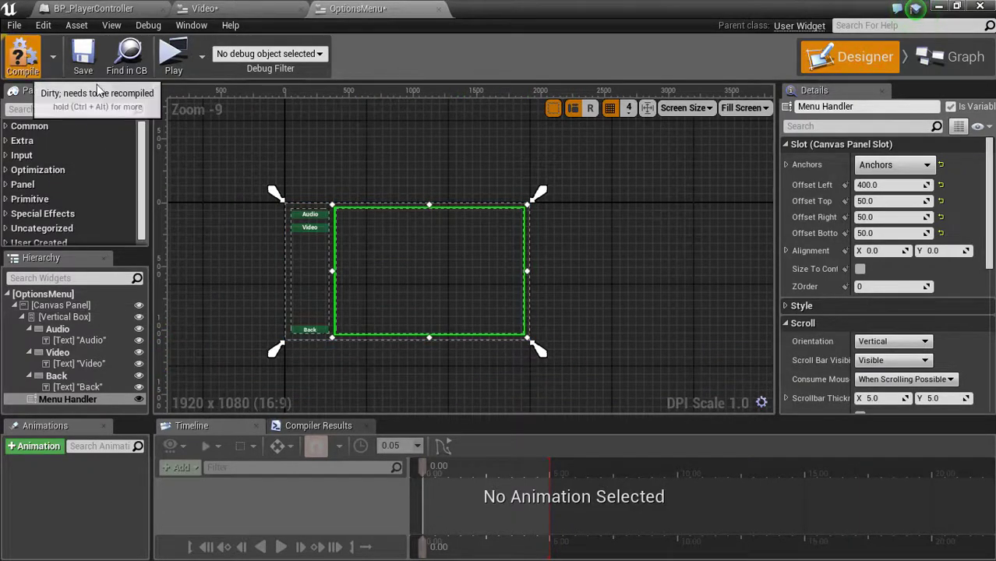
mouse_move(278, 318)
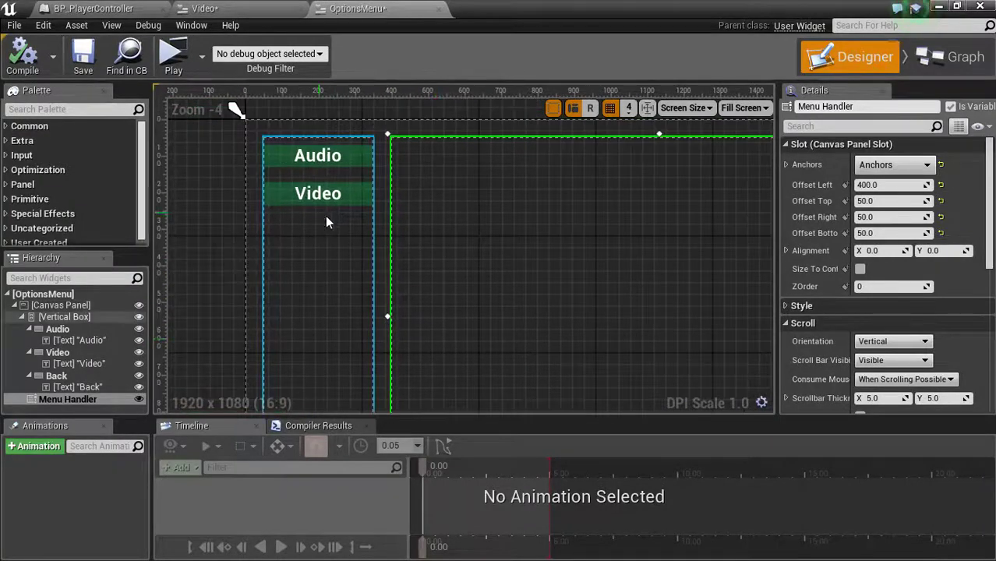
scroll("down", 3)
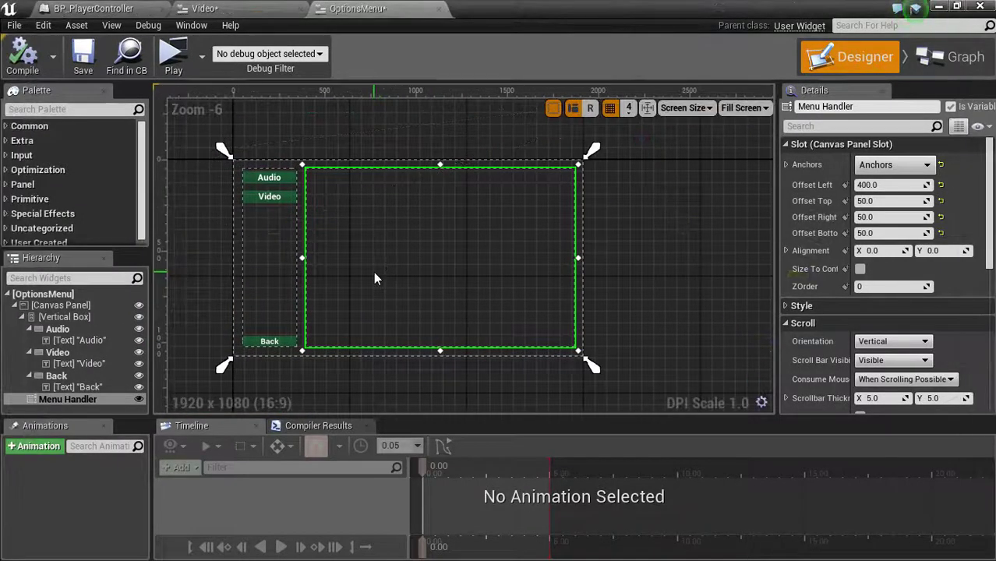
mouse_move(407, 200)
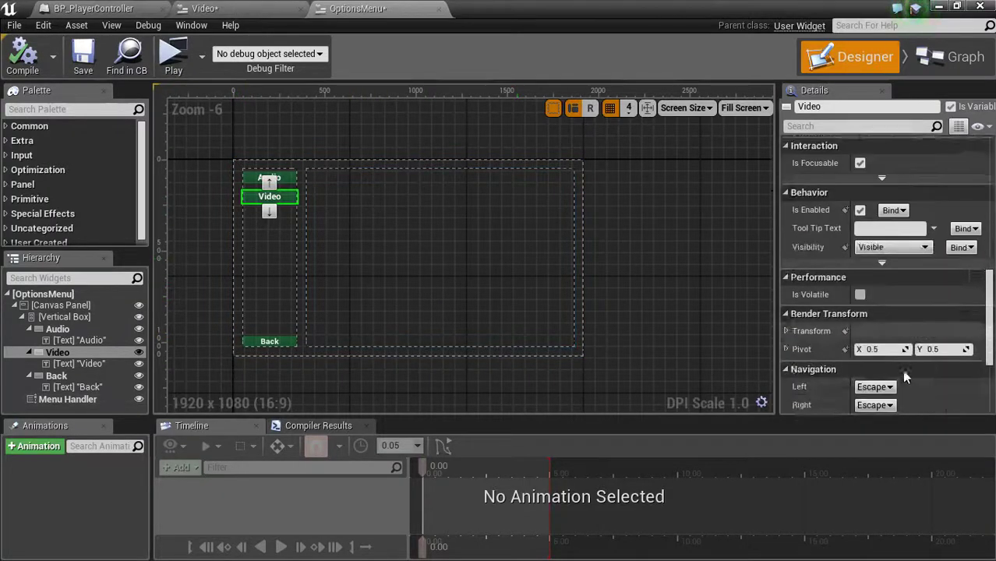
Step: Add an On Clicked (Video) event and a Menu Handler getter node to the graph
scroll("down", 3)
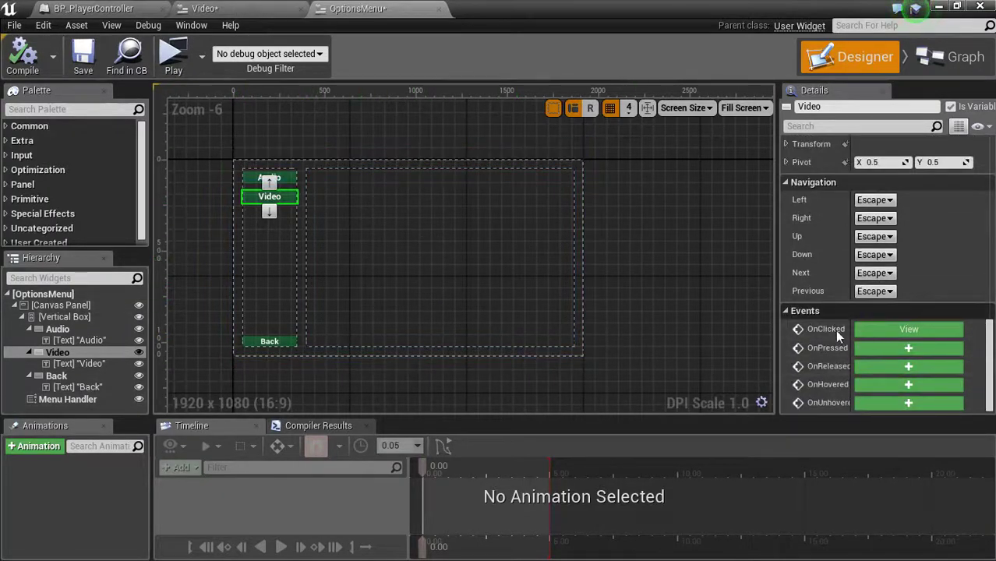
mouse_move(885, 352)
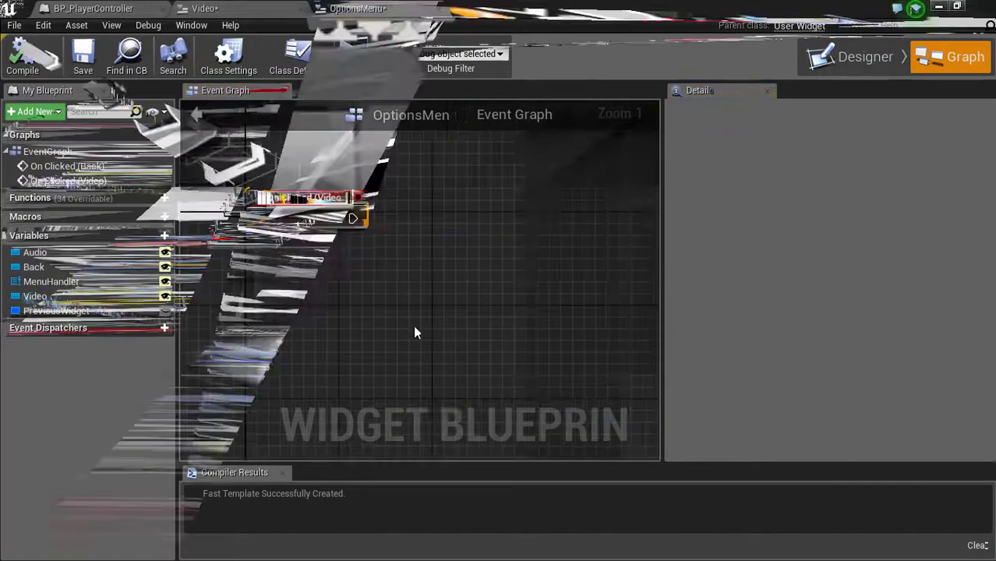
mouse_move(51, 281)
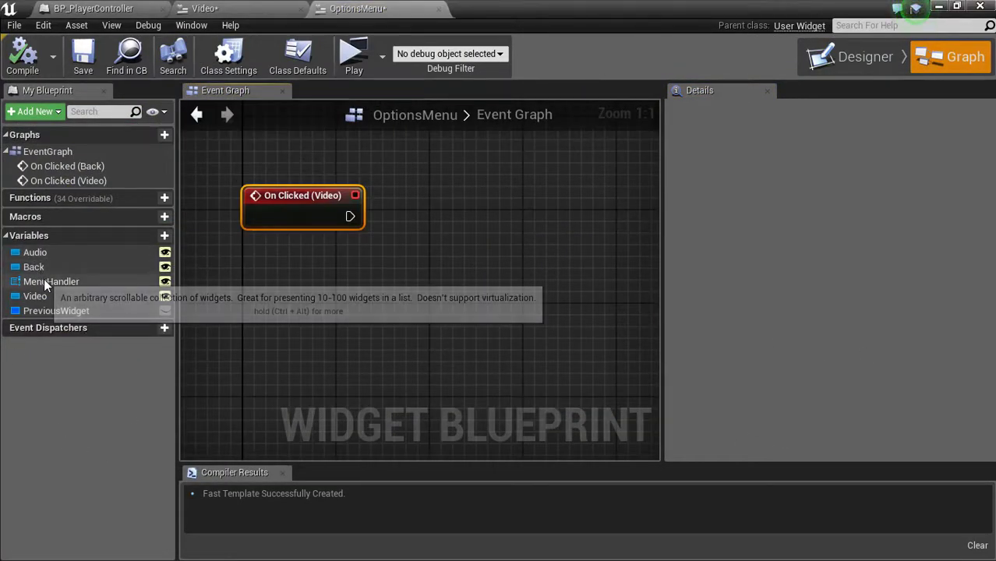
left_click(51, 282)
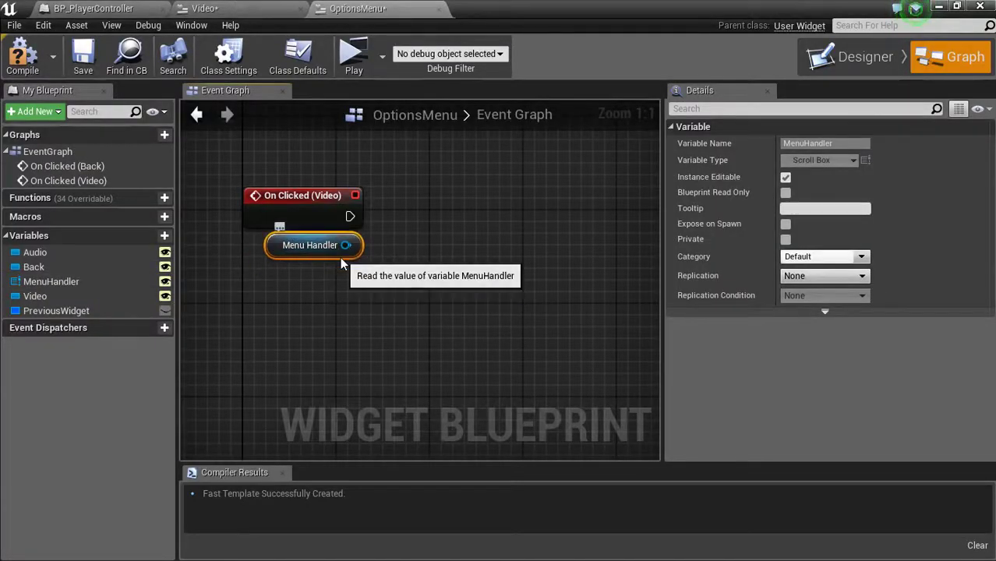
mouse_move(402, 317)
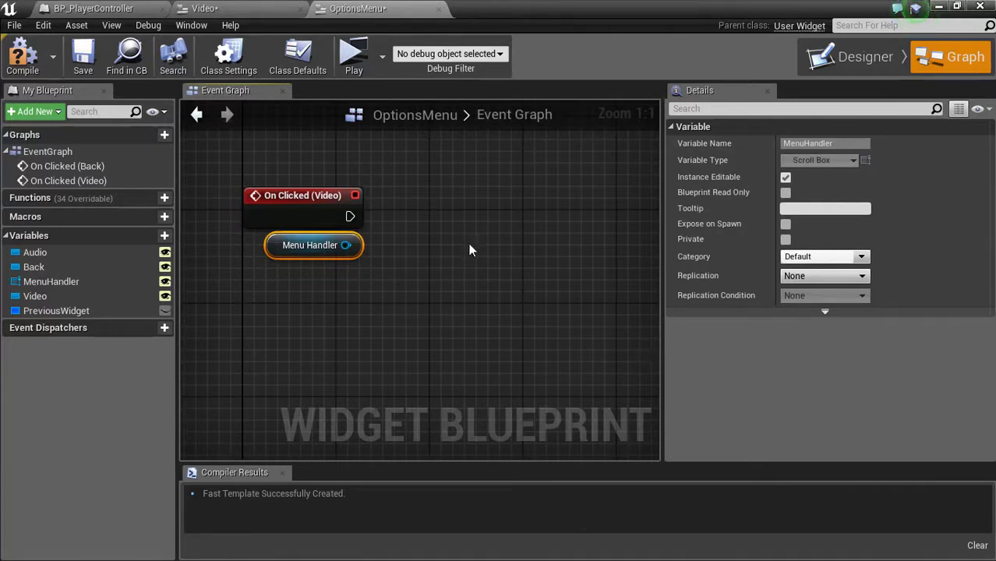
mouse_move(277, 254)
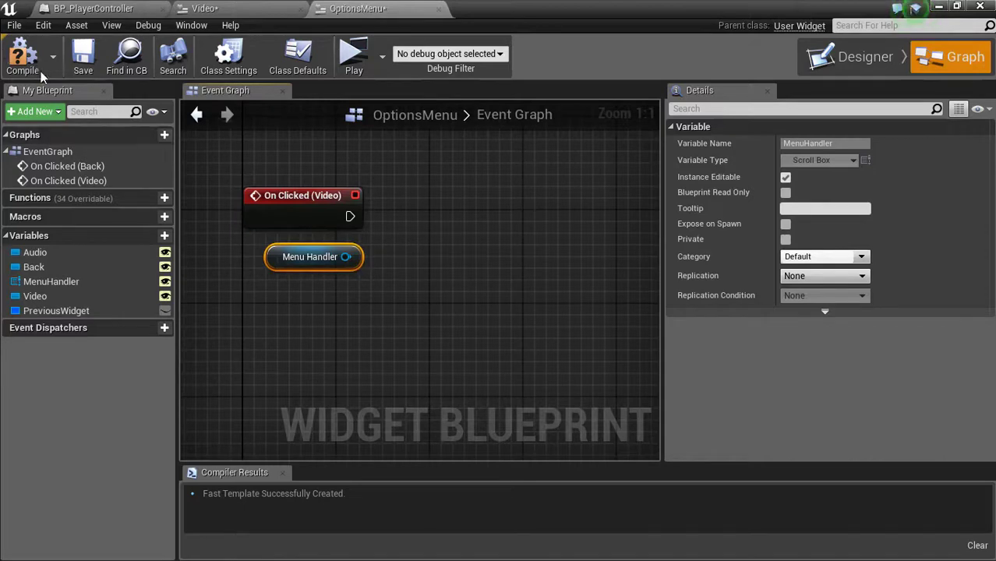
mouse_move(263, 277)
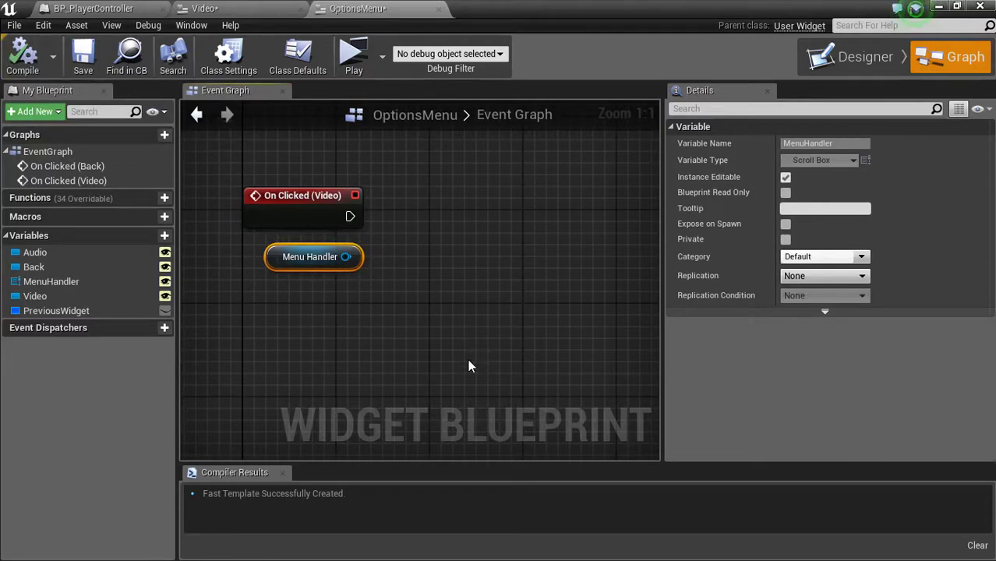
Step: Wire Menu Handler to Clear Children and Add Child, with Create Widget class set to Video
left_click_drag(346, 256, 401, 265)
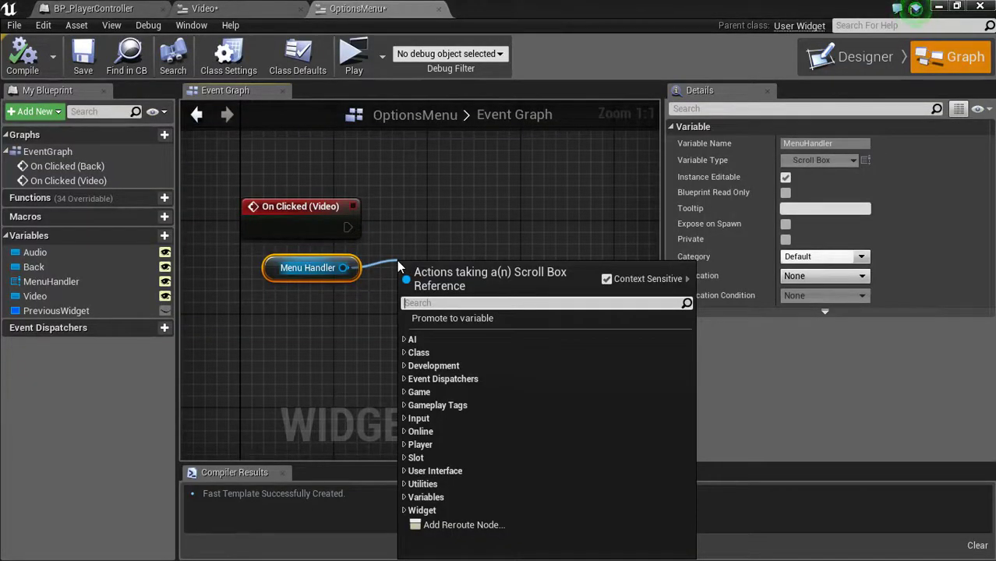
type("clear")
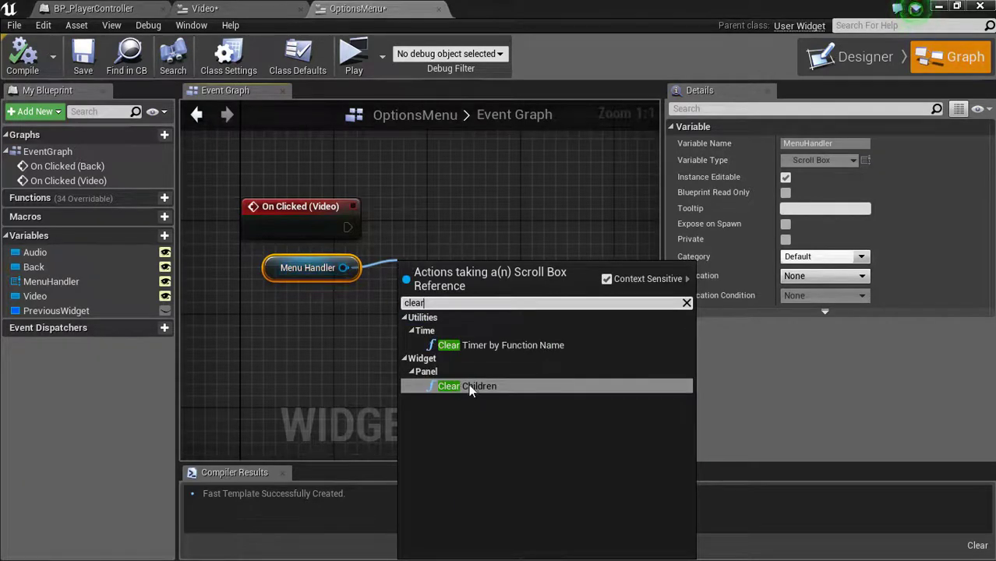
left_click(467, 386)
type("add chi")
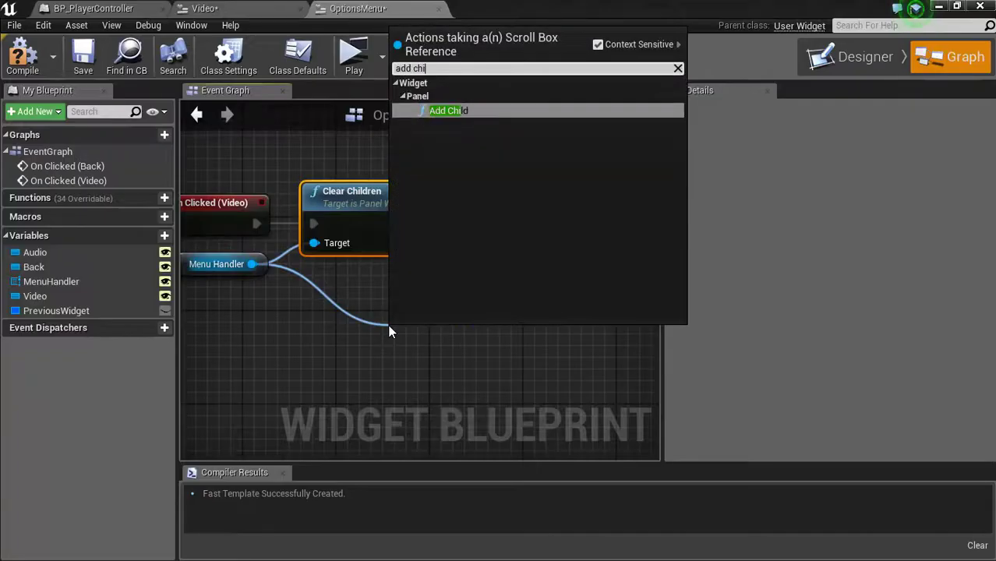
left_click(448, 110)
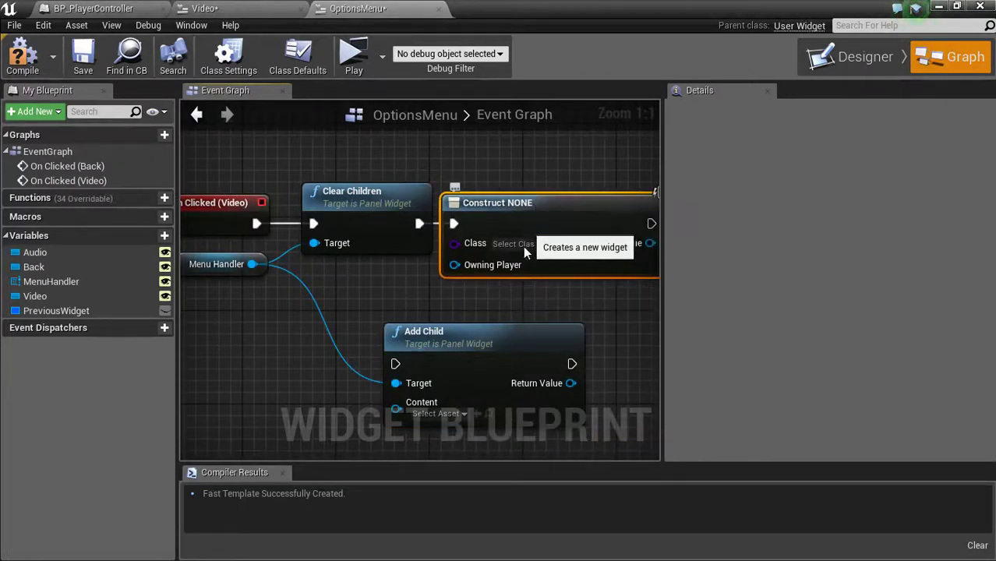
left_click(513, 243)
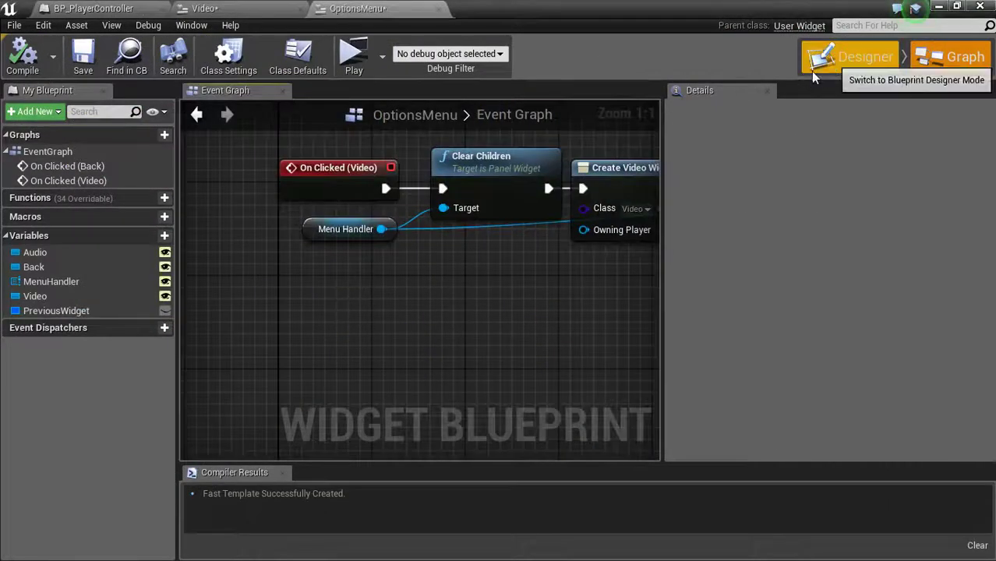
Step: Add On Clicked (Audio) with copied clear, create and add-child nodes, class Audio
left_click(849, 56)
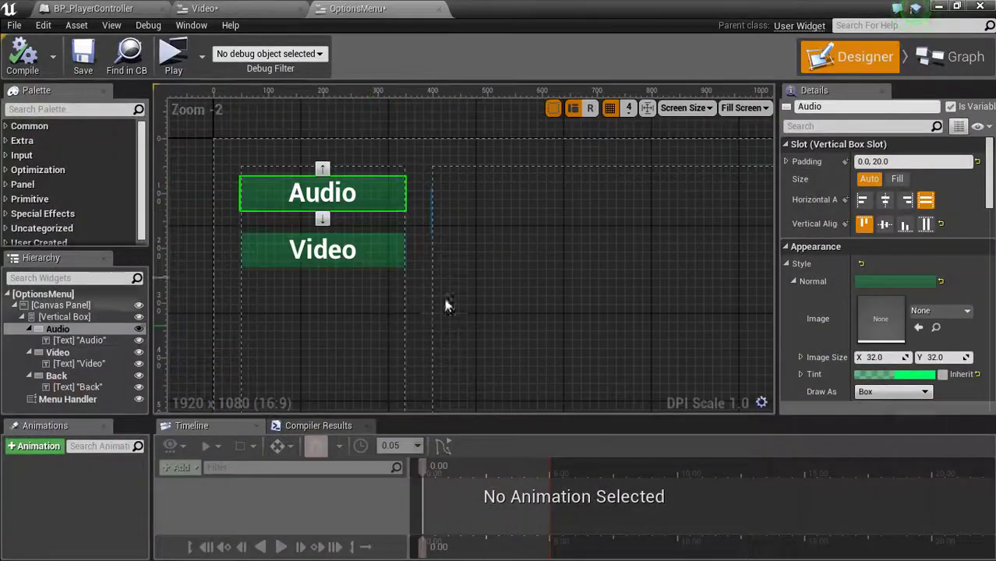
scroll("down", 3)
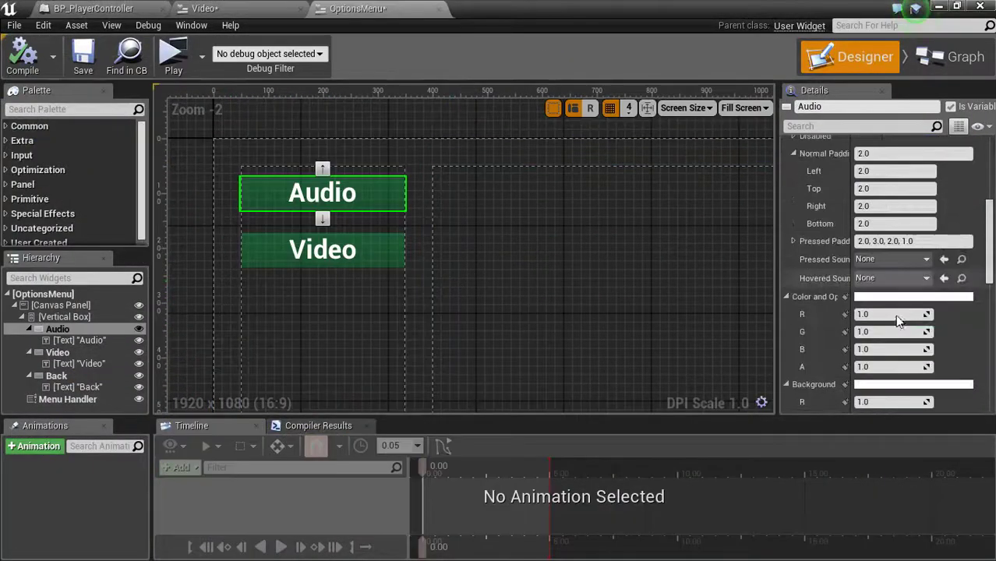
scroll("down", 3)
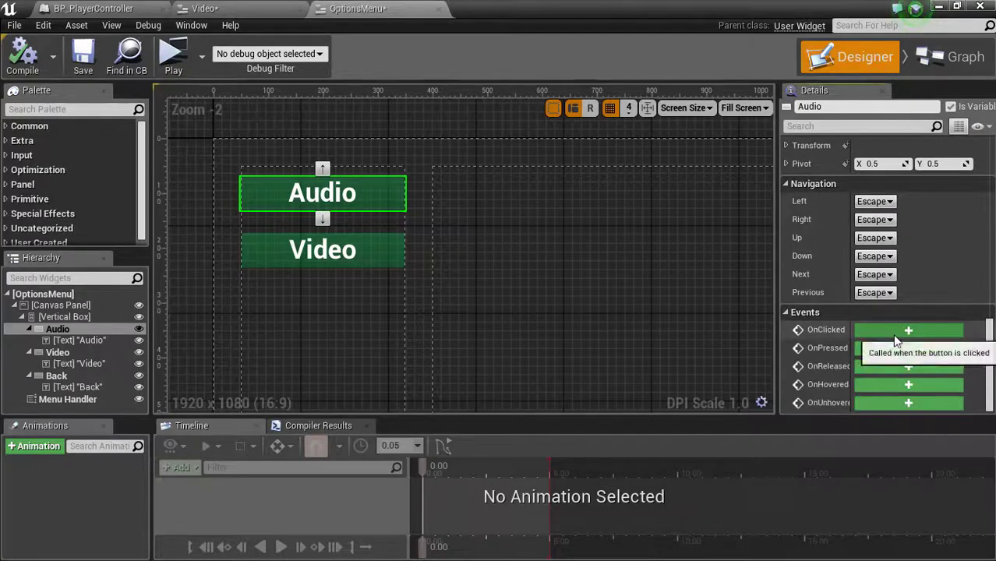
left_click(908, 329)
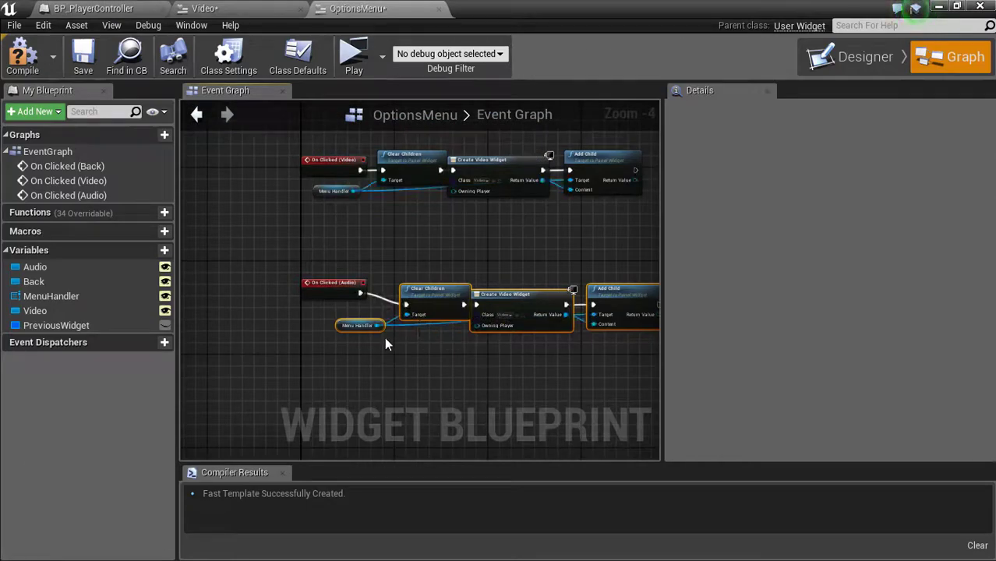
left_click(591, 297)
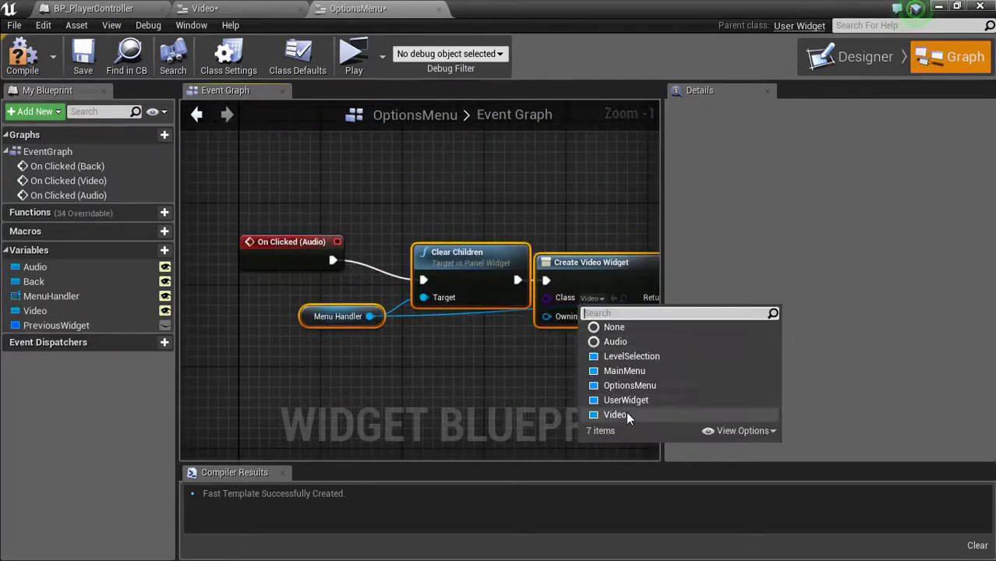
mouse_move(626, 400)
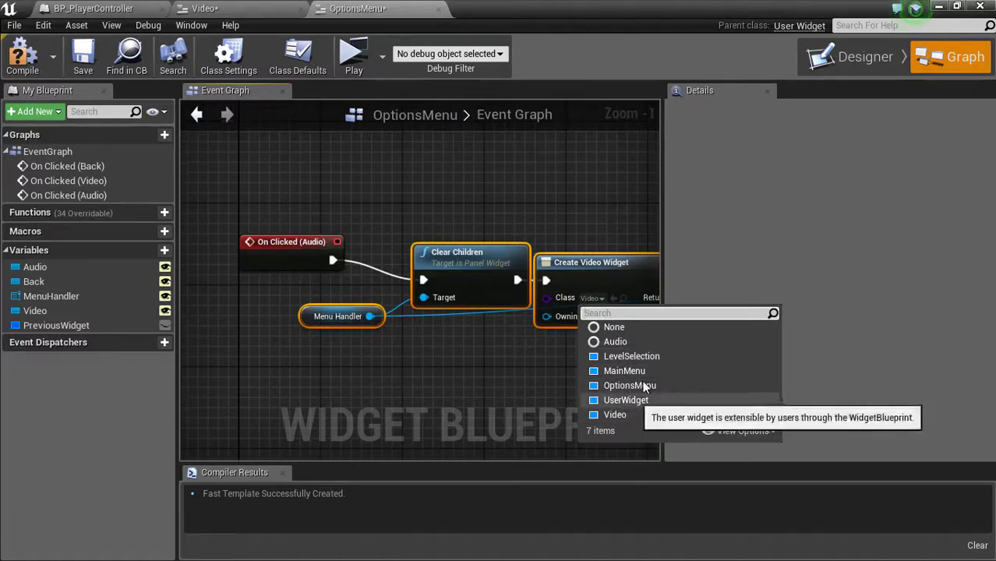
mouse_move(615, 341)
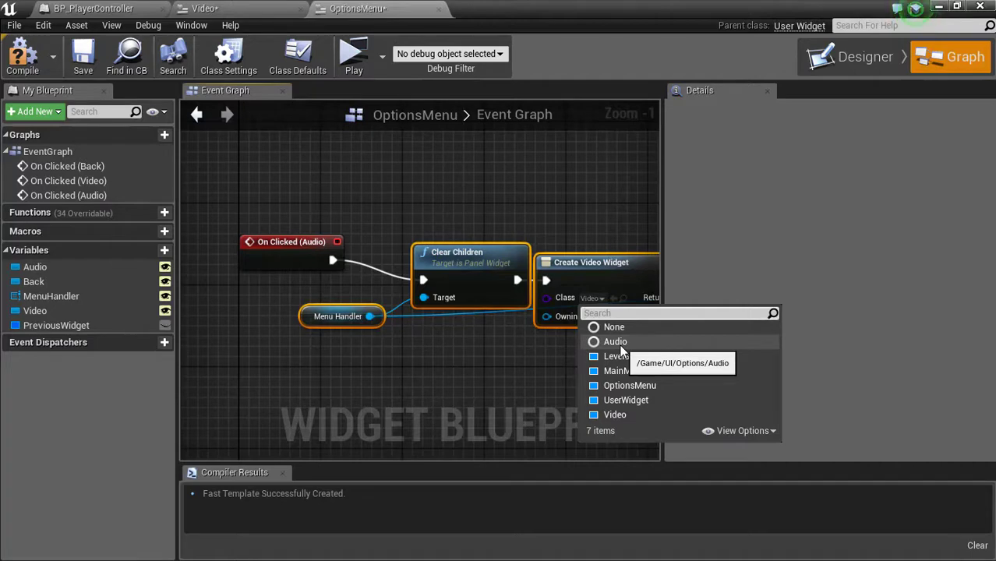
left_click(615, 342)
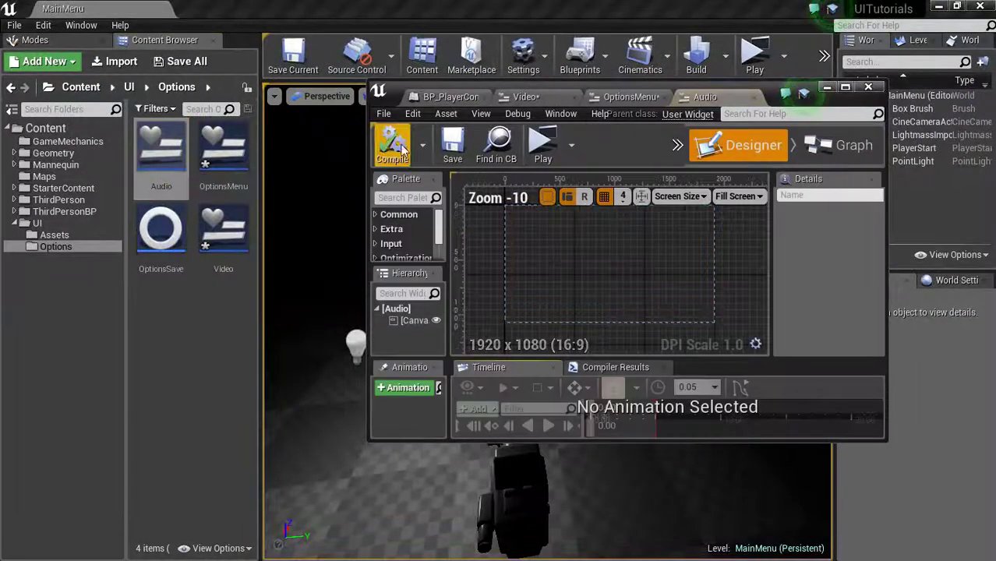
Step: Compile the Audio widget and set the Audio event's Create Widget class to Audio
left_click(853, 145)
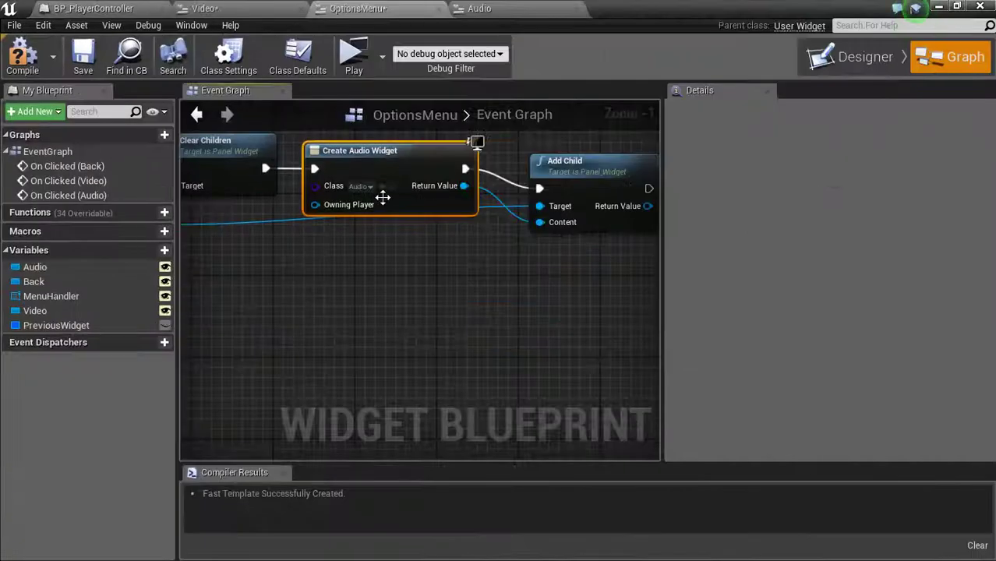
left_click(360, 185)
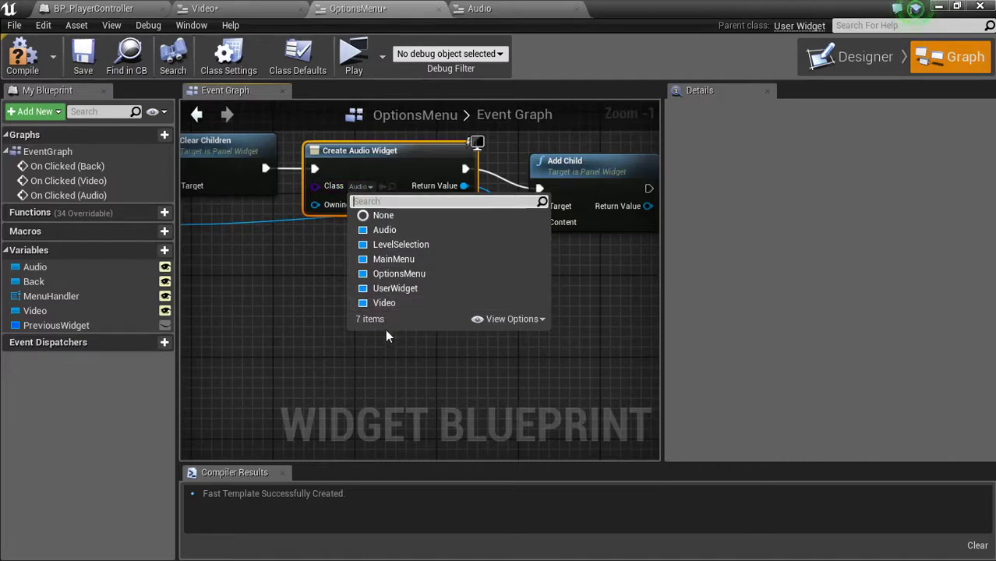
left_click(385, 229)
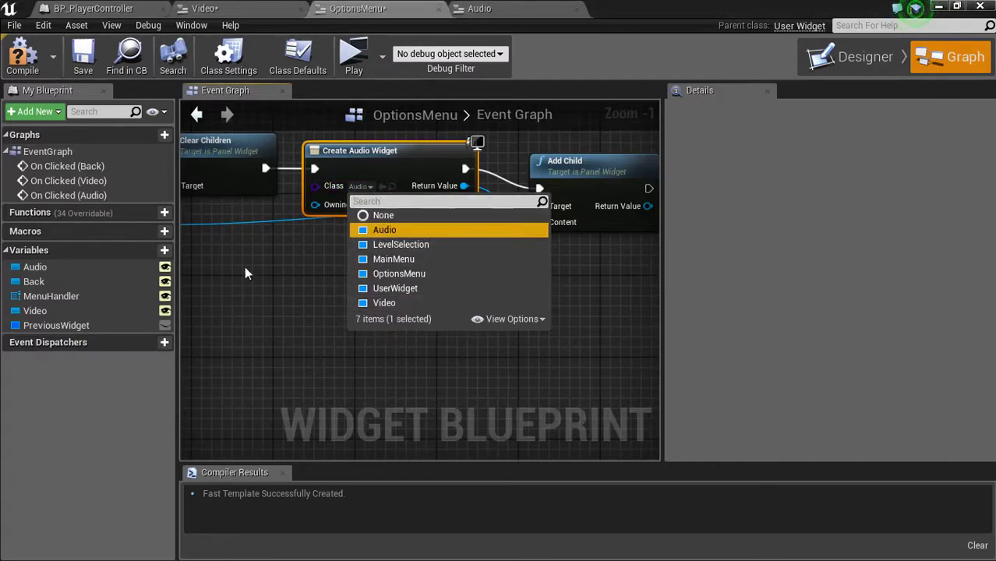
left_click(385, 229)
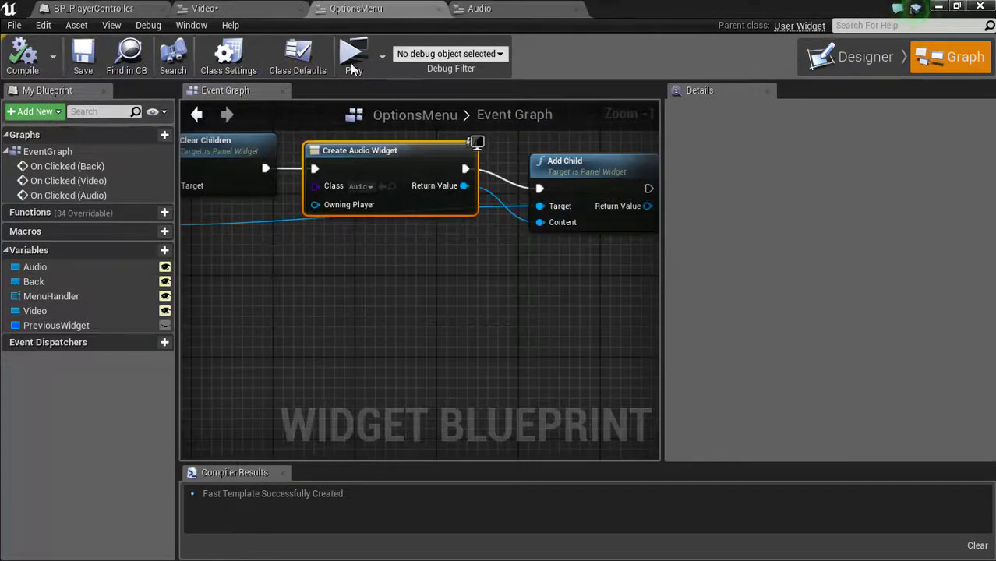
left_click(352, 53)
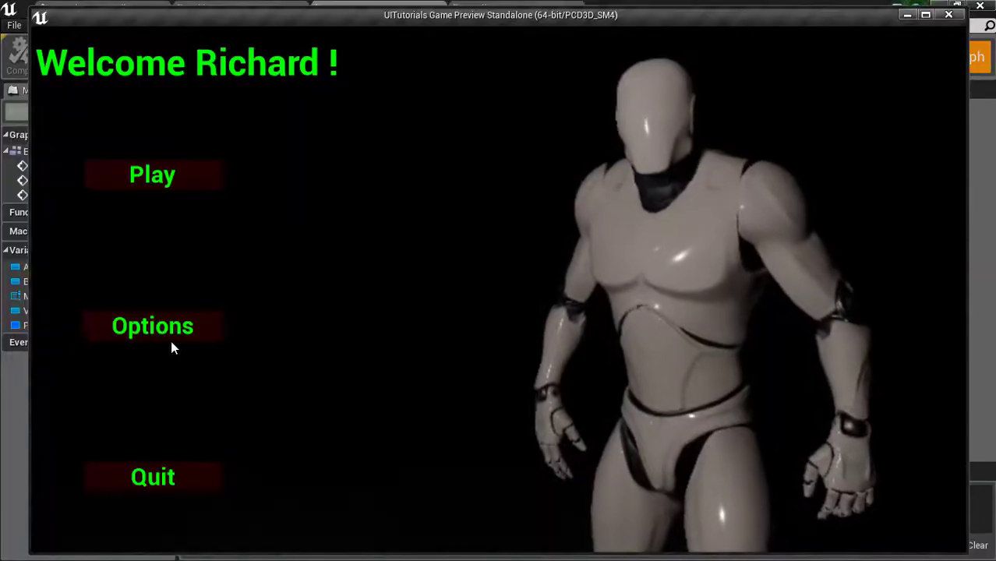
left_click(152, 326)
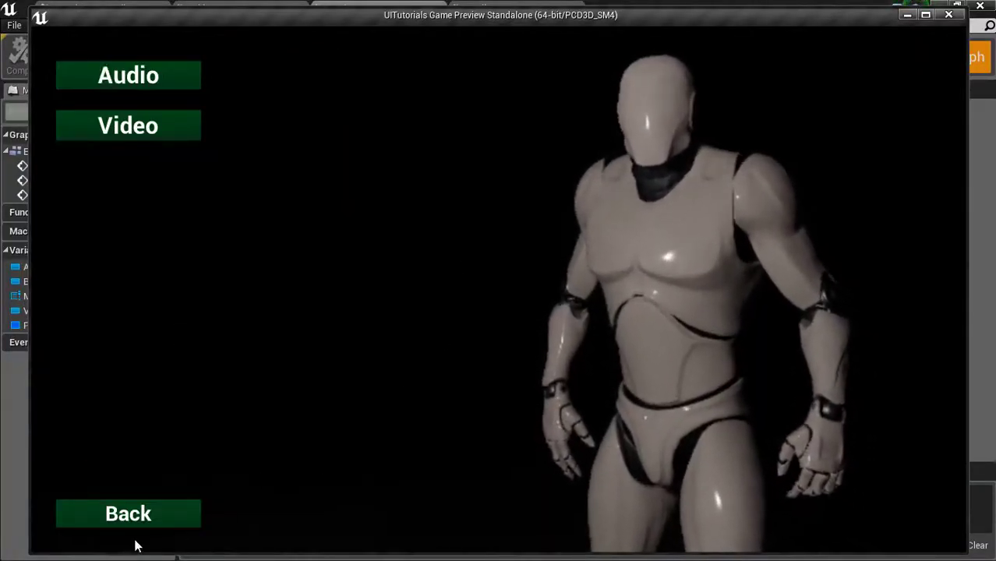
left_click(128, 513)
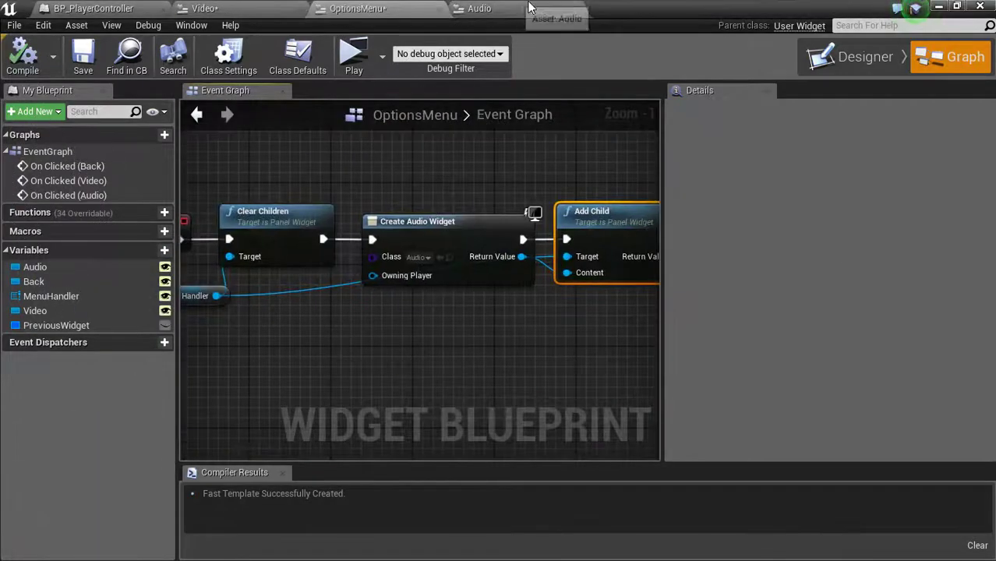
Step: In the Video widget, replace the Canvas Panel with a Scale Box root
left_click(204, 8)
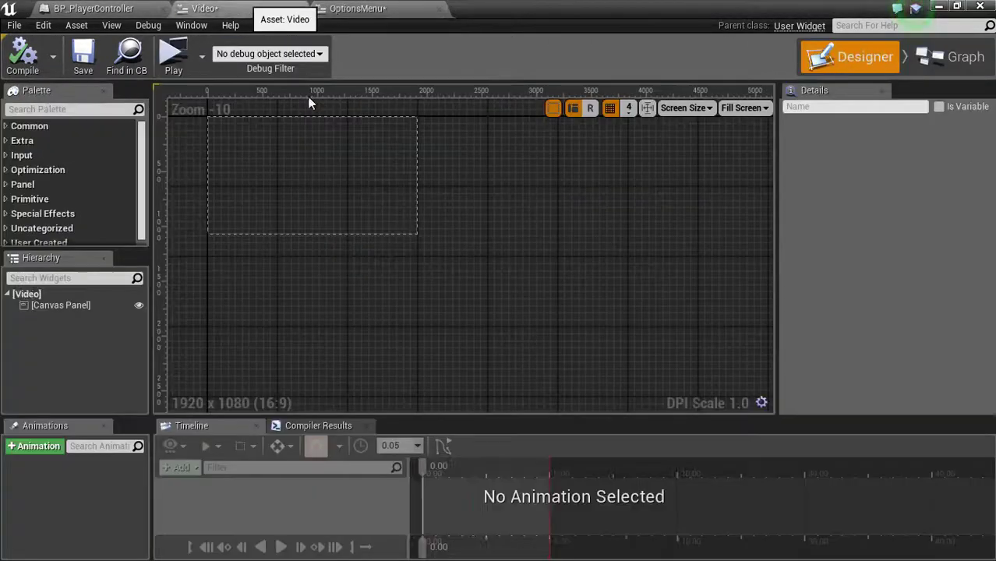
left_click(61, 304)
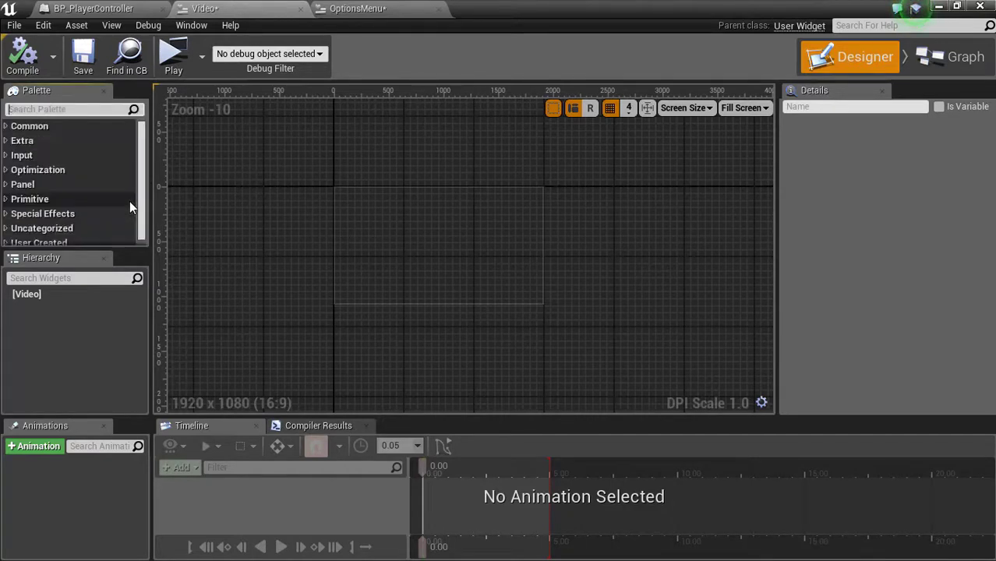
type("scale")
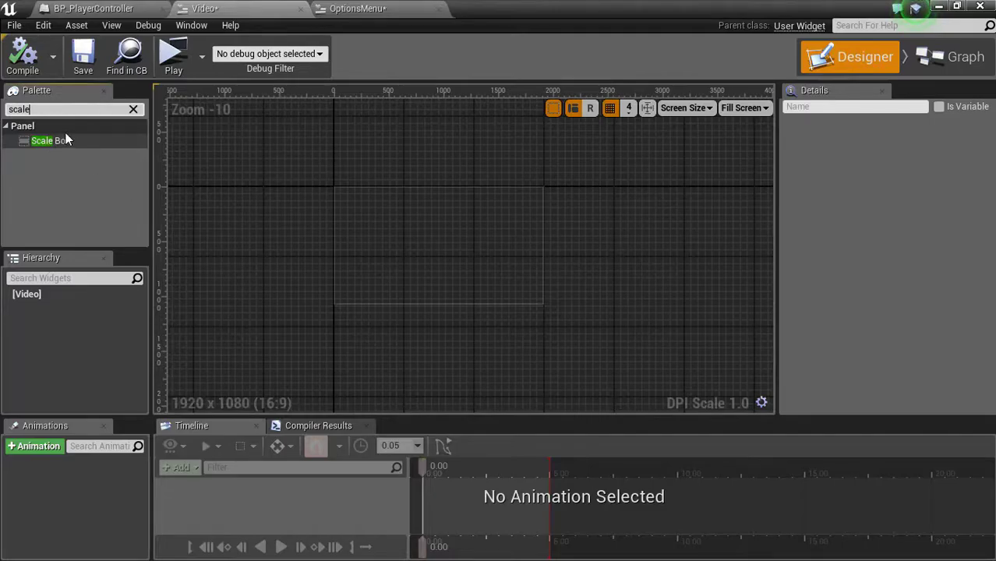
left_click_drag(50, 142, 436, 246)
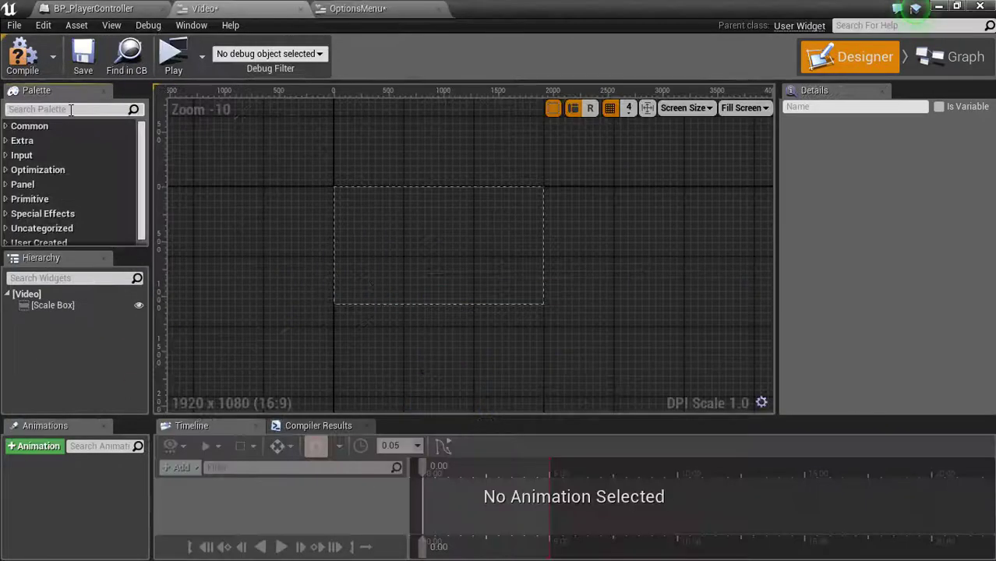
Step: Add a Horizontal Box inside the Scale Box, holding two nested Vertical Boxes
type("hori")
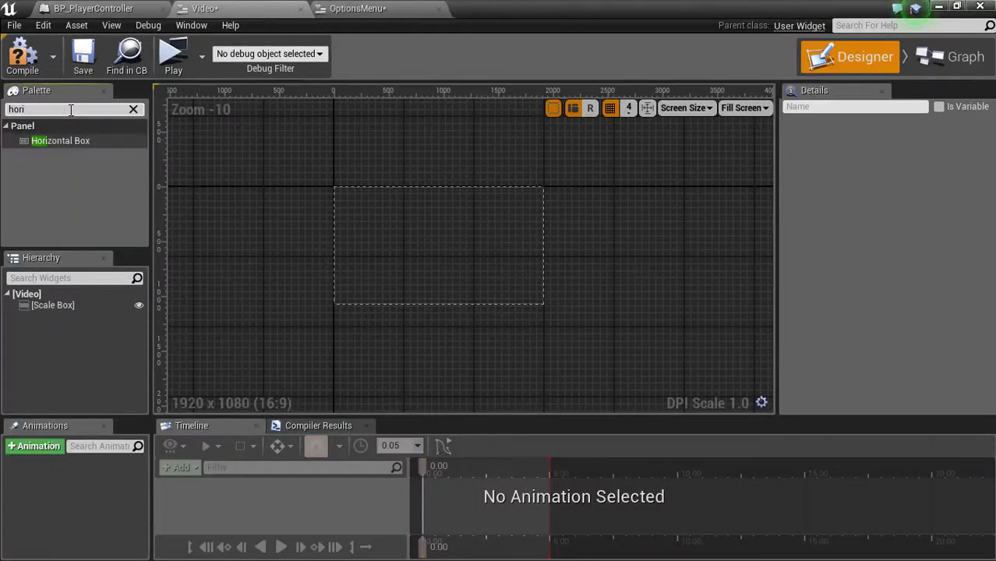
left_click(60, 140)
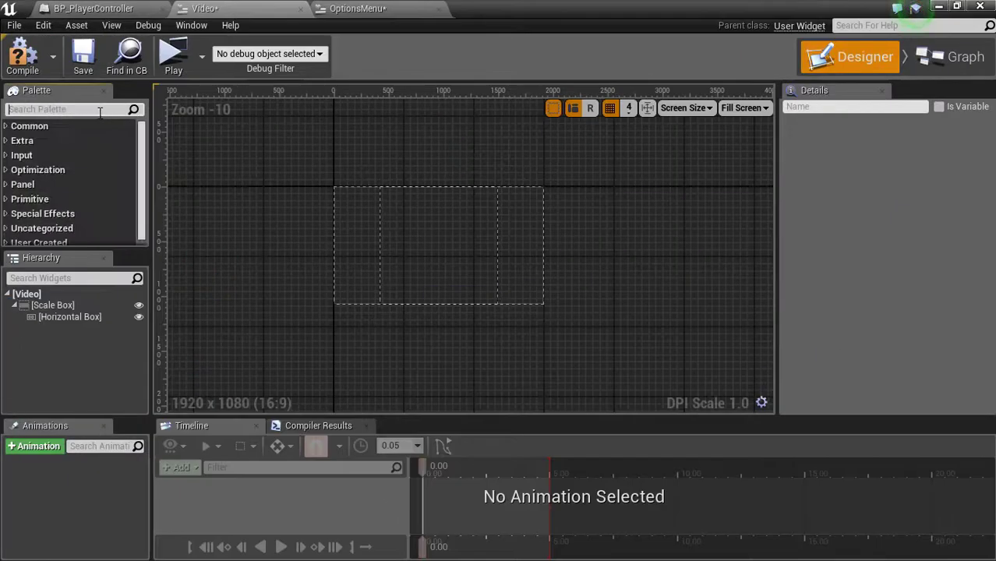
type("vert")
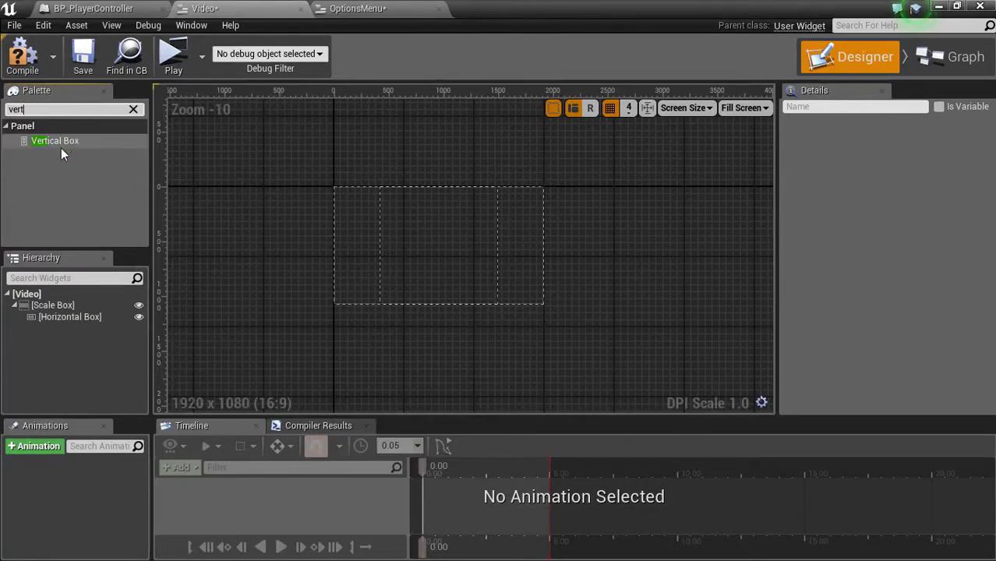
left_click_drag(55, 141, 71, 329)
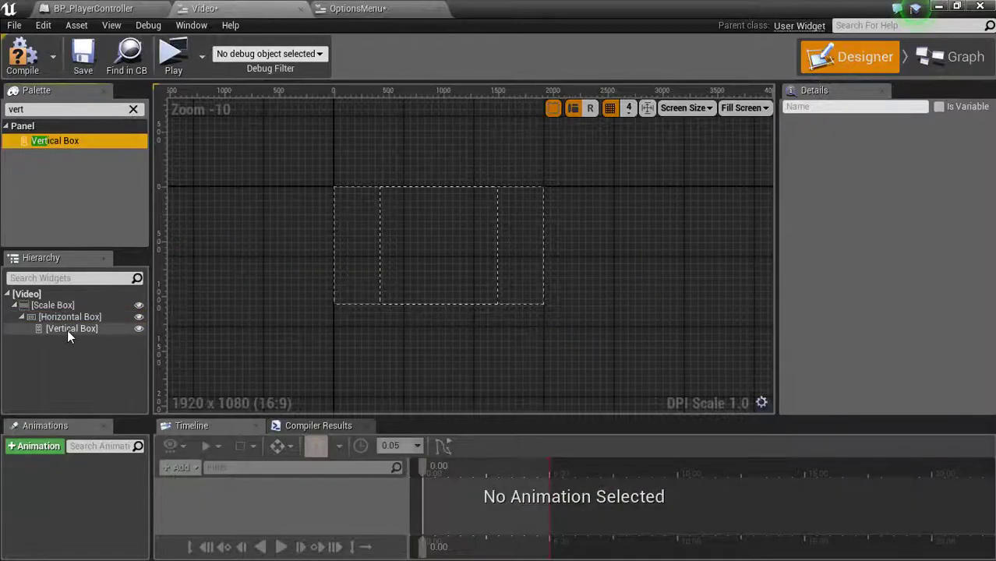
left_click(71, 329)
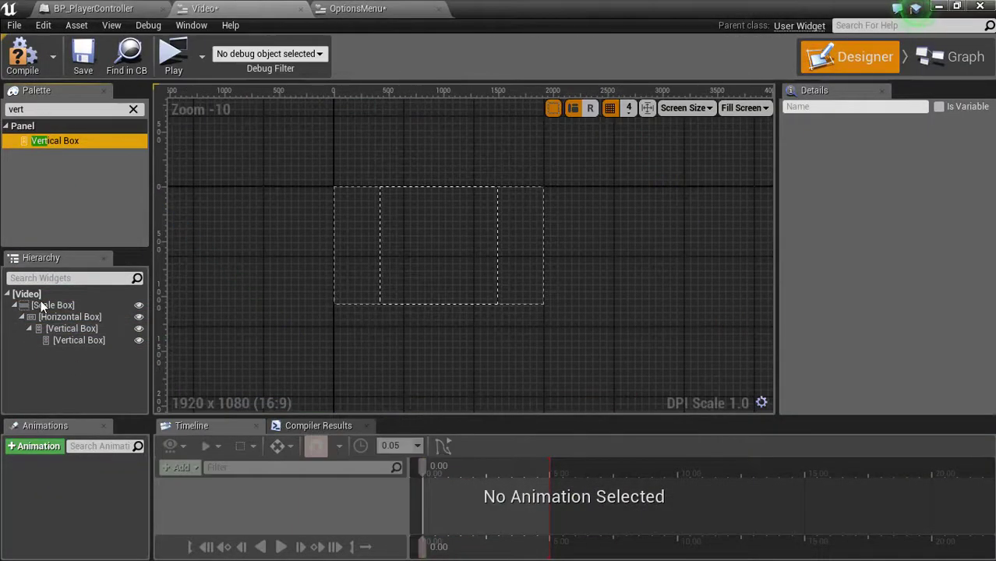
Step: Move the nested Vertical Box to sit beside the other inside the Horizontal Box
left_click(53, 305)
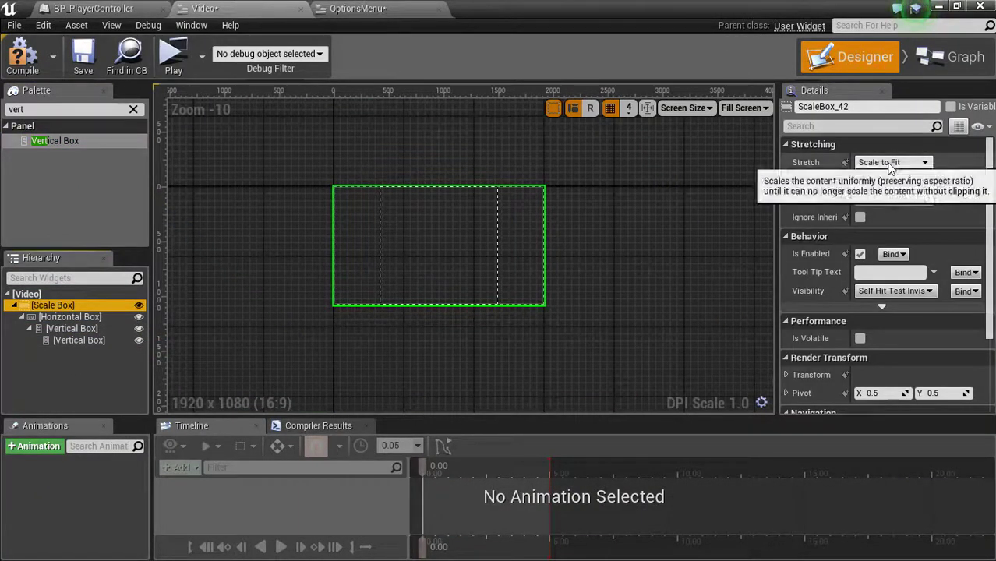
left_click(893, 162)
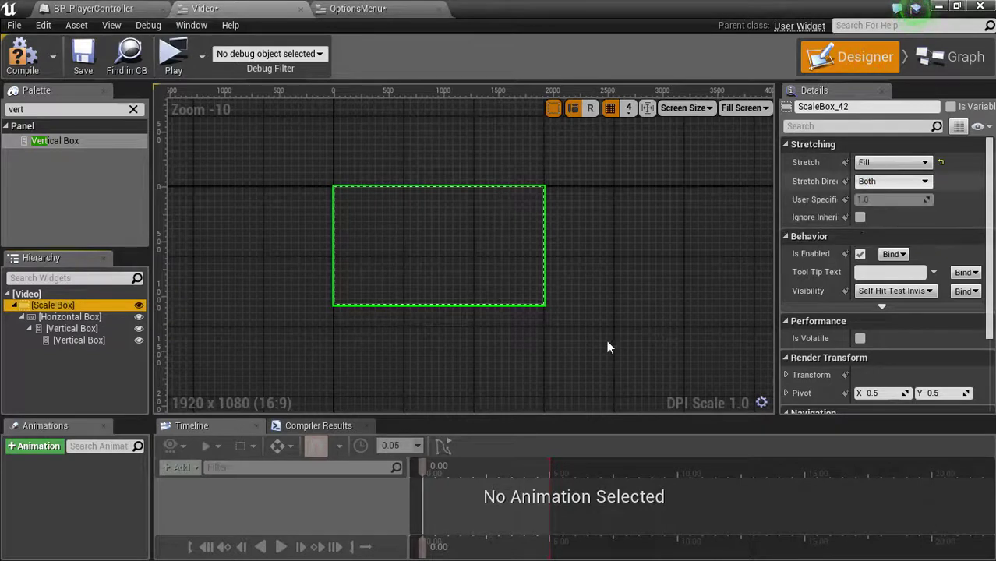
left_click(70, 316)
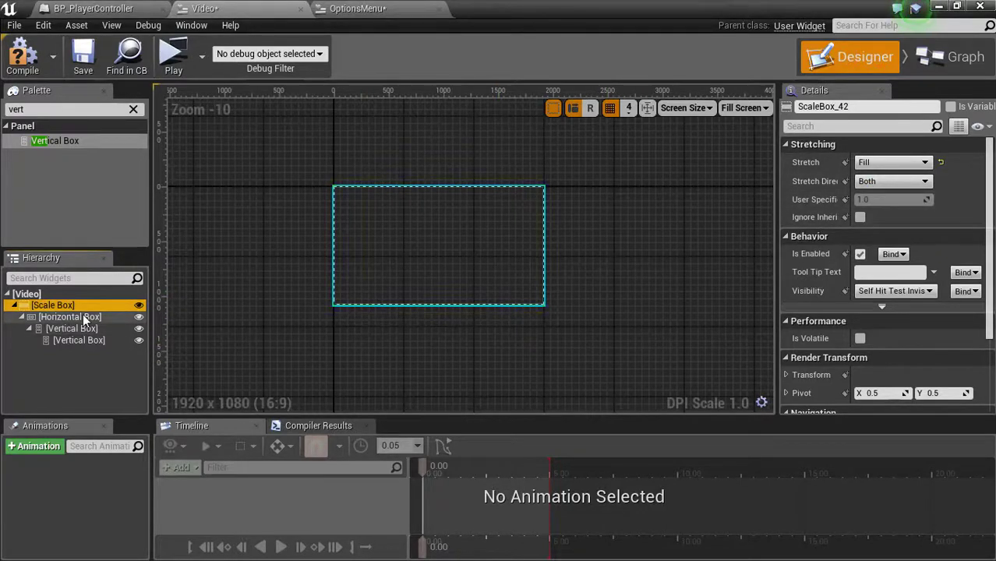
left_click(69, 317)
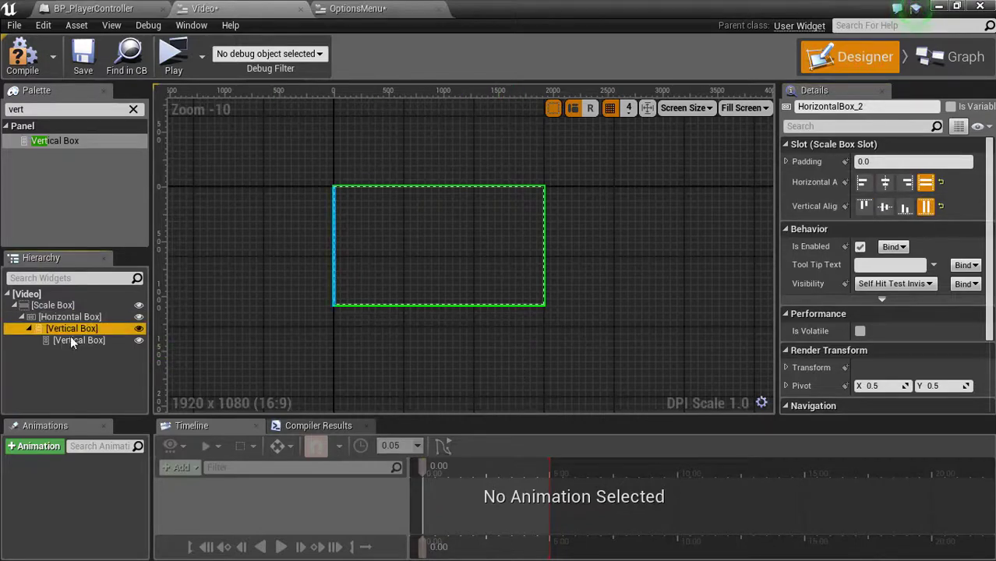
left_click(72, 328)
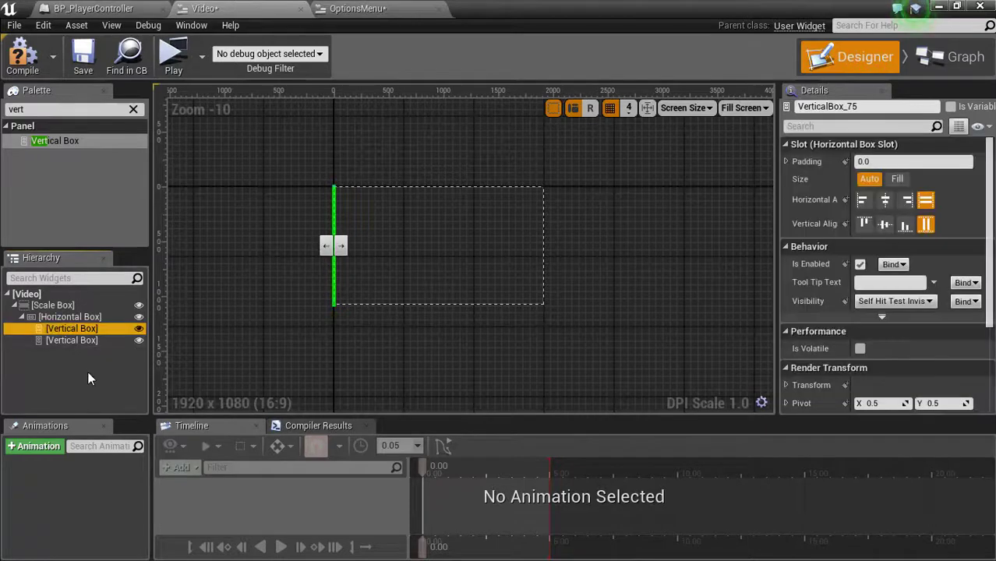
Step: Set both Vertical Boxes to Fill, the first left-aligned and the second right-aligned
left_click(863, 200)
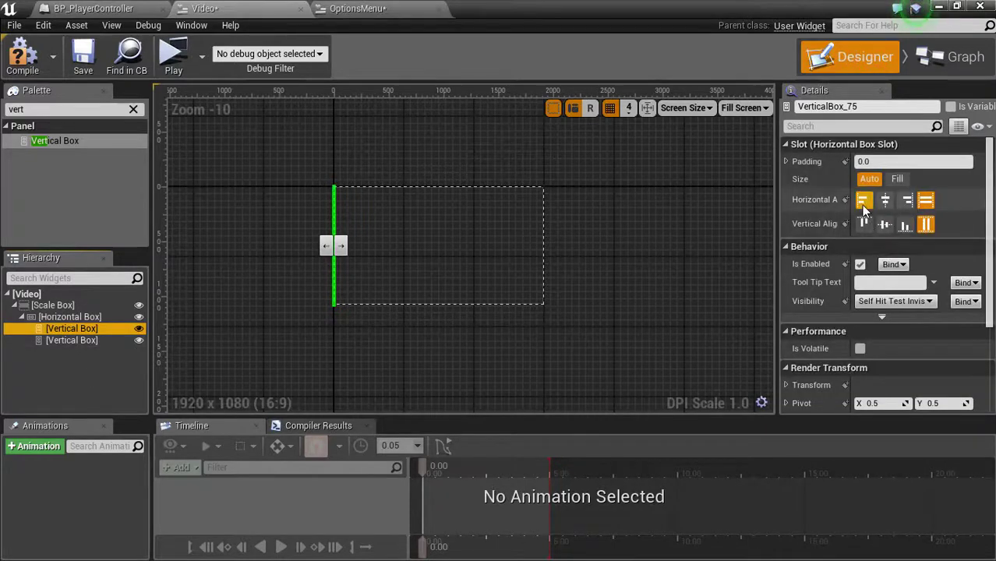
left_click(897, 178)
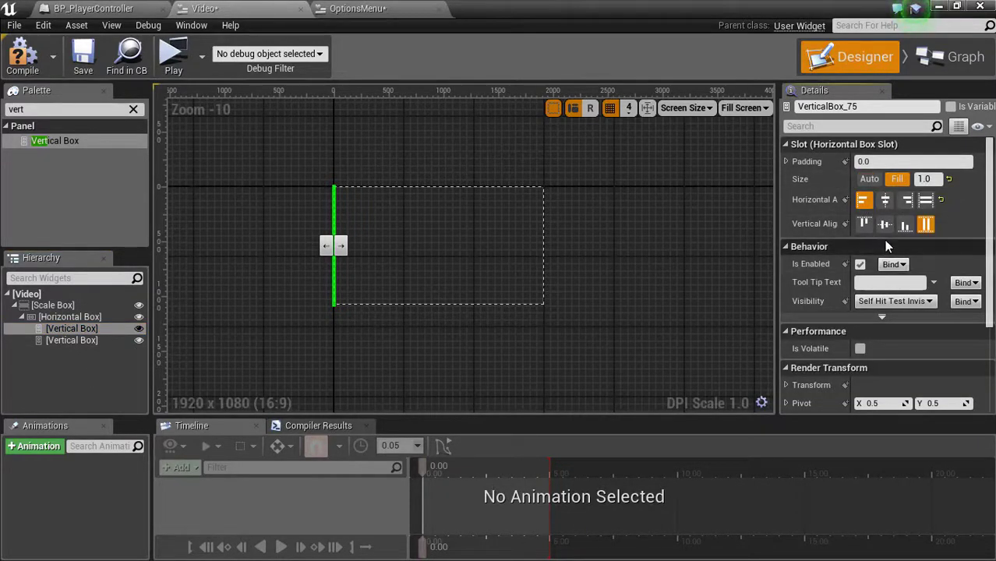
left_click(71, 340)
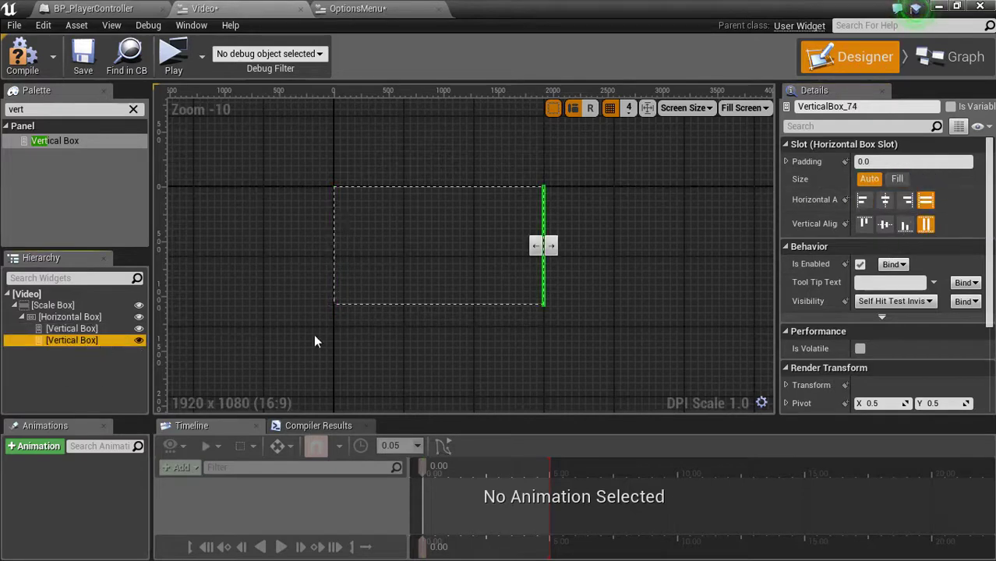
left_click(897, 179)
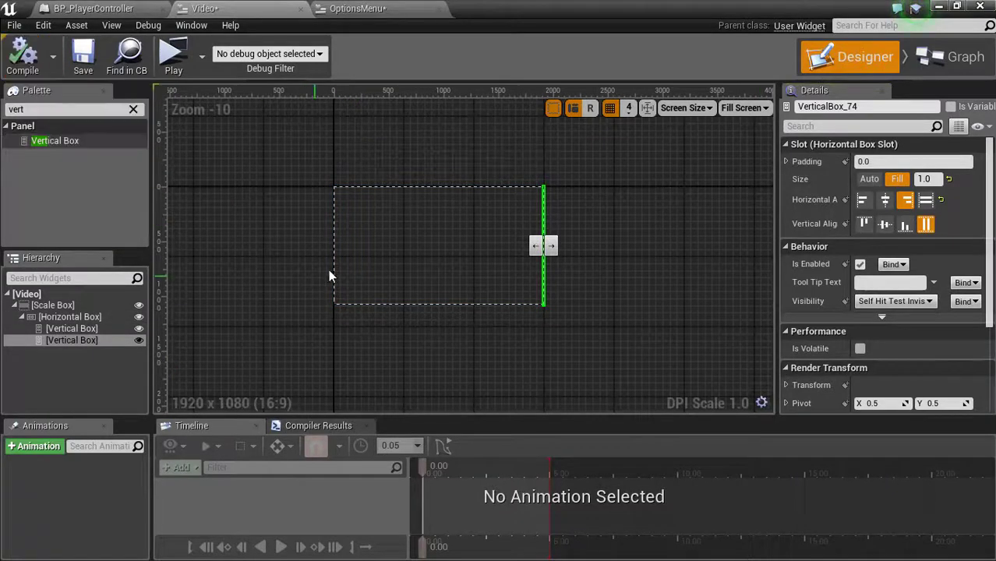
Step: Rename the first Vertical Box 'Text Nav' and the second 'Sliders' in the Hierarchy
left_click(72, 329)
type("Text Na")
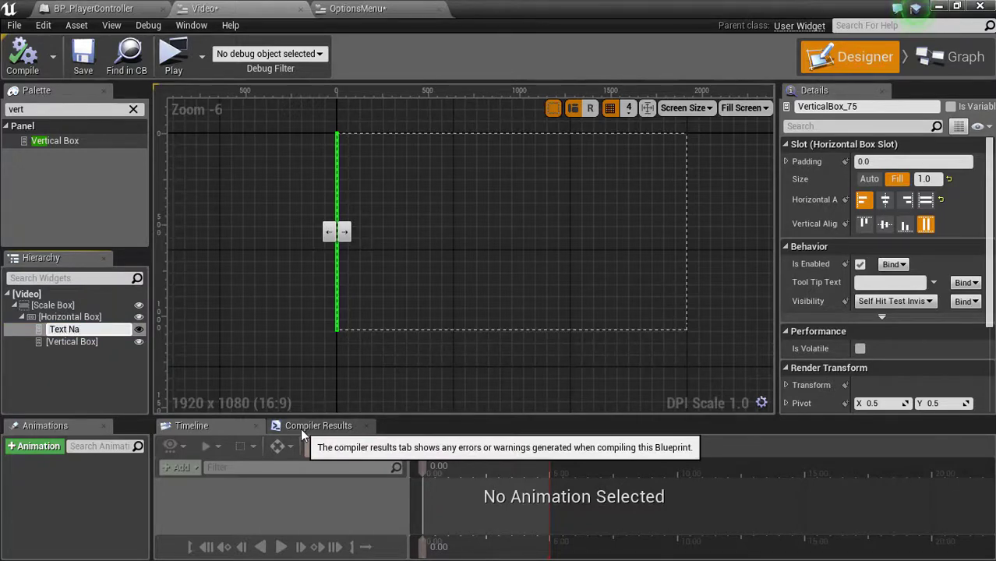
left_click(65, 328)
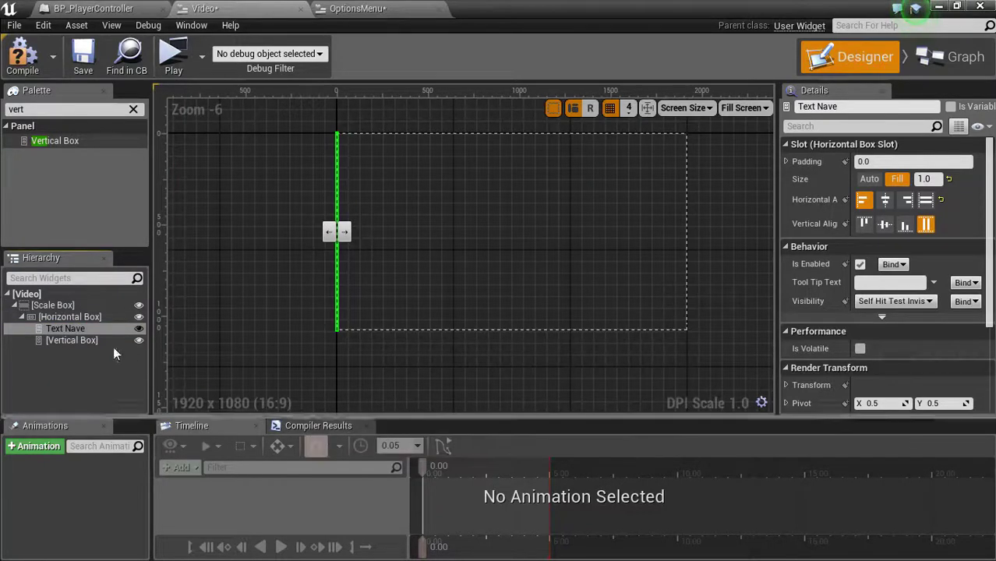
double_click(65, 328)
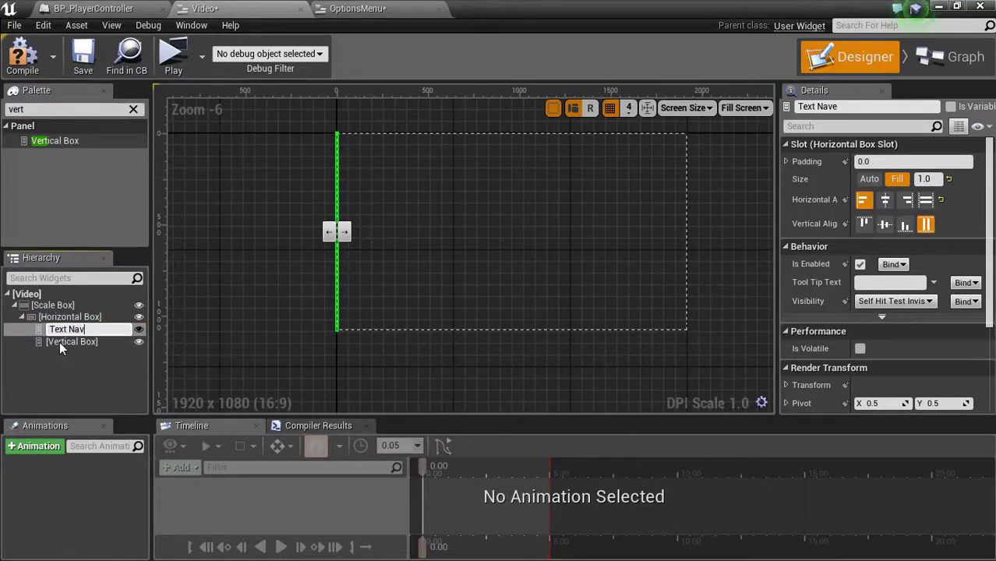
left_click(71, 340)
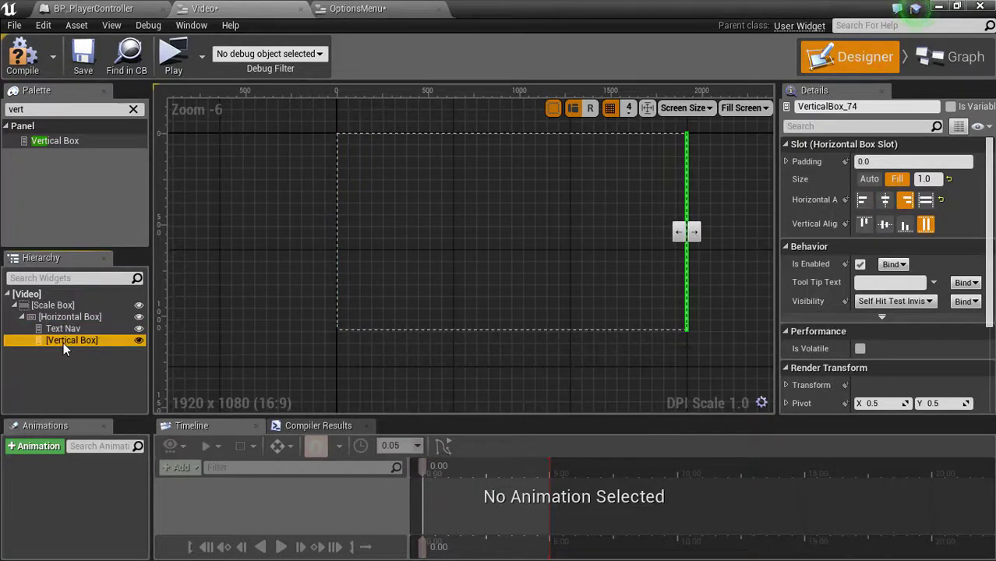
double_click(71, 341)
type("Sliders")
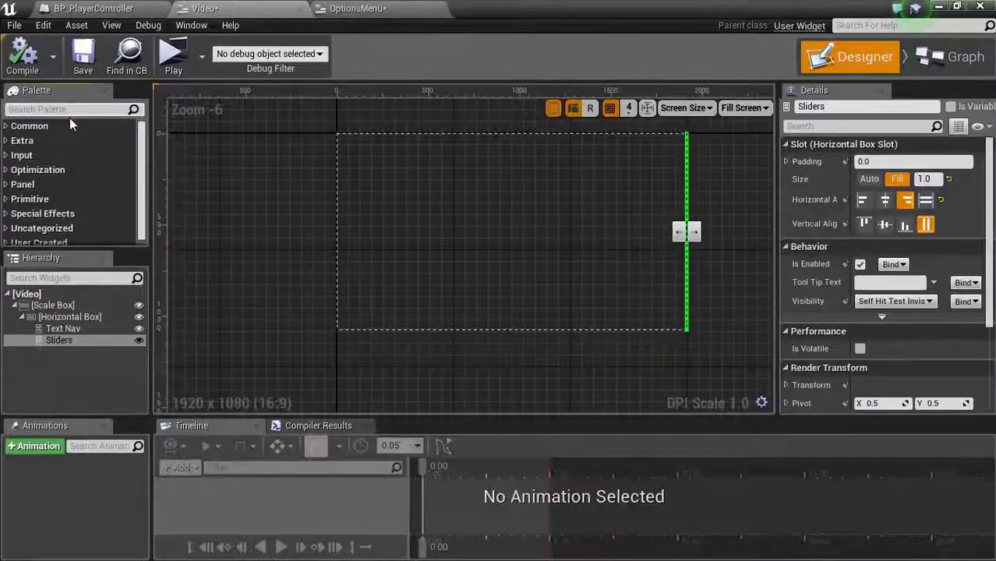
Step: Add seven Text widgets from the Palette to Text Nav and select the first to rename it Brightness
type("te")
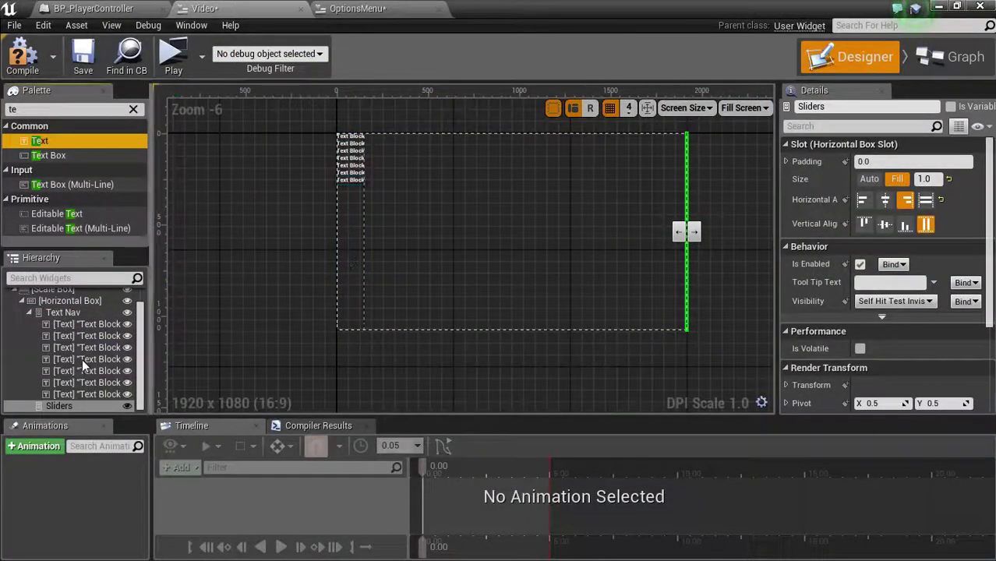
left_click(88, 326)
type("Brightness")
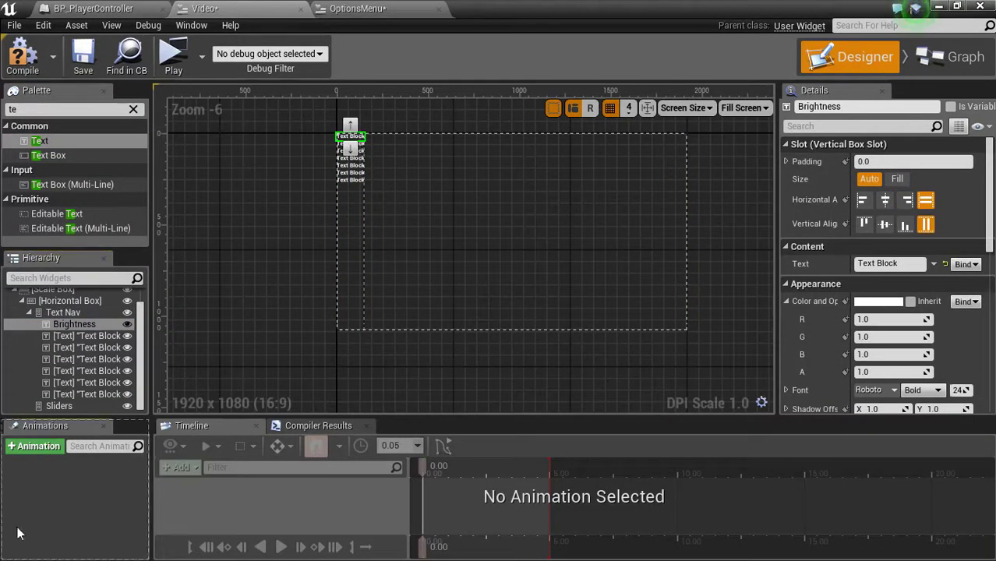
Step: Rename text blocks two through seven View Distance, Resoluteion, AA, PP, SQ and EQ
left_click(87, 336)
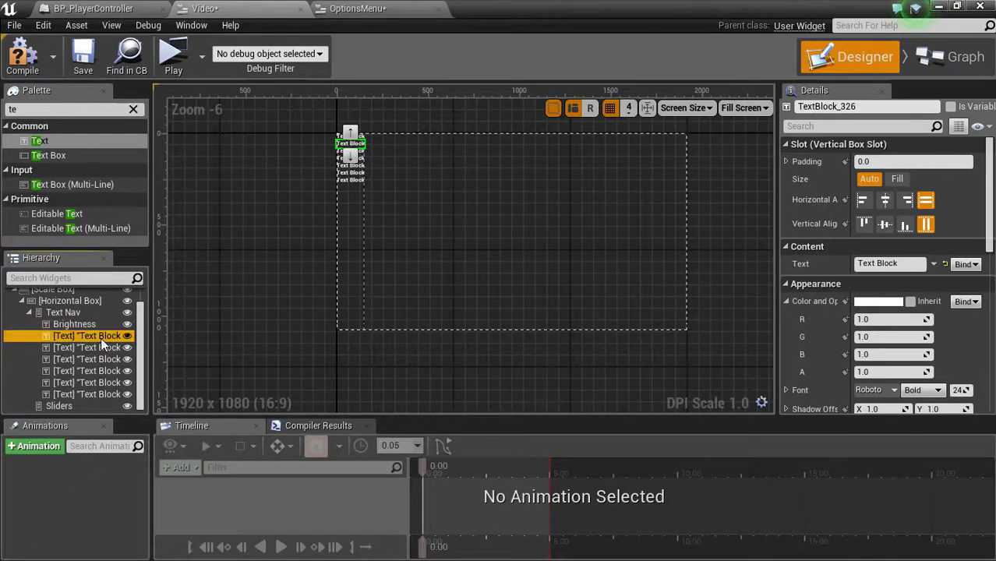
double_click(87, 336)
type("View Dista")
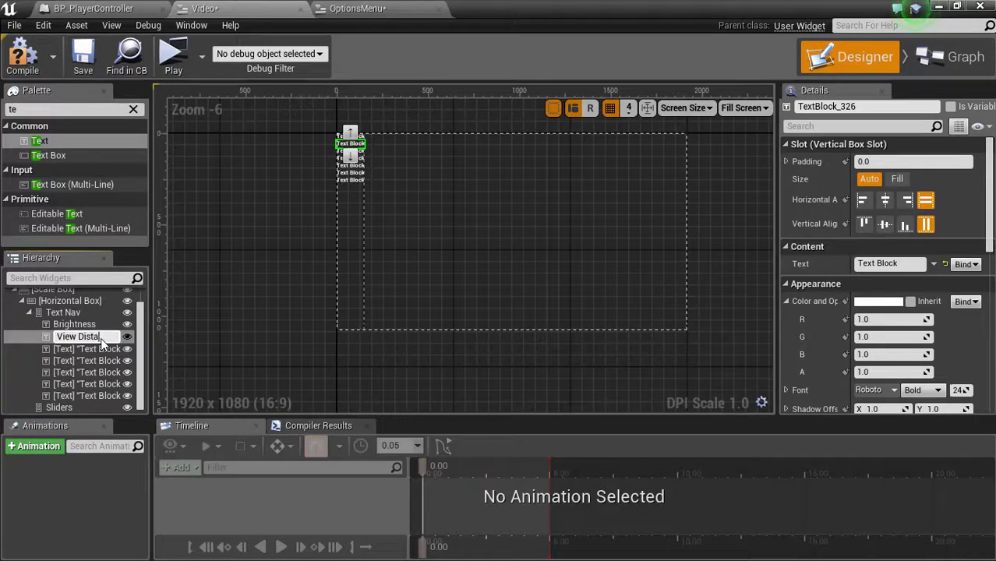
left_click(81, 336)
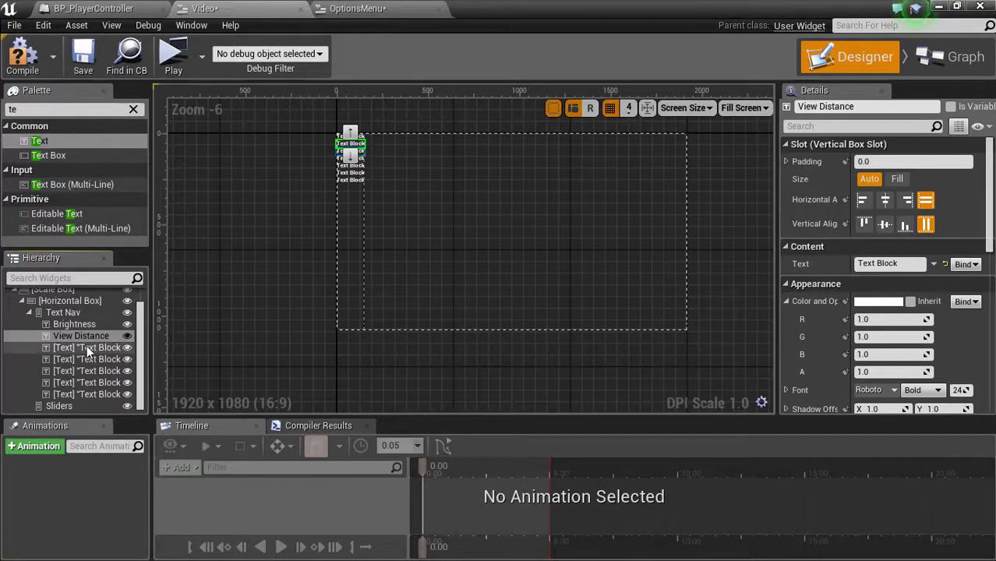
left_click(88, 348)
type("Resoluteion")
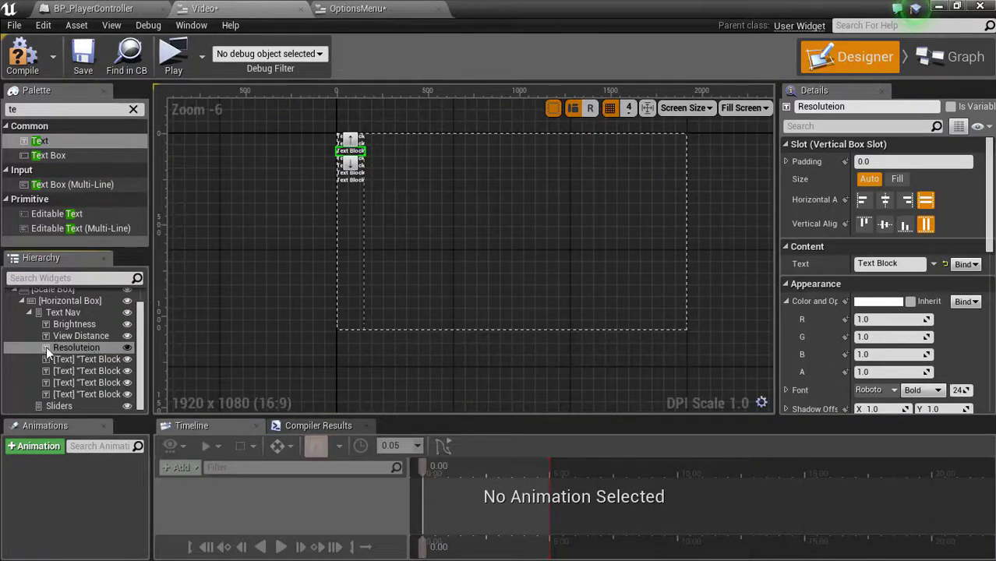
left_click(87, 360)
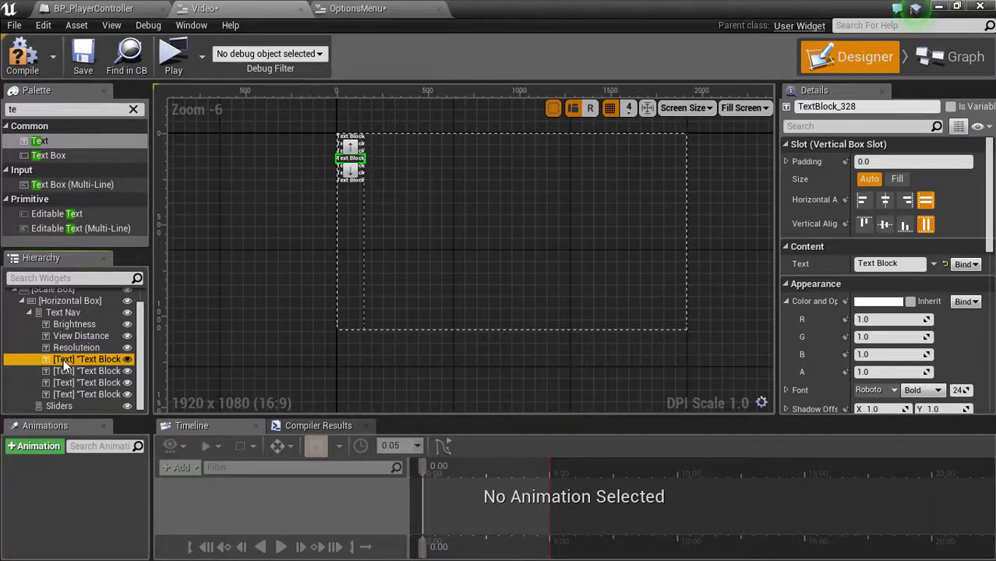
double_click(86, 360)
type("AA")
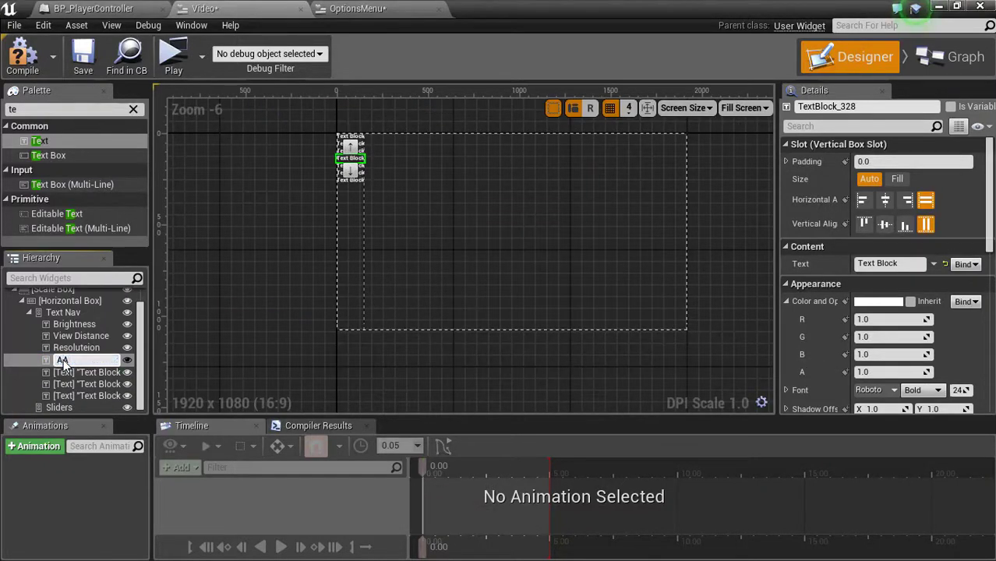
left_click(87, 371)
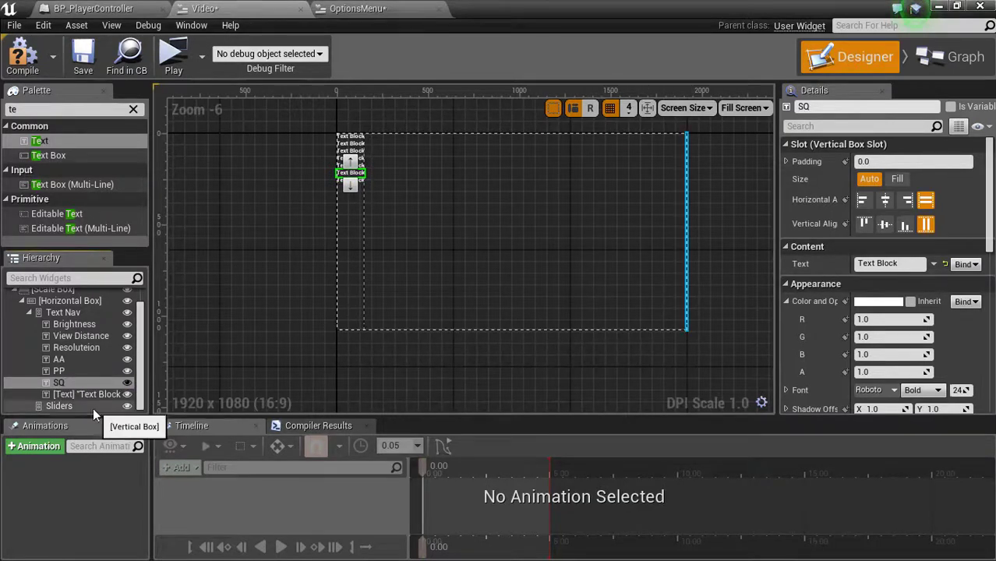
left_click(86, 394)
type("E")
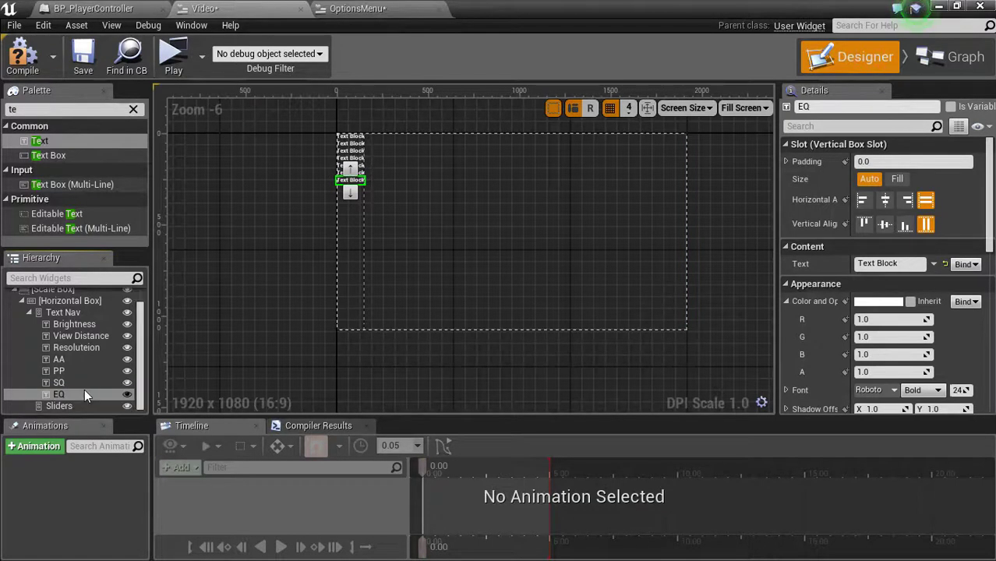
left_click(63, 311)
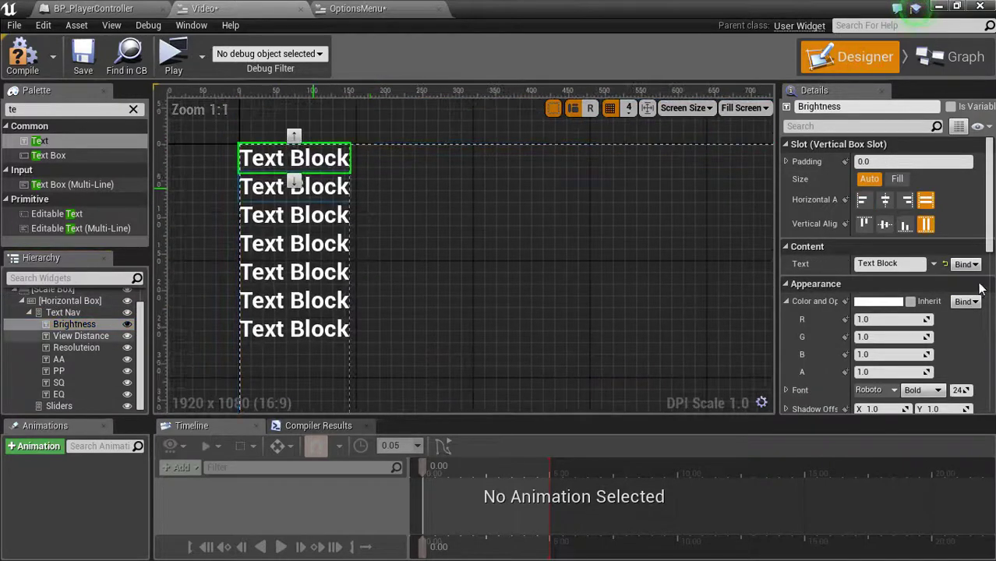
mouse_move(74, 323)
type("36")
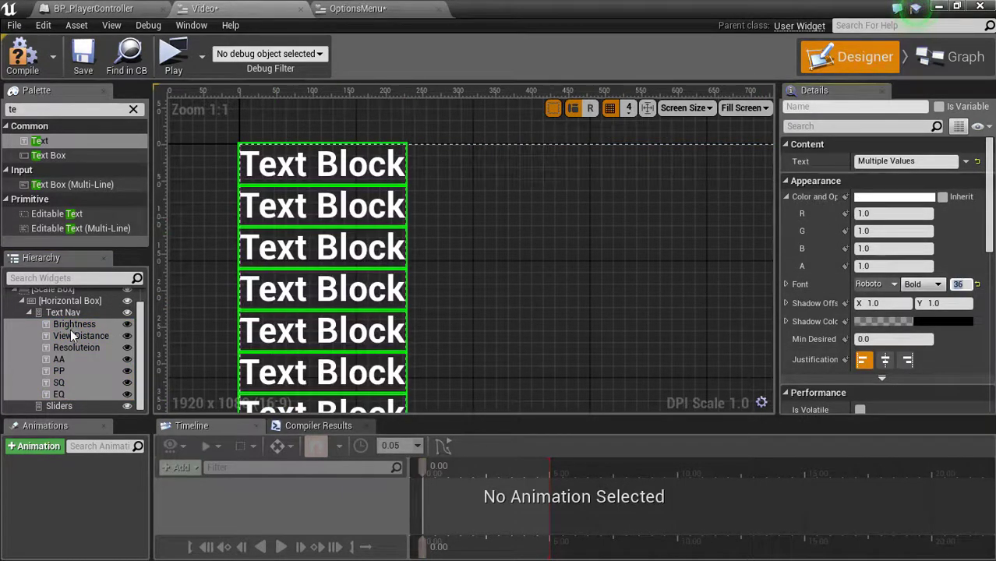
Step: Give all seven Text Nav blocks font size 36, then select the Brightness block
left_click(74, 323)
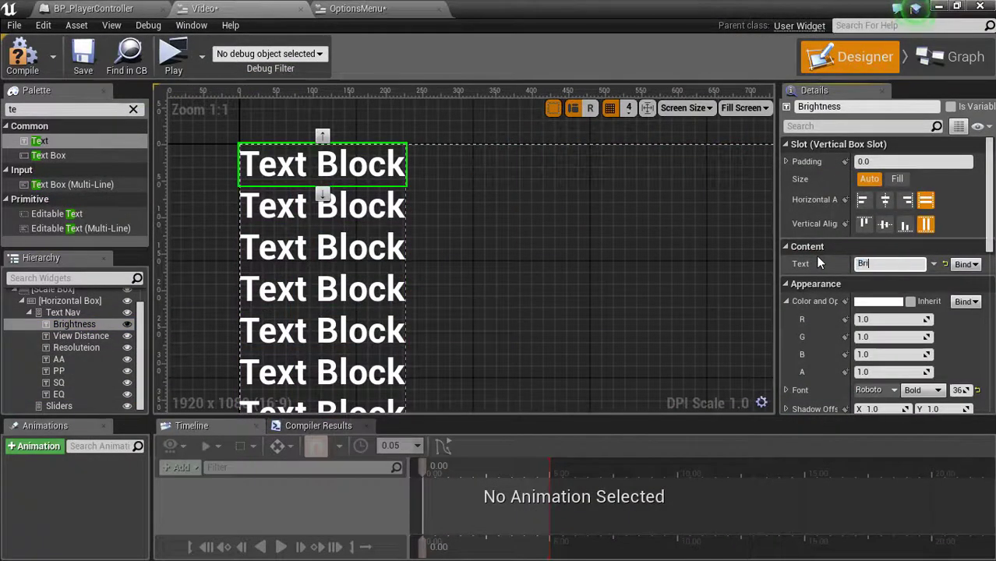
Step: Set the display text of the first blocks to Brightness and Resolution
type("Brightness")
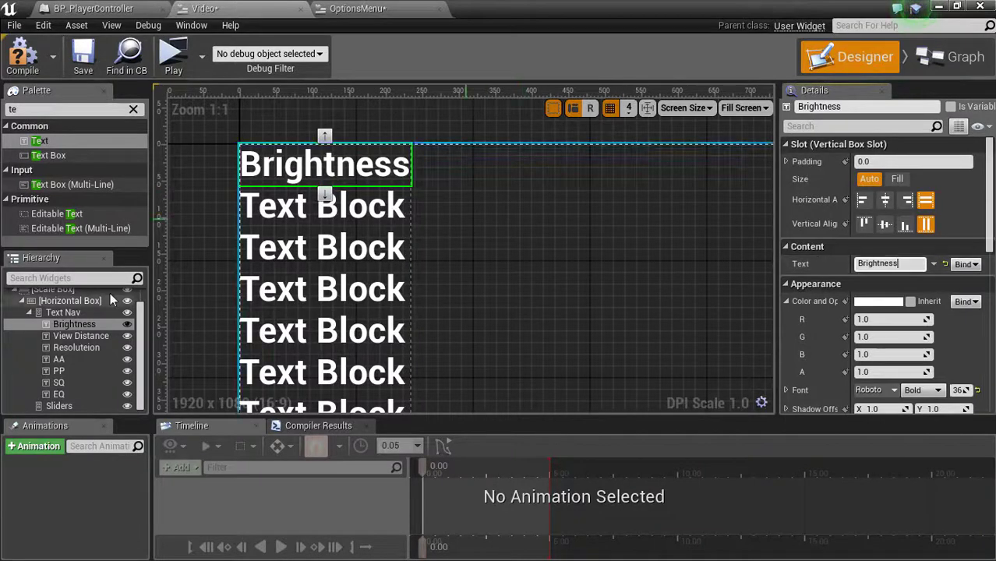
left_click(81, 335)
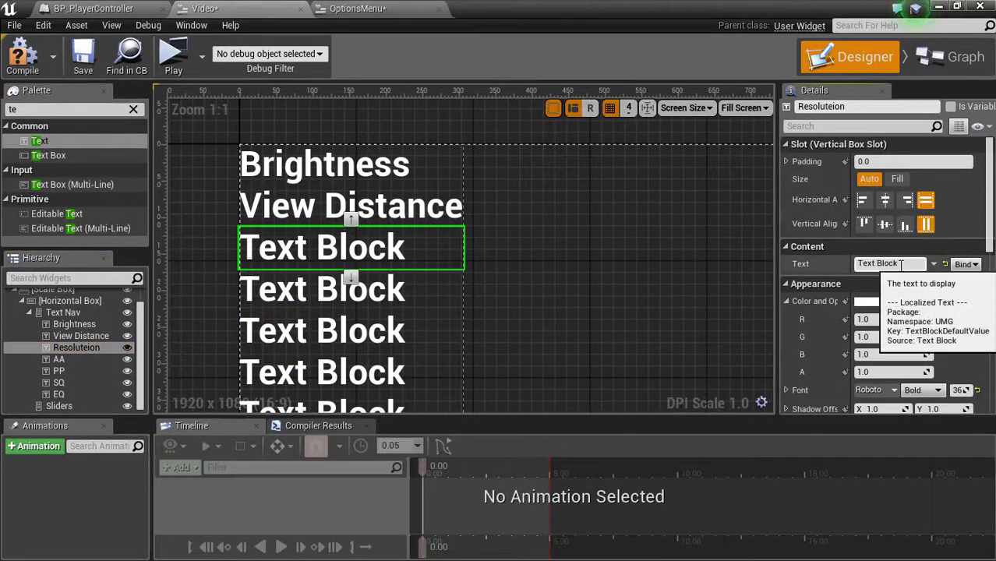
triple_click(888, 264)
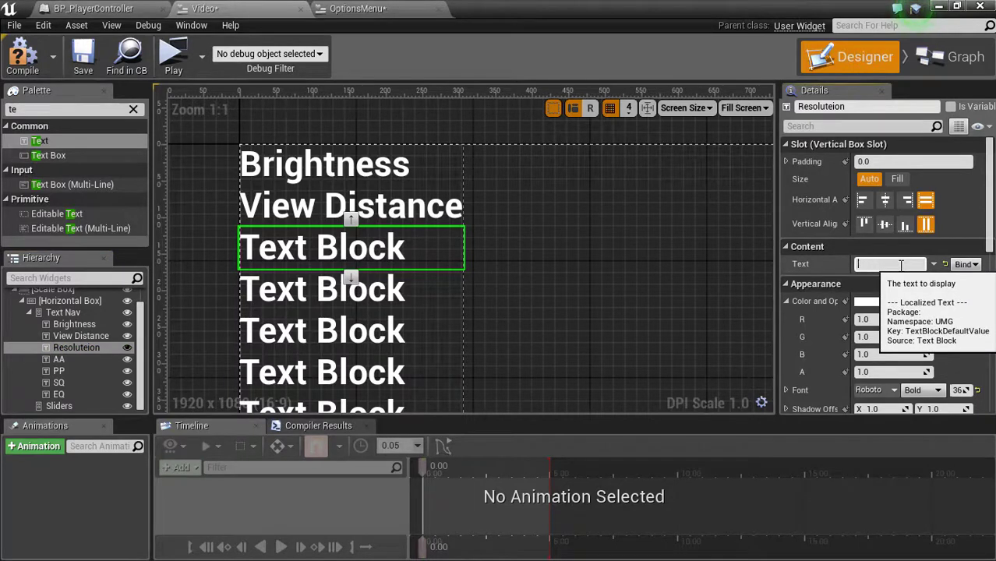
type("Resolution")
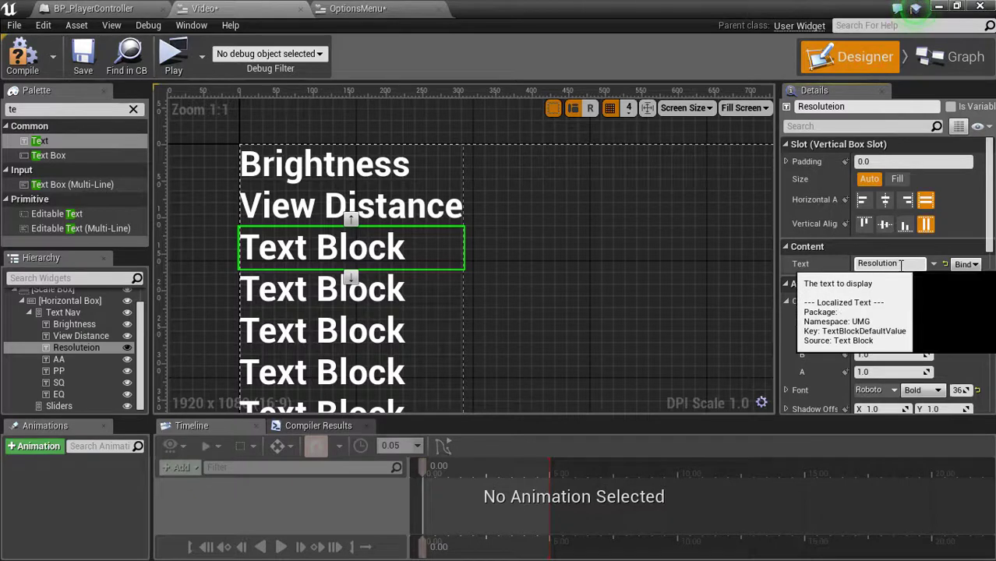
left_click(58, 358)
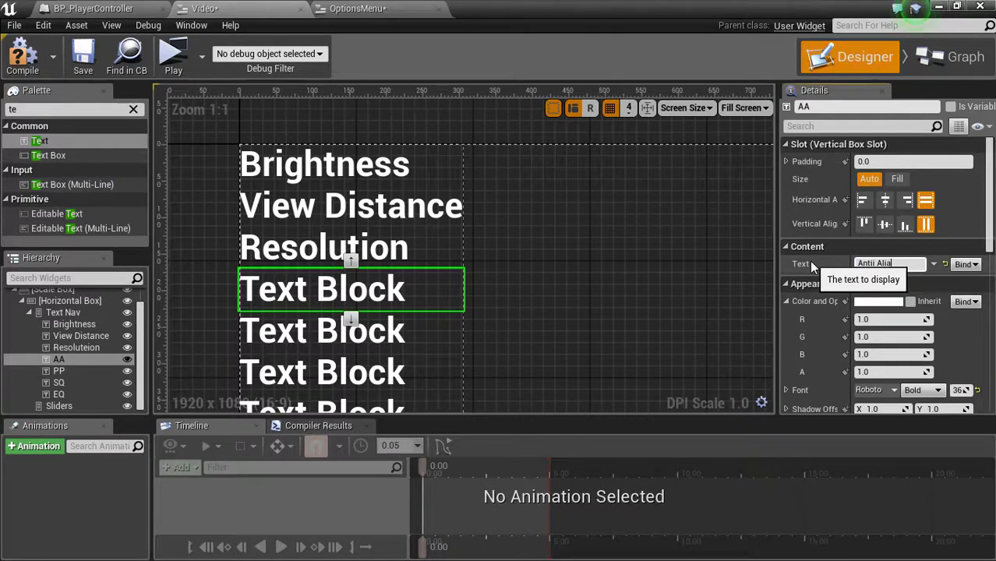
Step: Label the AA, PP, SQ and EQ blocks Anti Aliasing, Post Processing, Shadow Quality, Effects Quality
type("Antii Aliasing")
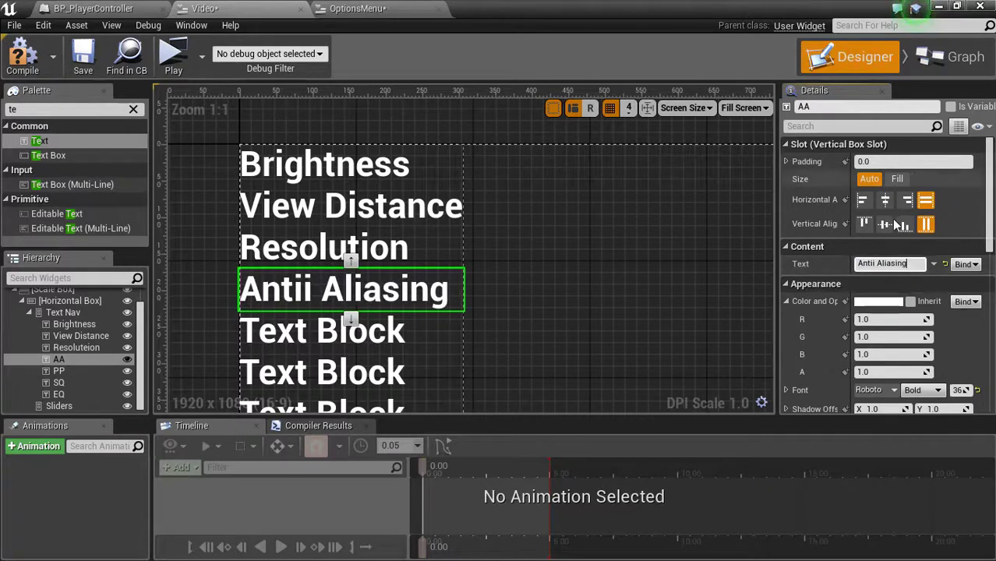
mouse_move(889, 263)
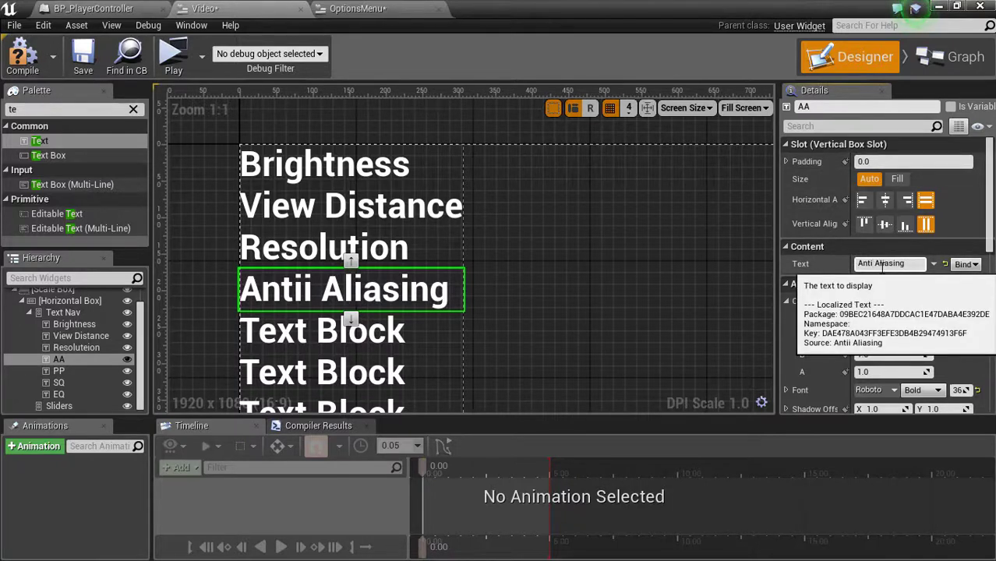
left_click(58, 371)
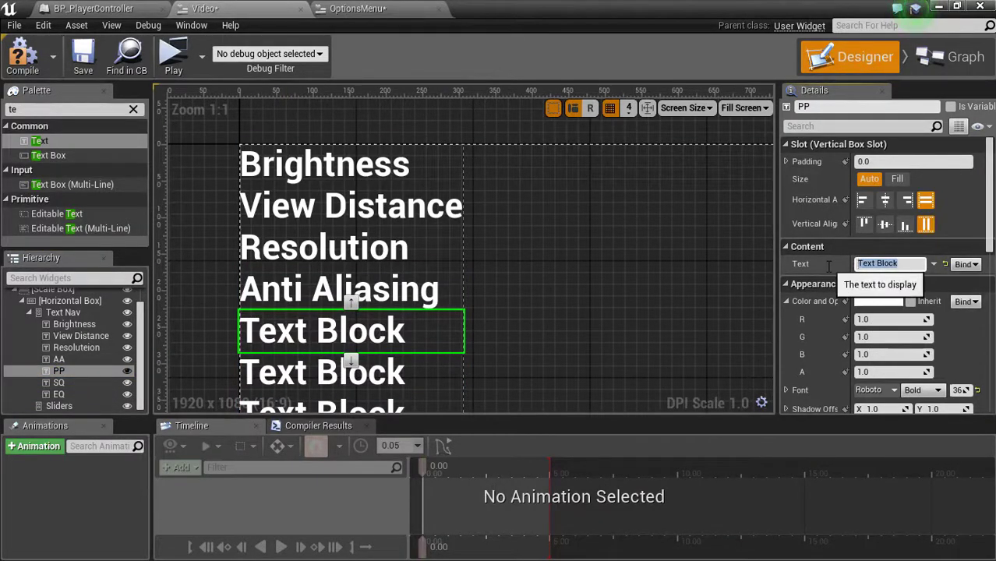
type("Post Proce")
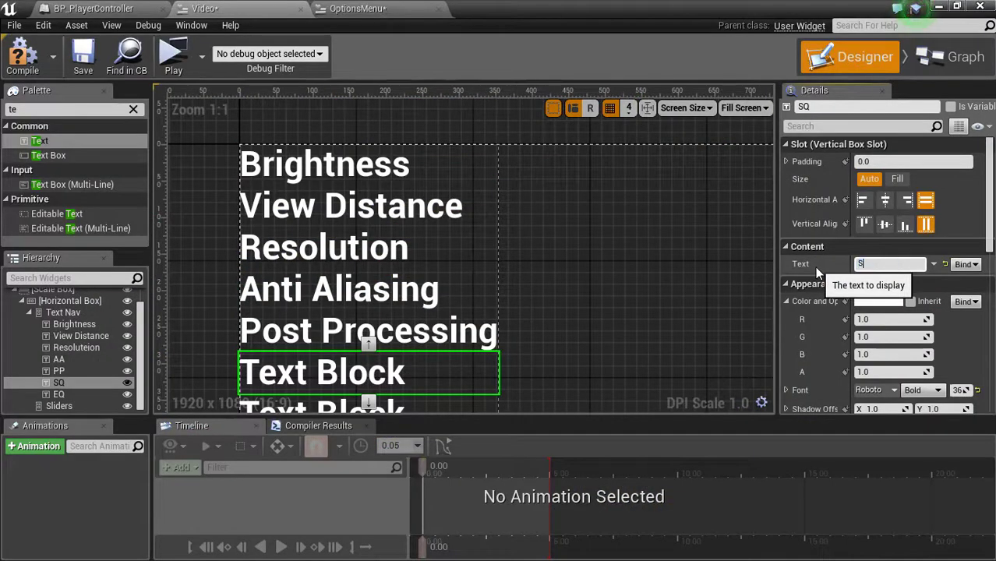
type("Shadow")
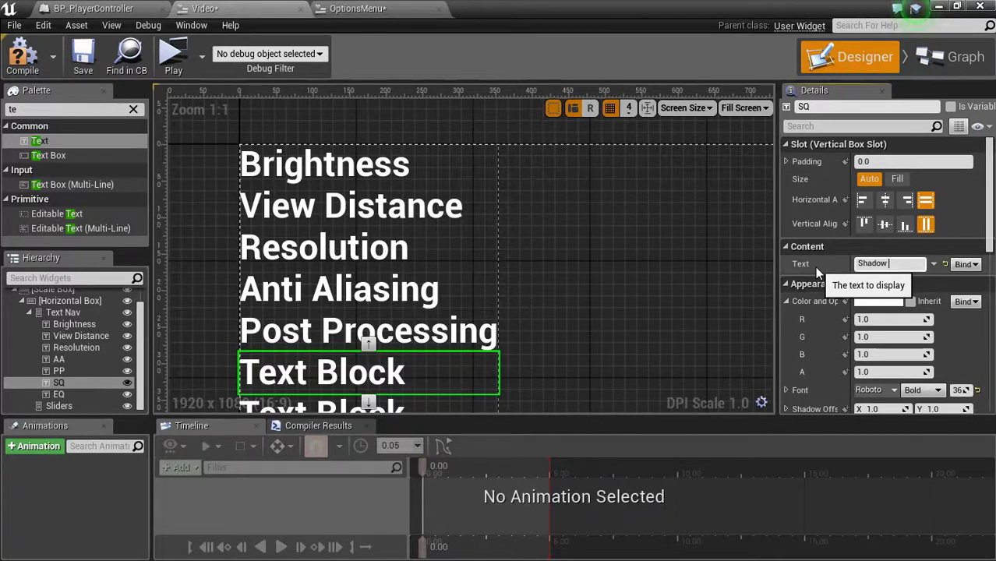
type("Quality")
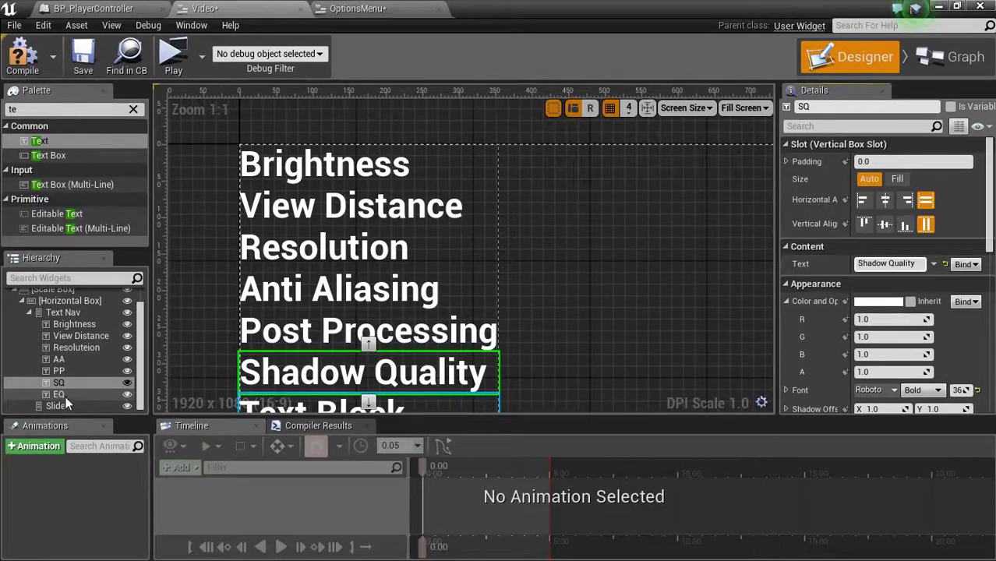
left_click(58, 394)
type("Effects Quali")
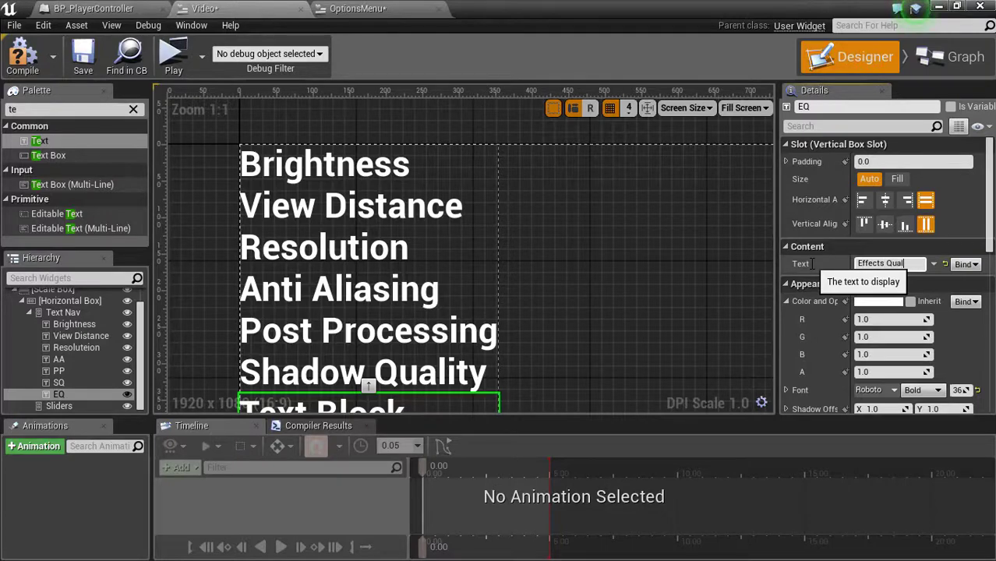
scroll("down", 3)
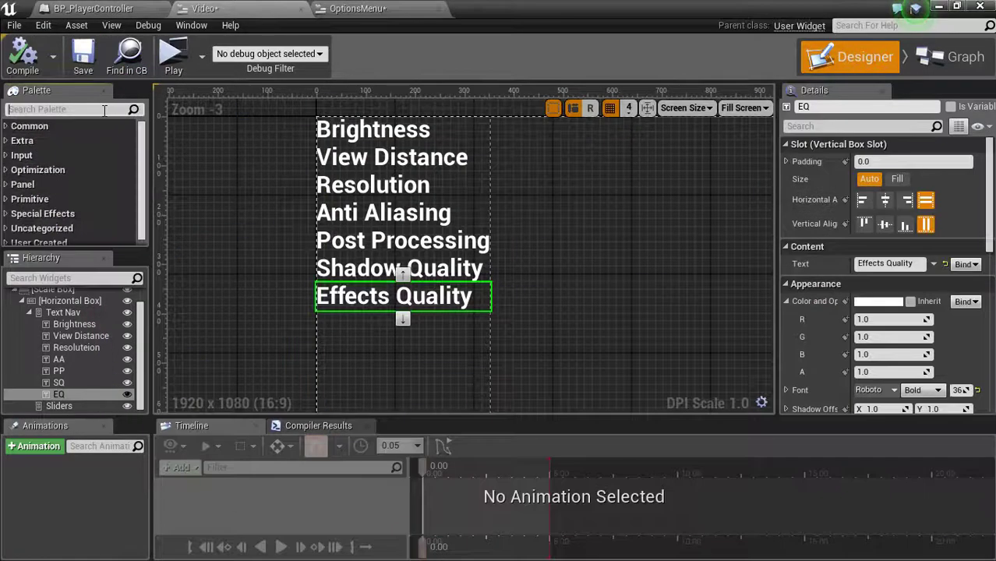
Step: Add seven Slider widgets into the Sliders vertical box and select them all
type("Slider")
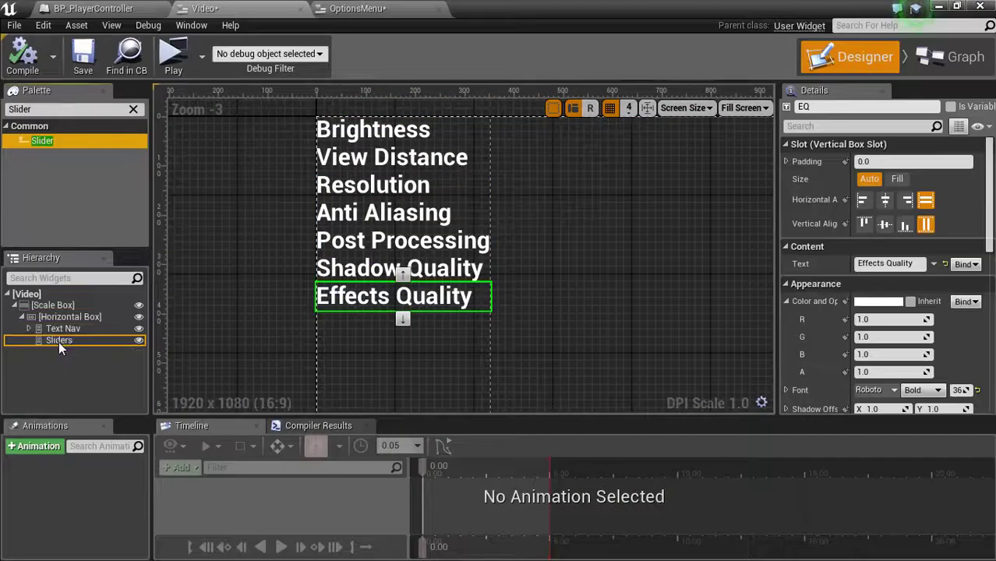
left_click(28, 328)
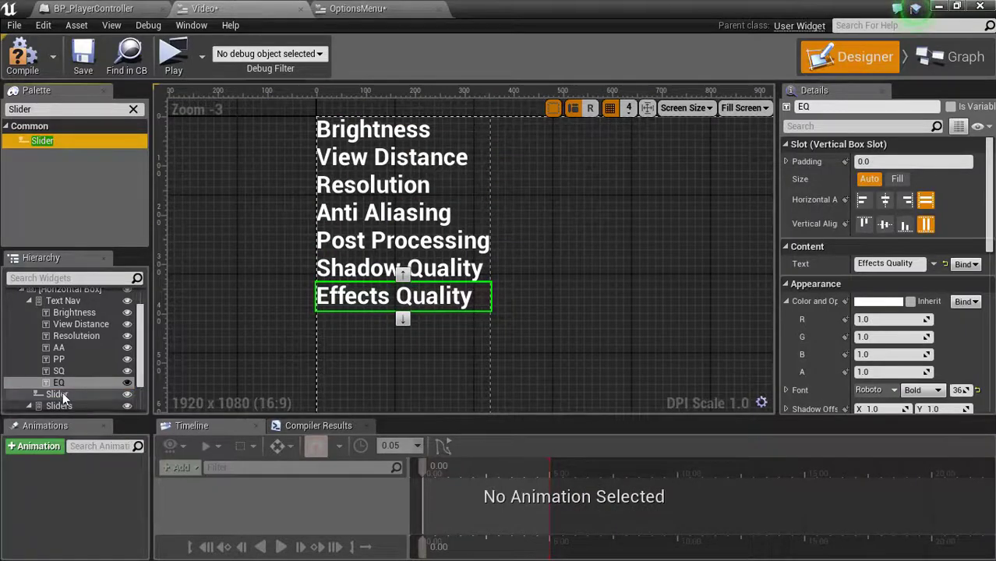
left_click(64, 394)
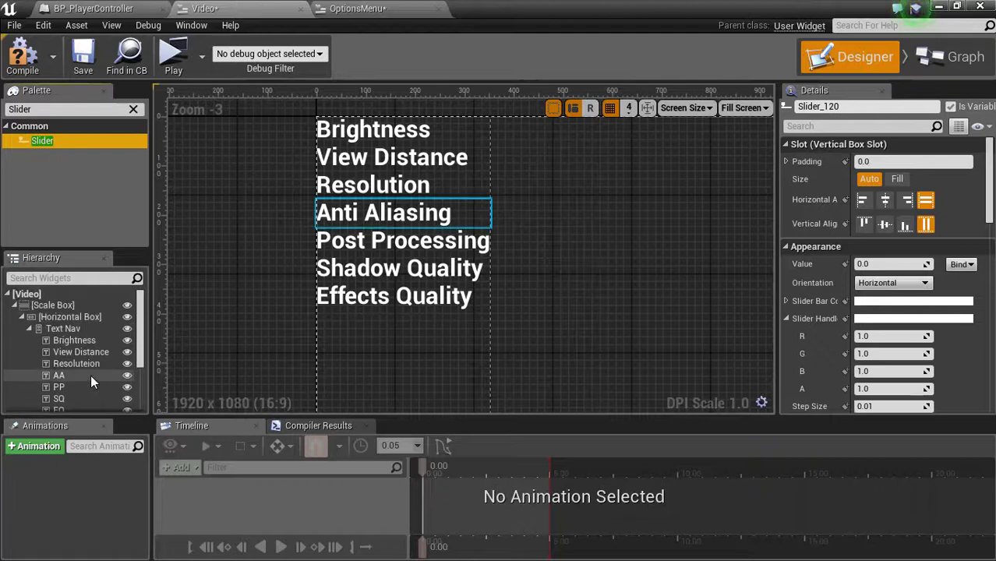
left_click(64, 335)
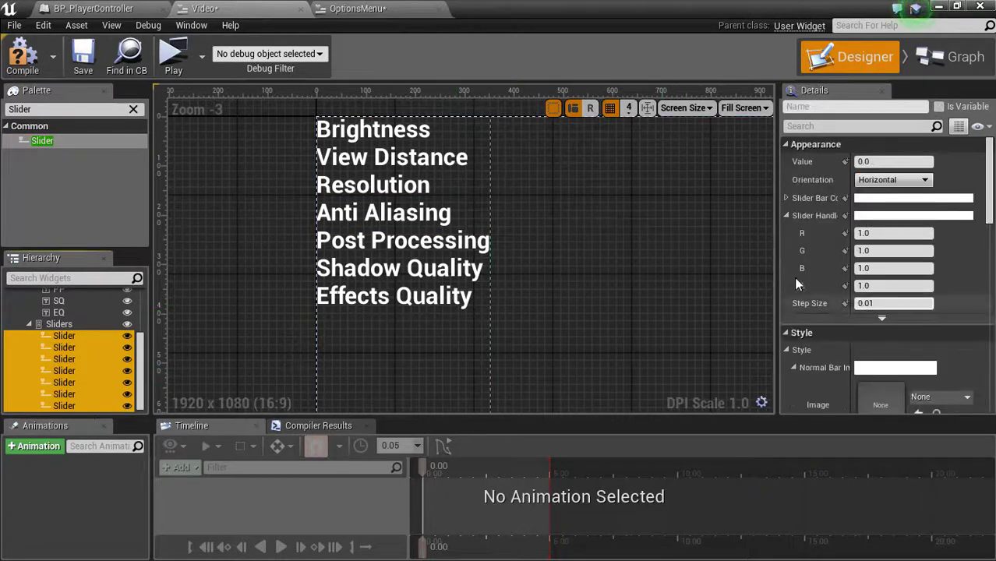
Step: Set the Normal Thumb Image Size Y of all seven sliders to 36
scroll("down", 3)
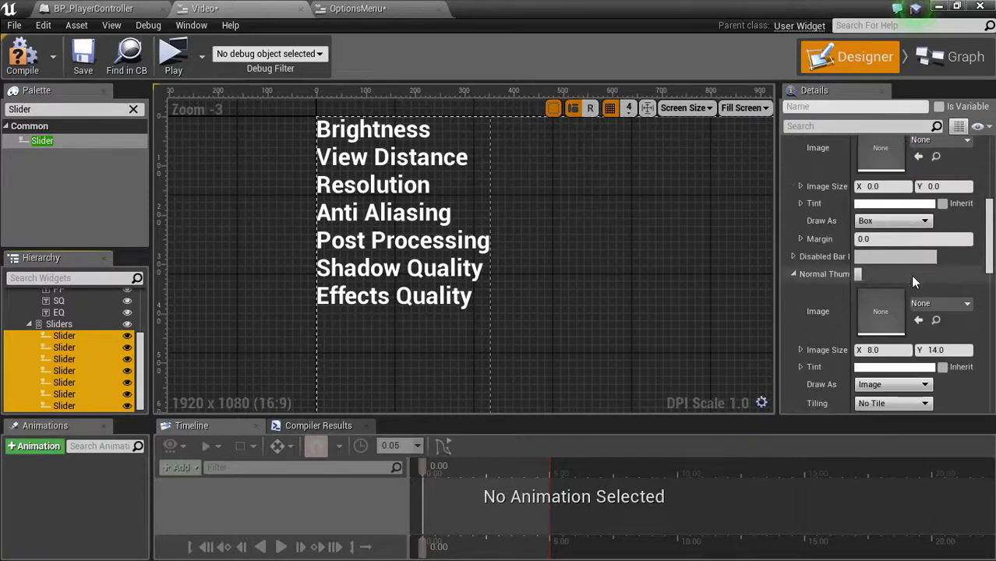
scroll("down", 3)
type("36")
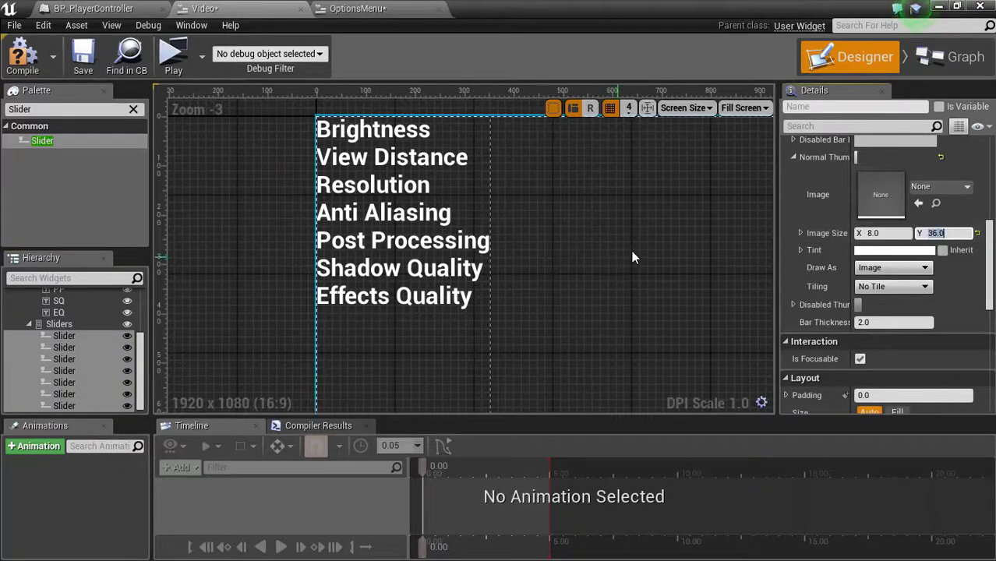
scroll("down", 3)
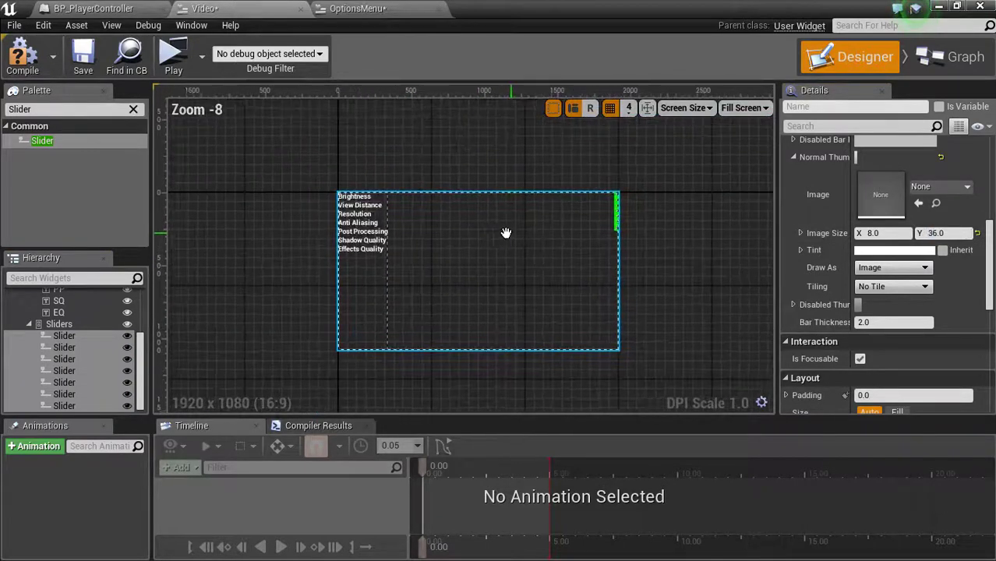
left_click(59, 323)
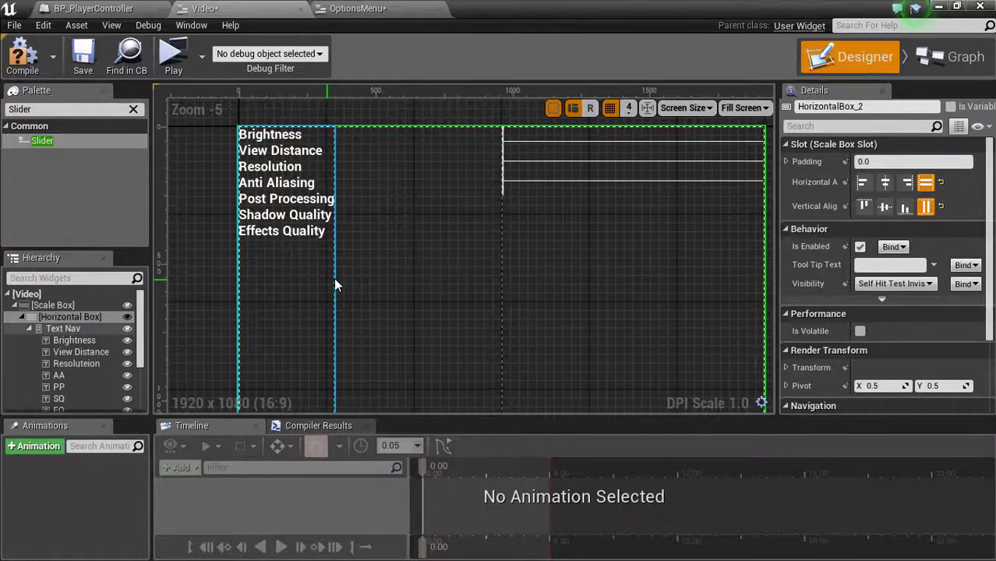
Step: For all sliders, set Normal Thumb Image Size X to 10.0 and Bar Thickness to 5.0
left_click(62, 328)
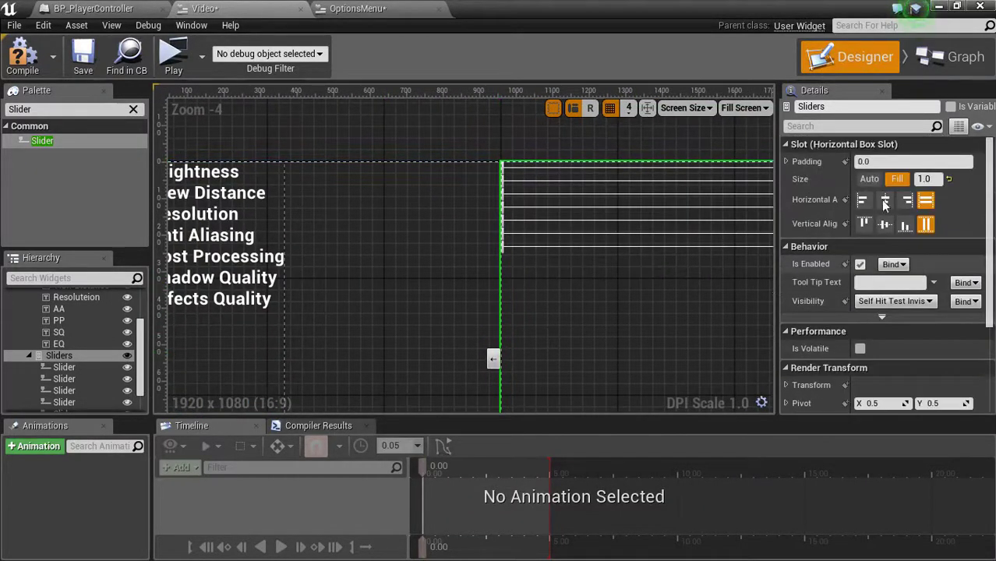
scroll("down", 3)
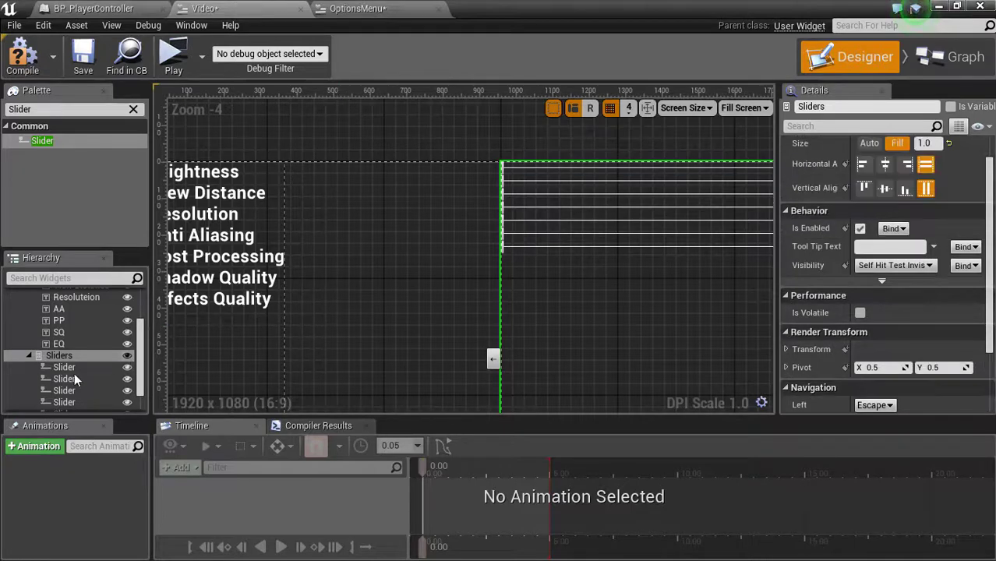
left_click(64, 335)
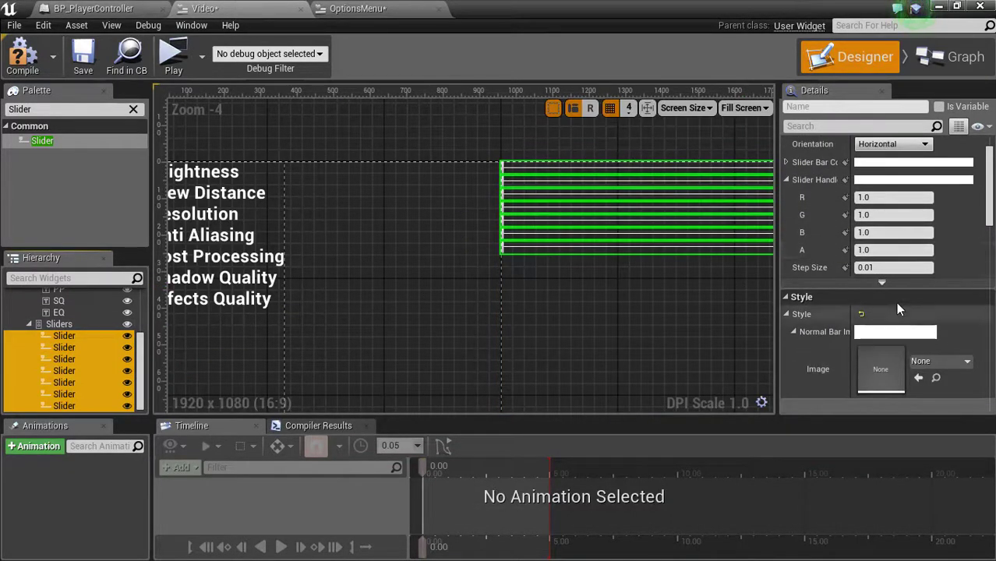
scroll("up", 3)
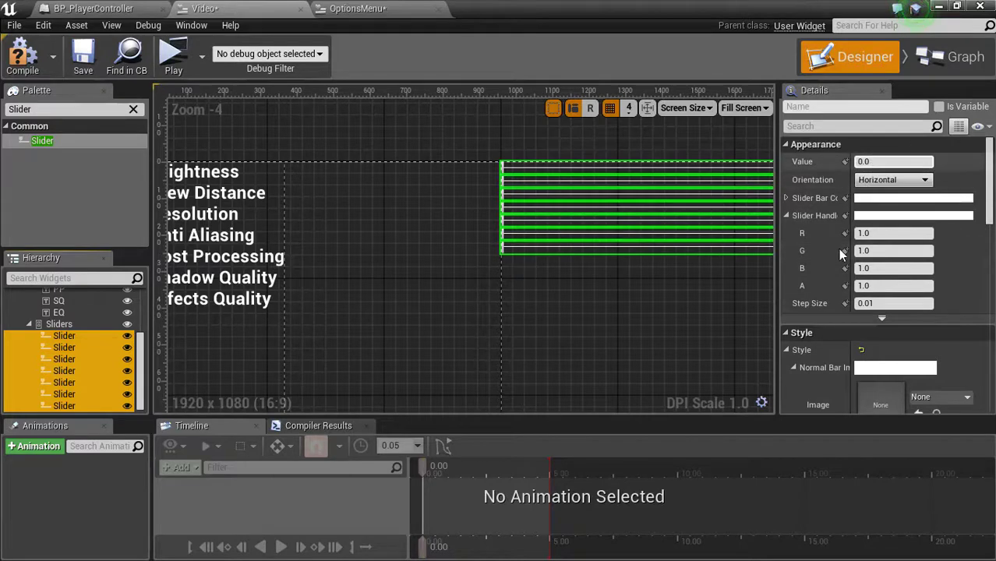
scroll("down", 3)
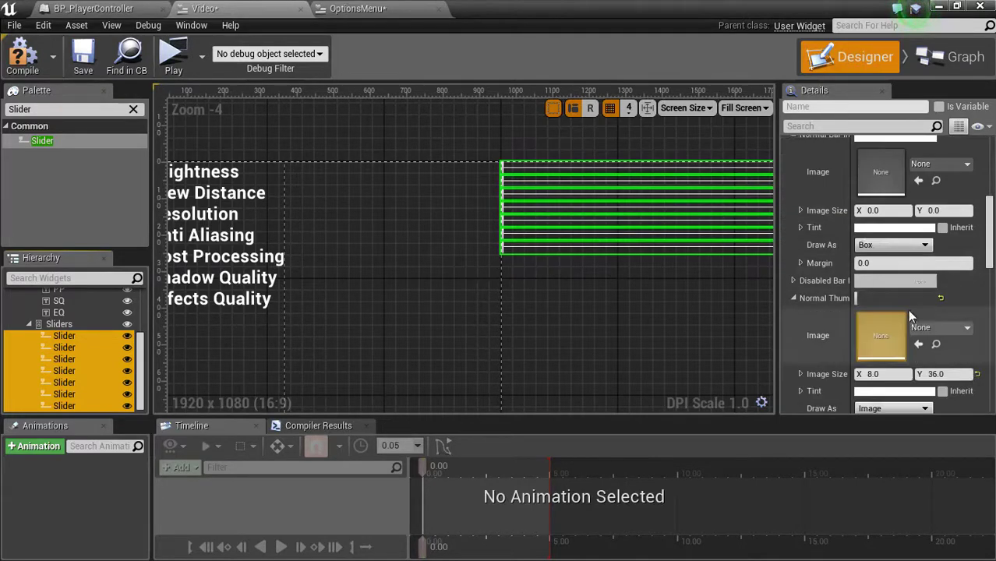
scroll("down", 3)
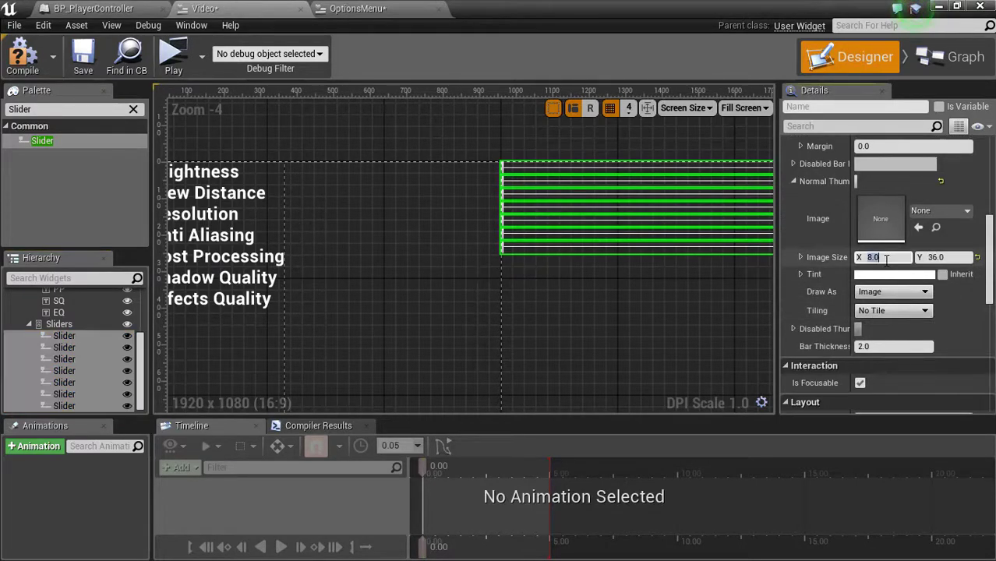
type("50.0")
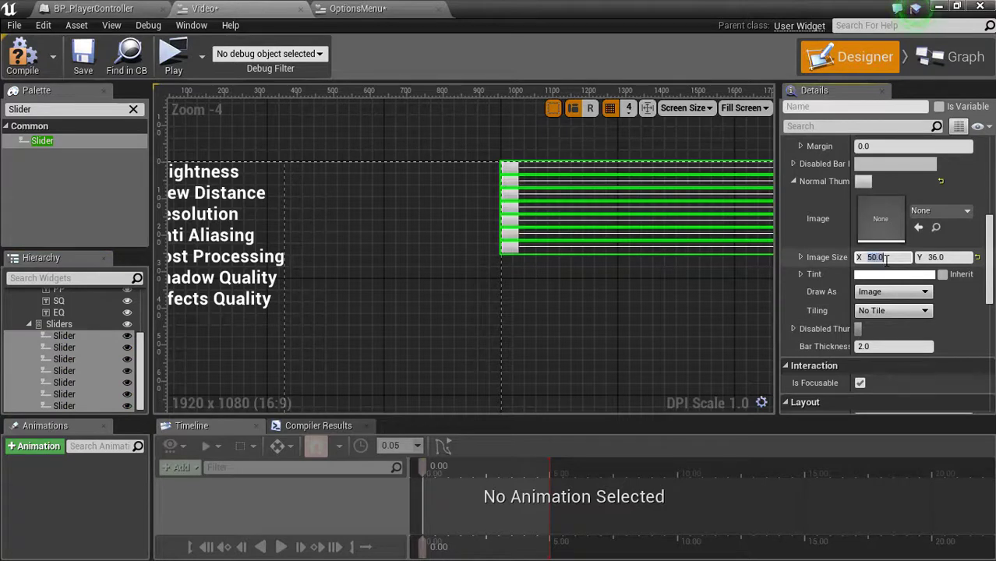
triple_click(883, 258)
type("10")
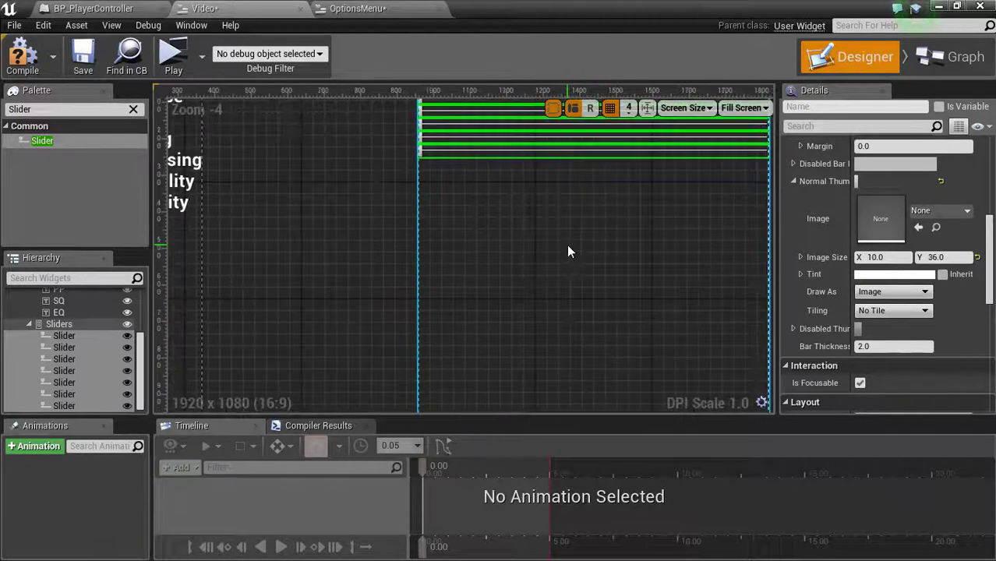
scroll("down", 3)
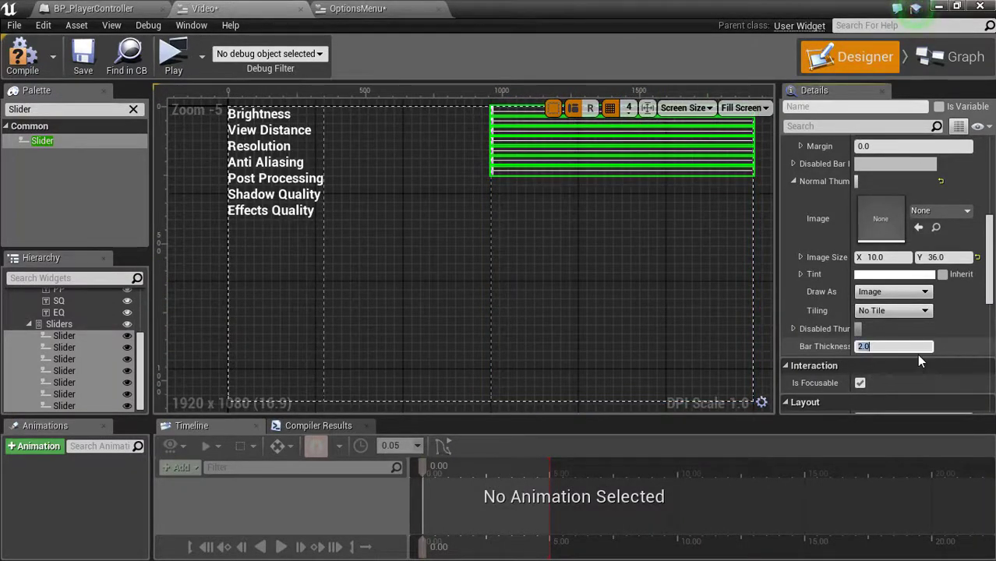
type("5.0")
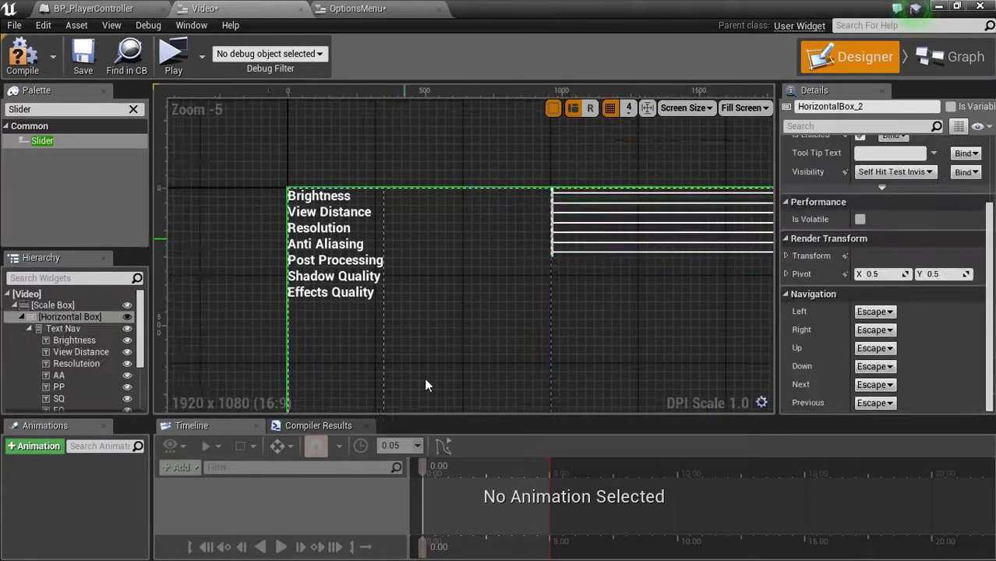
Step: Size the Text Nav column to content and set all slider thumbs' Image Size Y to 55.0
left_click(62, 329)
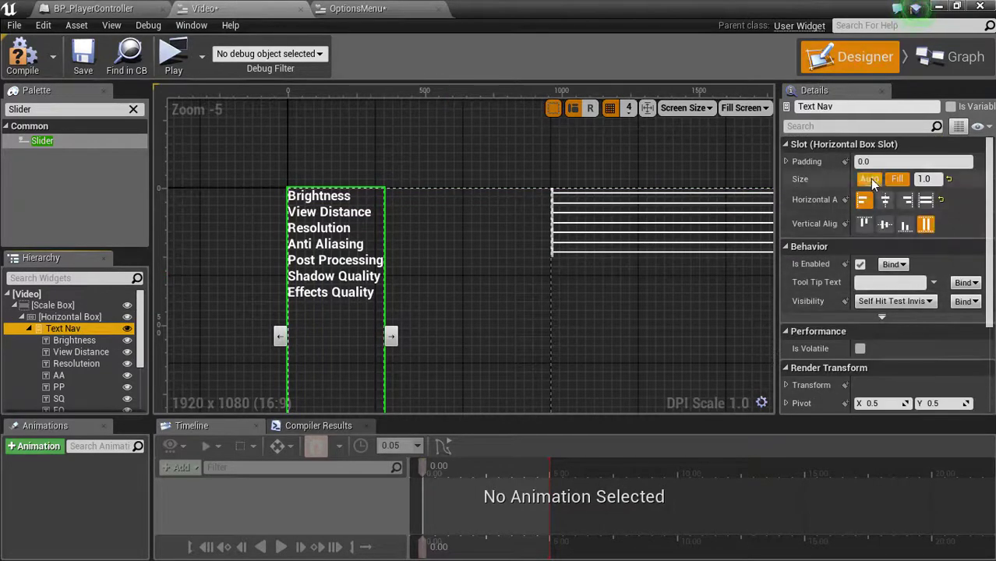
left_click(869, 179)
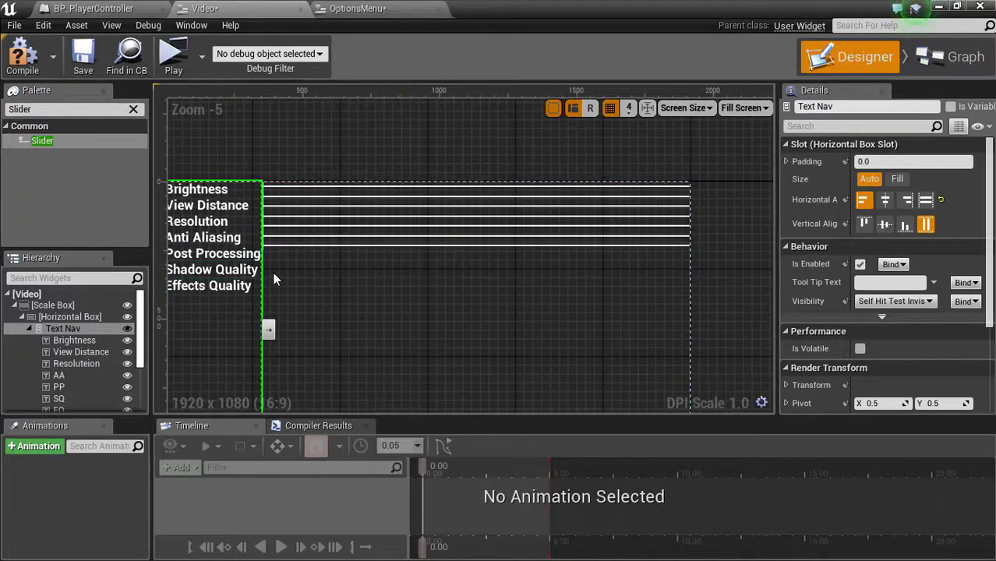
left_click(476, 244)
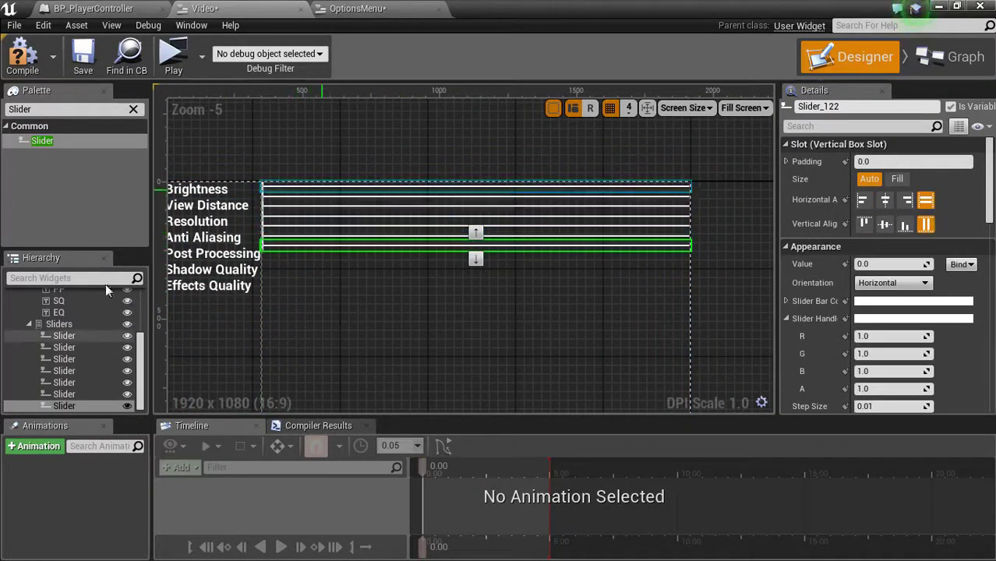
left_click(64, 335)
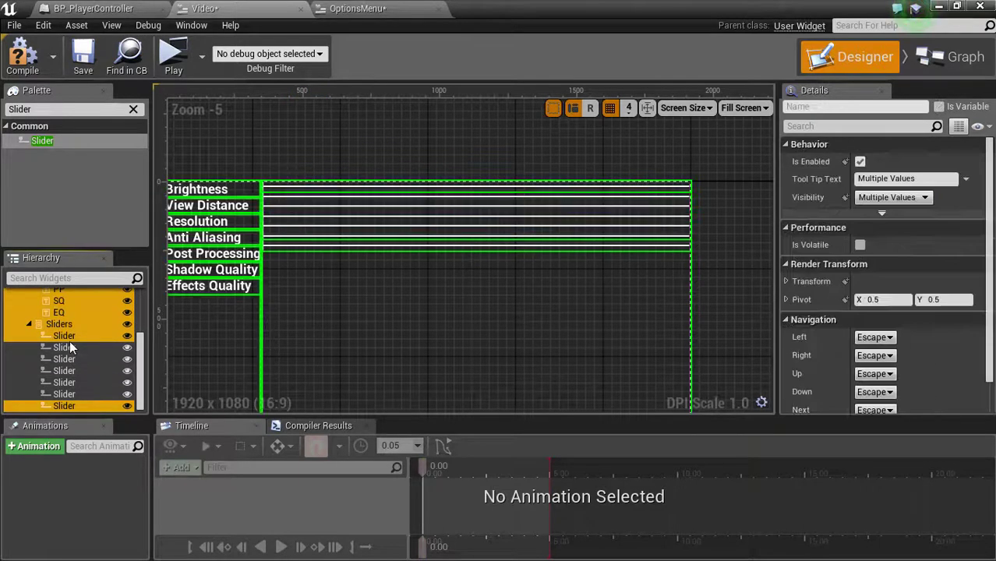
left_click(64, 336)
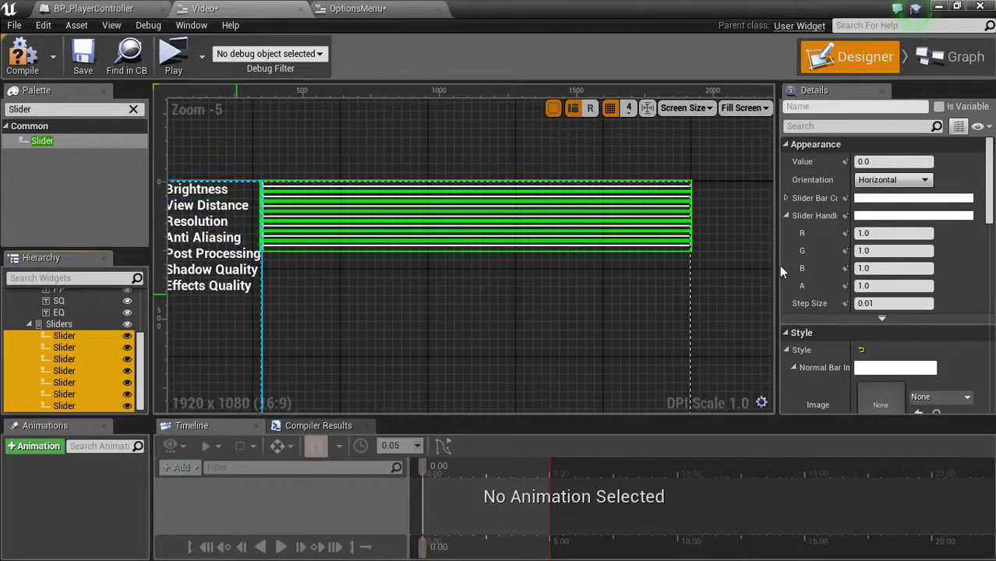
scroll("down", 3)
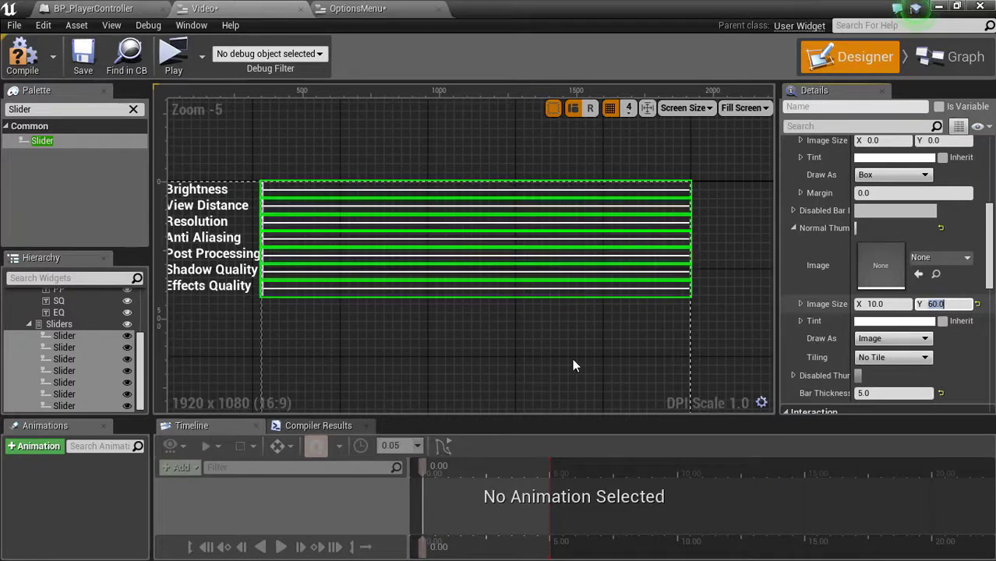
mouse_move(932, 317)
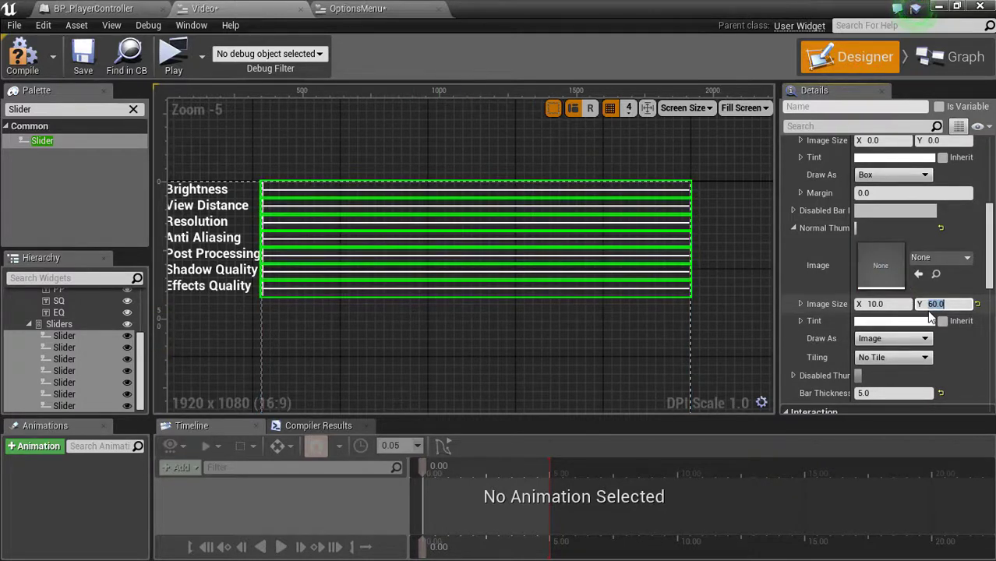
type("55.0")
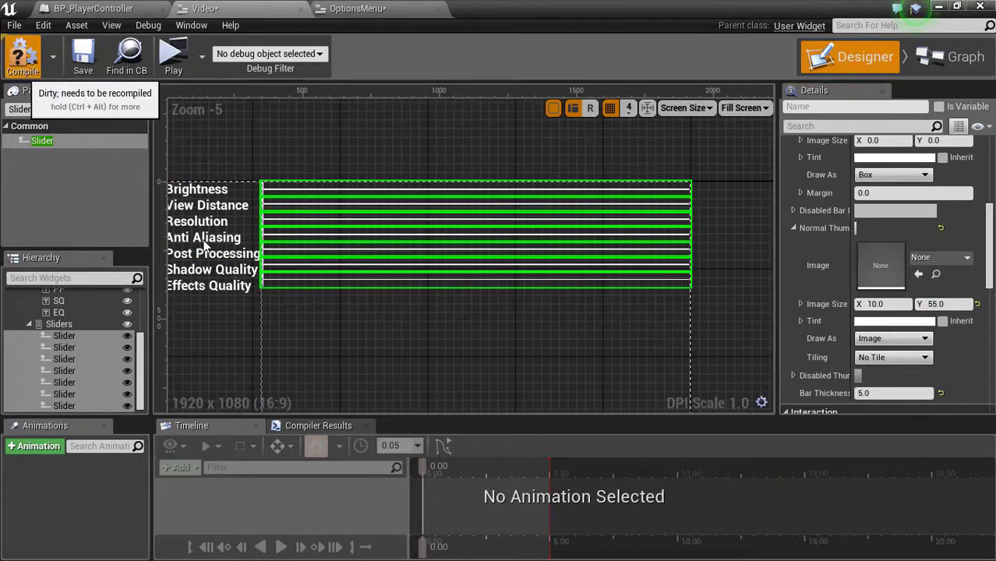
left_click(59, 323)
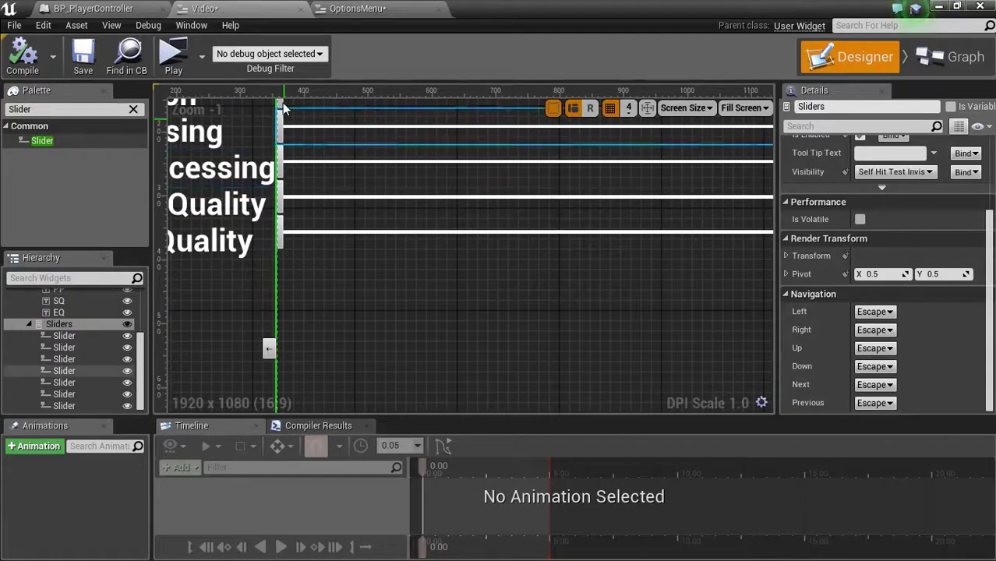
scroll("down", 3)
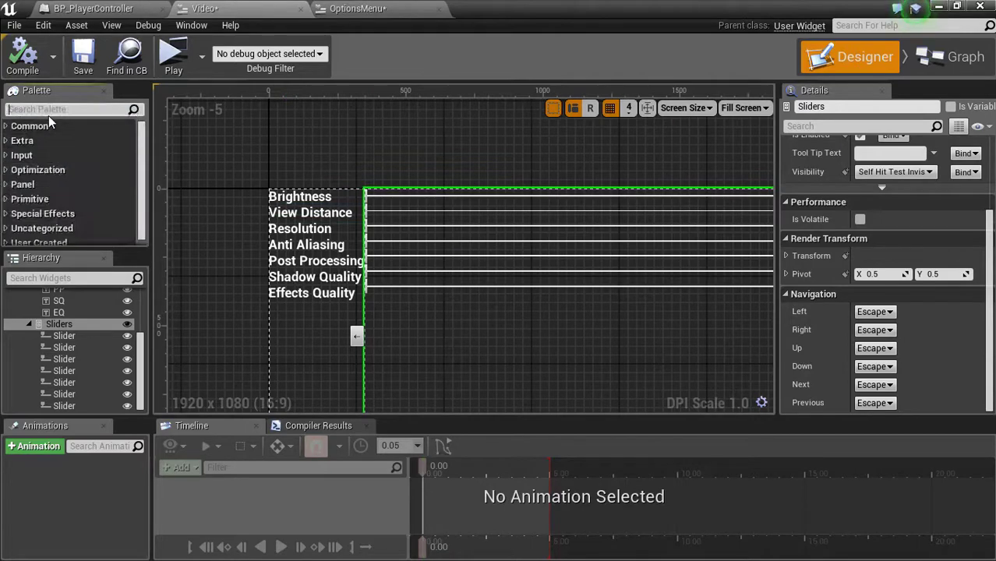
Step: Insert a Spacer between Text Nav and Sliders and set its Size X to 20
type("spacer")
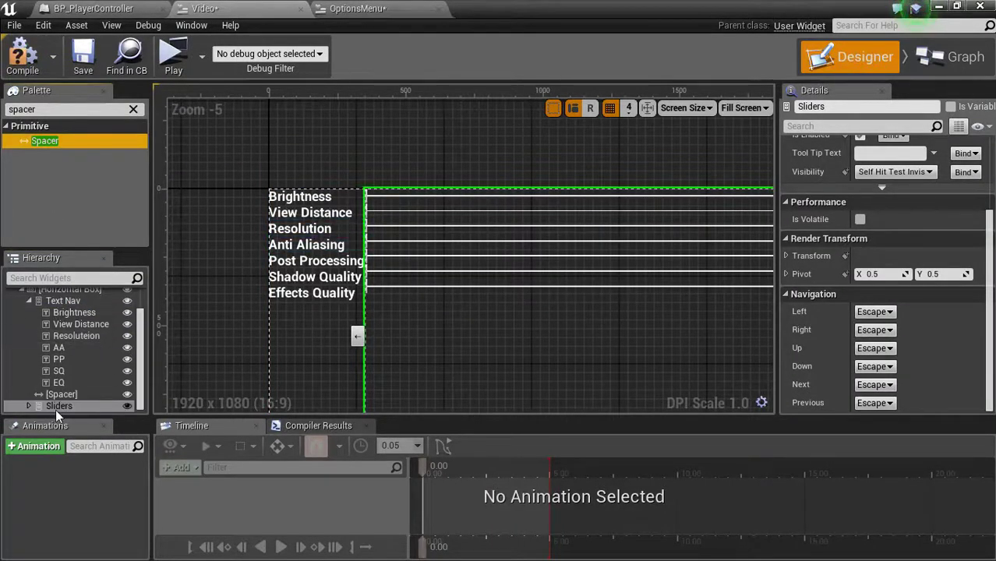
left_click(62, 393)
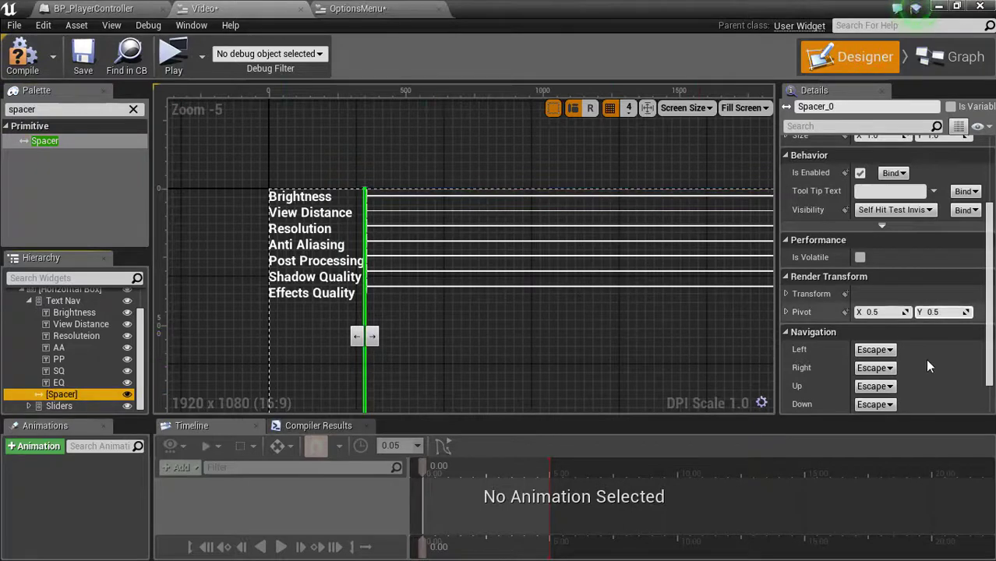
scroll("up", 3)
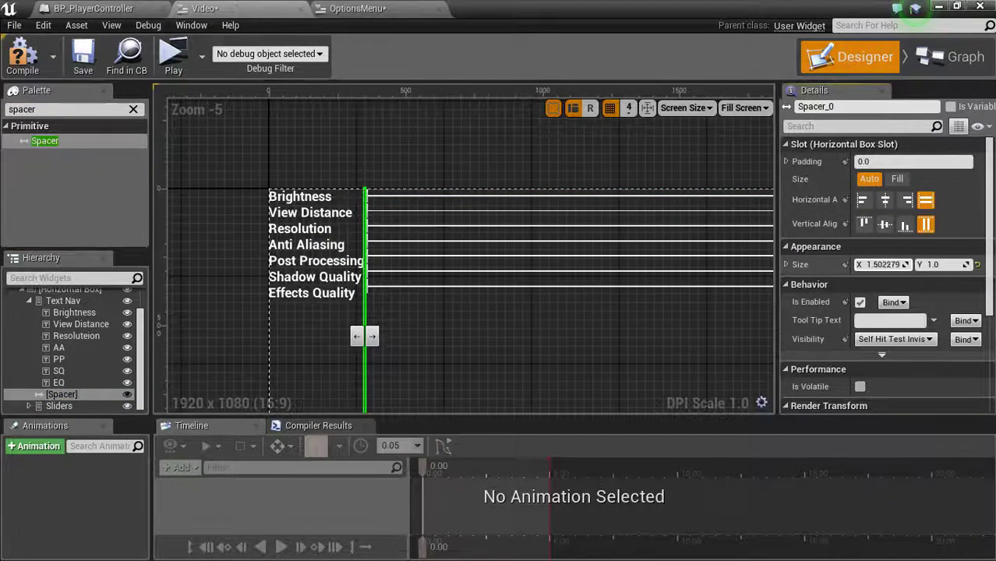
left_click_drag(366, 336, 371, 336)
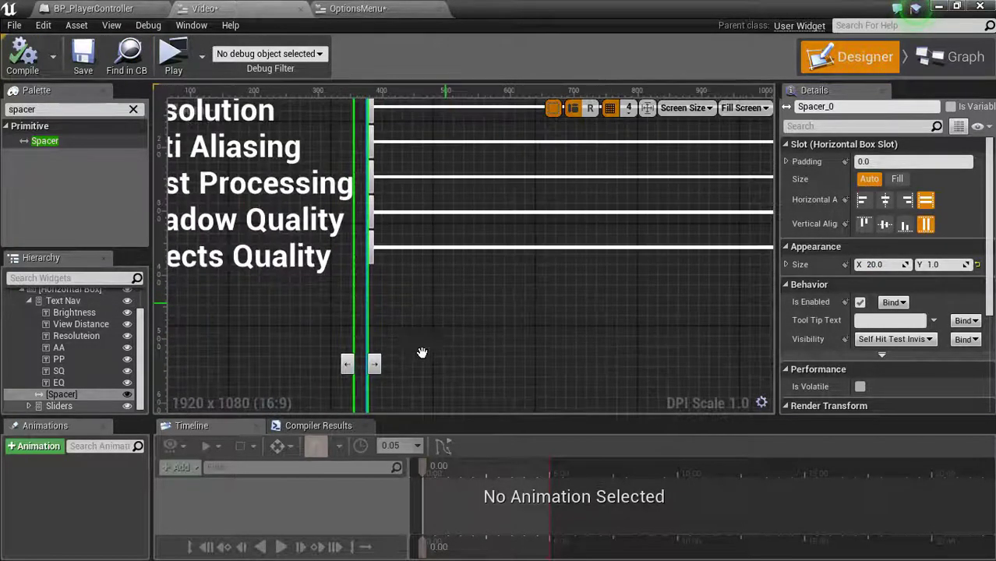
scroll("down", 3)
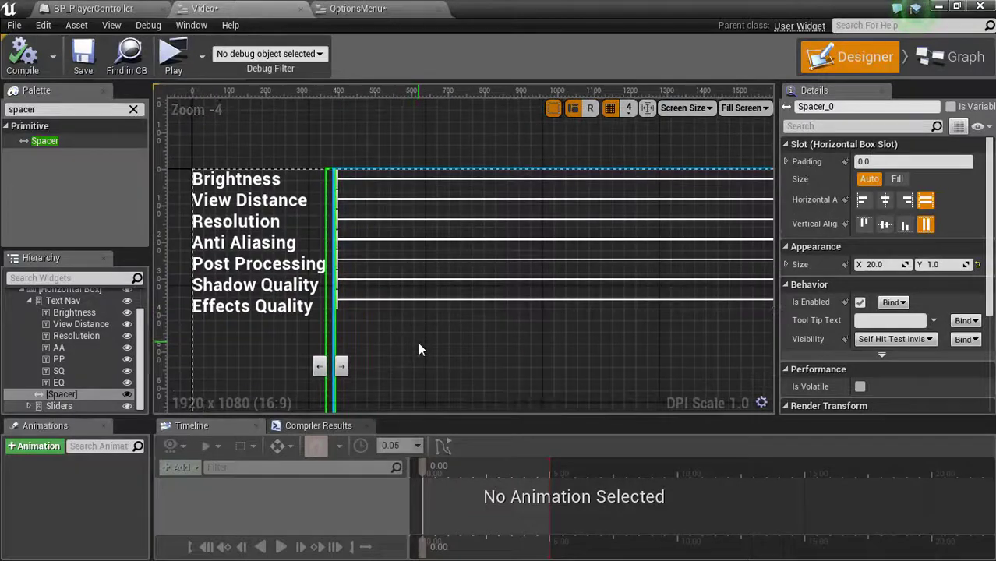
left_click(59, 405)
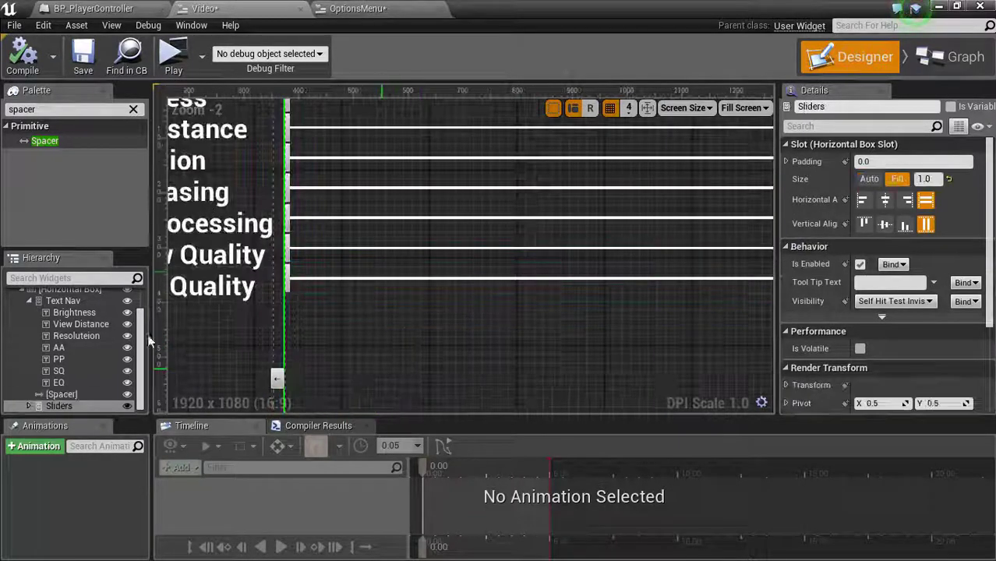
mouse_move(29, 407)
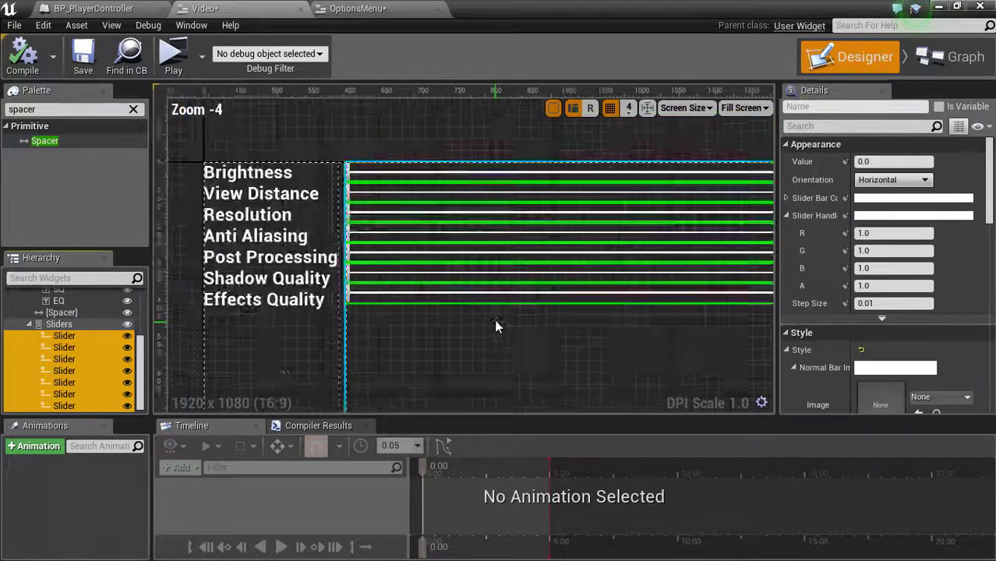
scroll("up", 3)
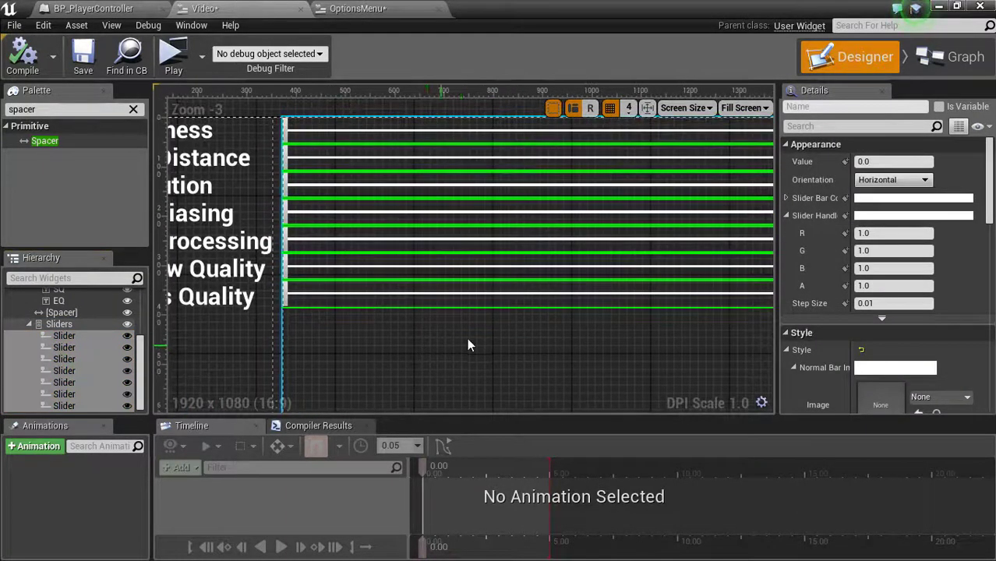
Step: Save, play the game, open the Video page, drag View Distance halfway, and go back
left_click(83, 54)
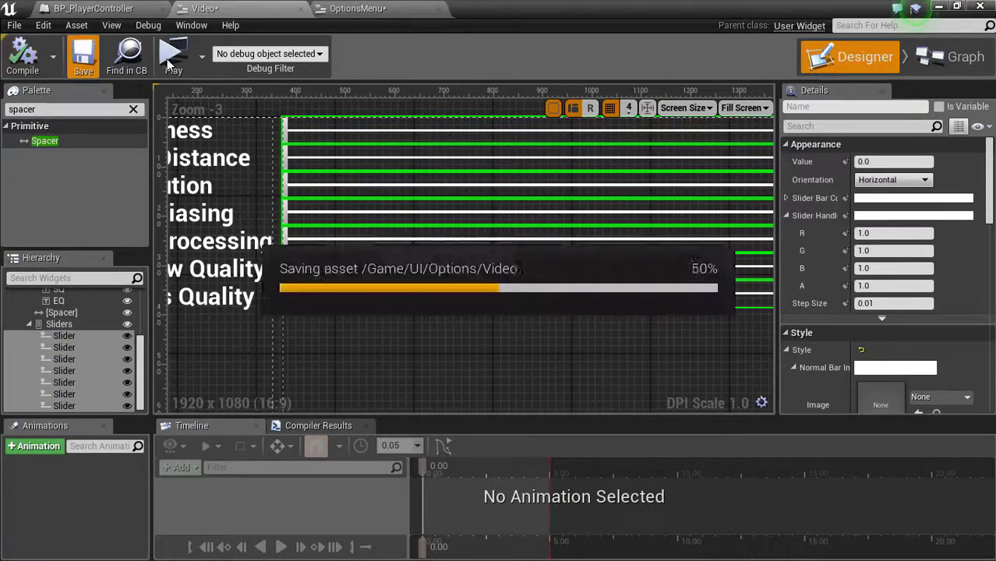
left_click(173, 55)
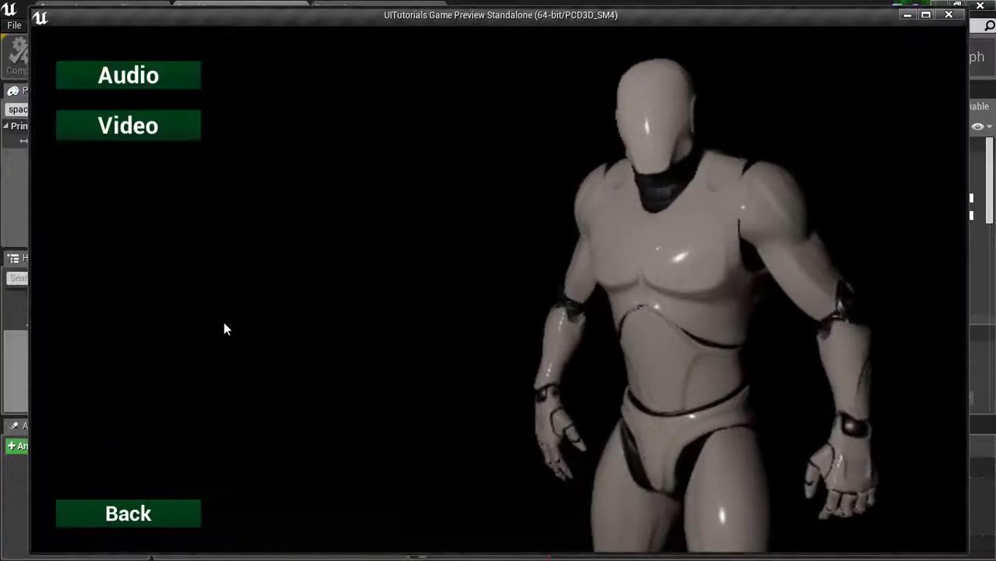
left_click(128, 126)
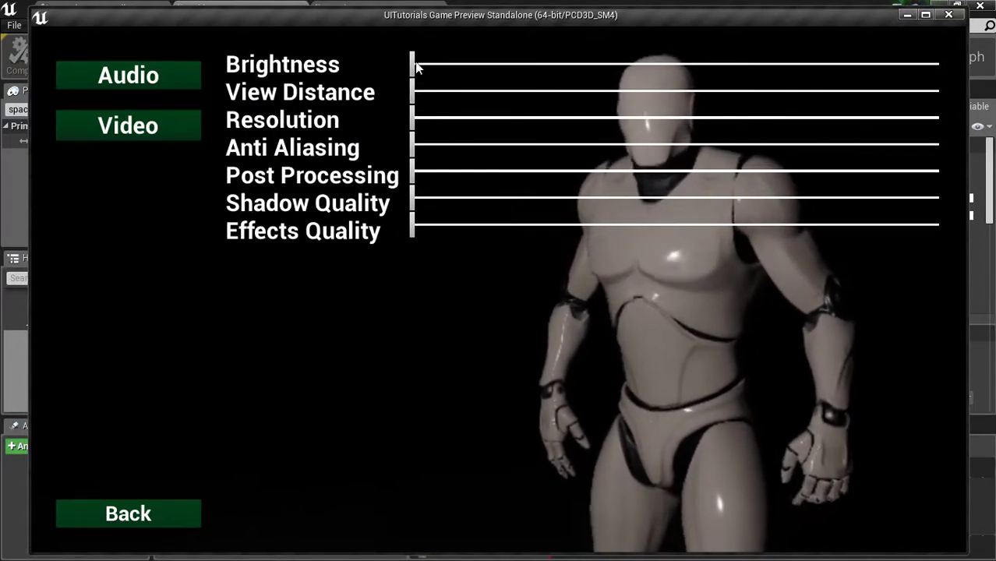
left_click(128, 75)
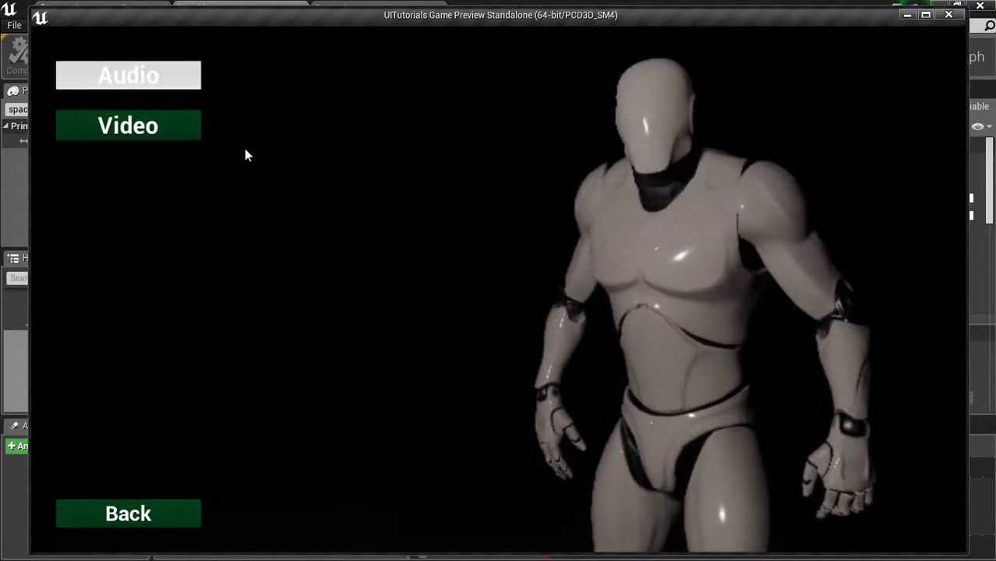
left_click(128, 126)
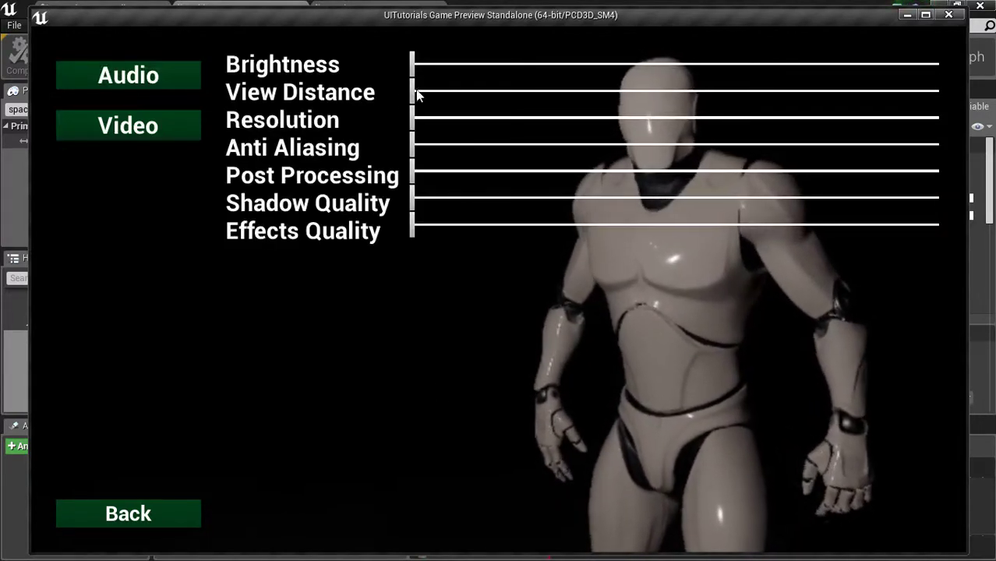
left_click_drag(413, 92, 663, 92)
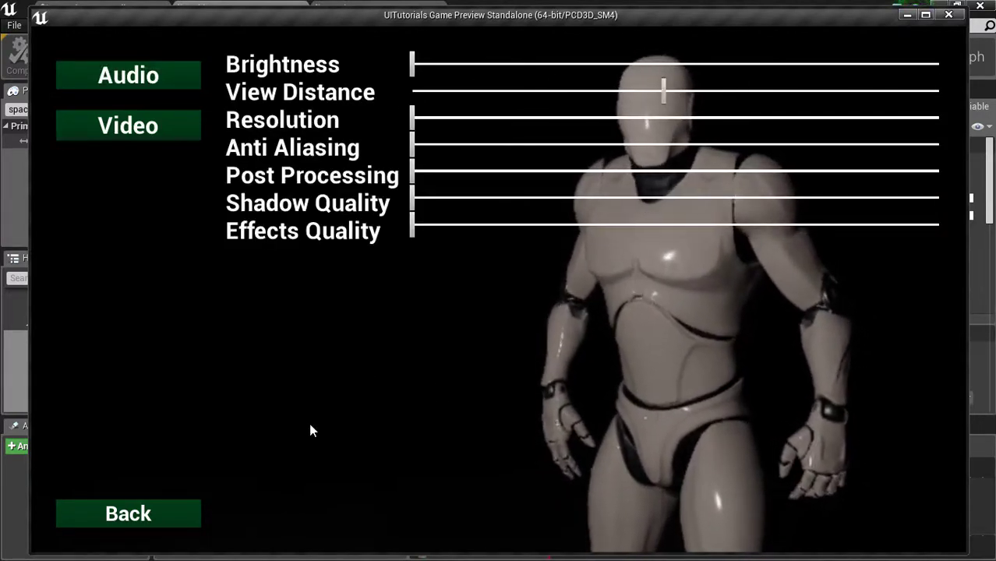
mouse_move(128, 514)
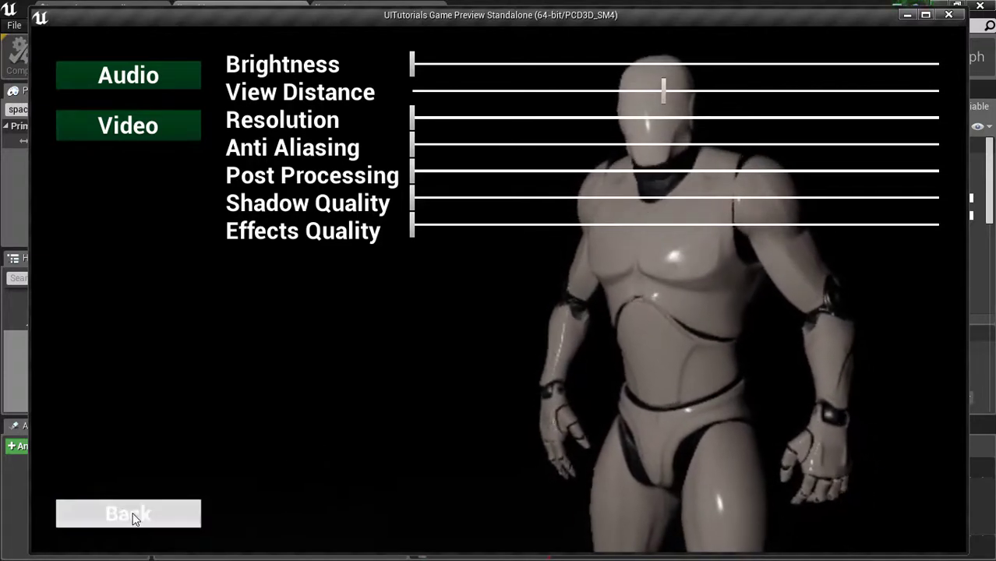
left_click(128, 513)
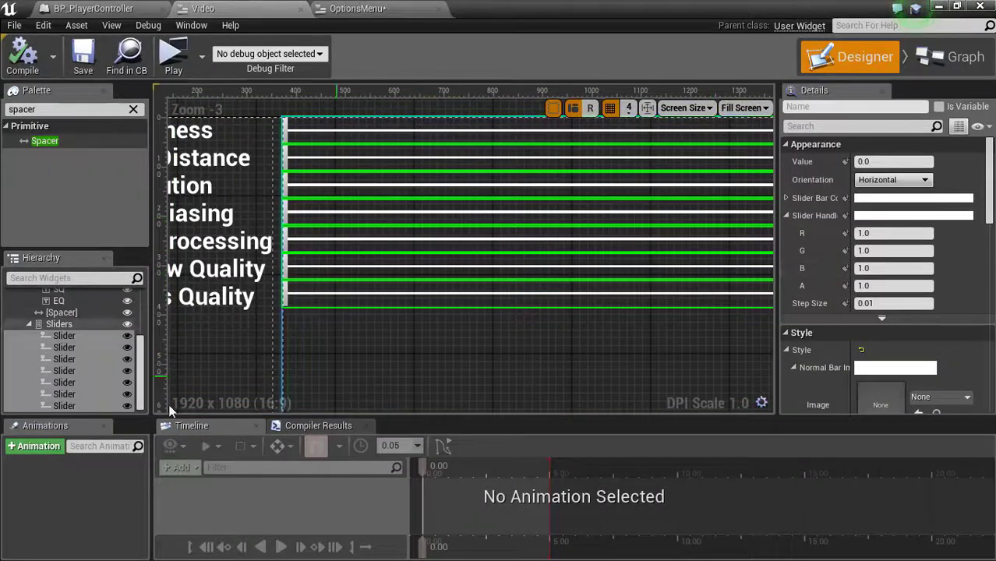
Step: Set the sliders' Layout Size to Auto and Normal Thumb Image Size Y to 60.0
scroll("down", 3)
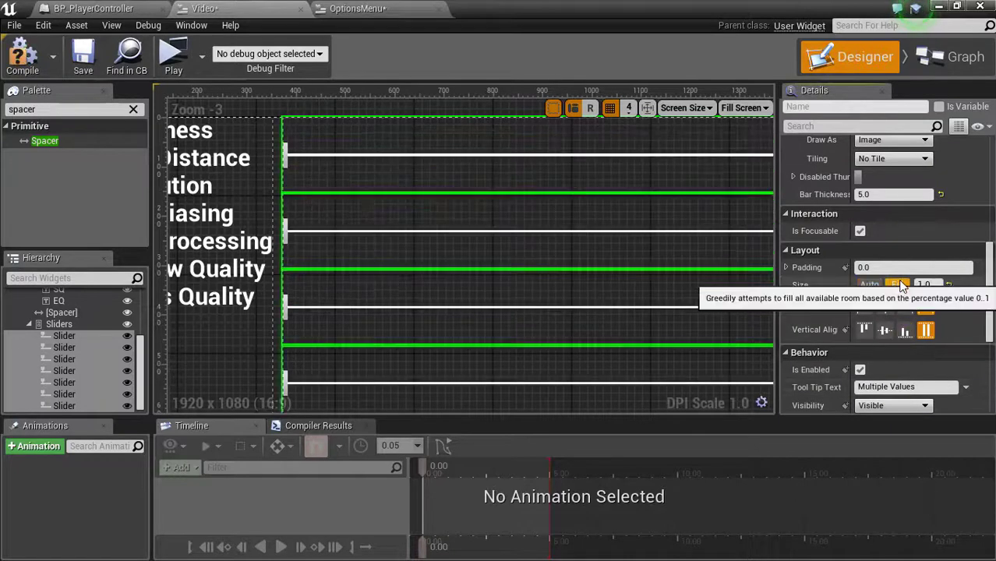
left_click(896, 285)
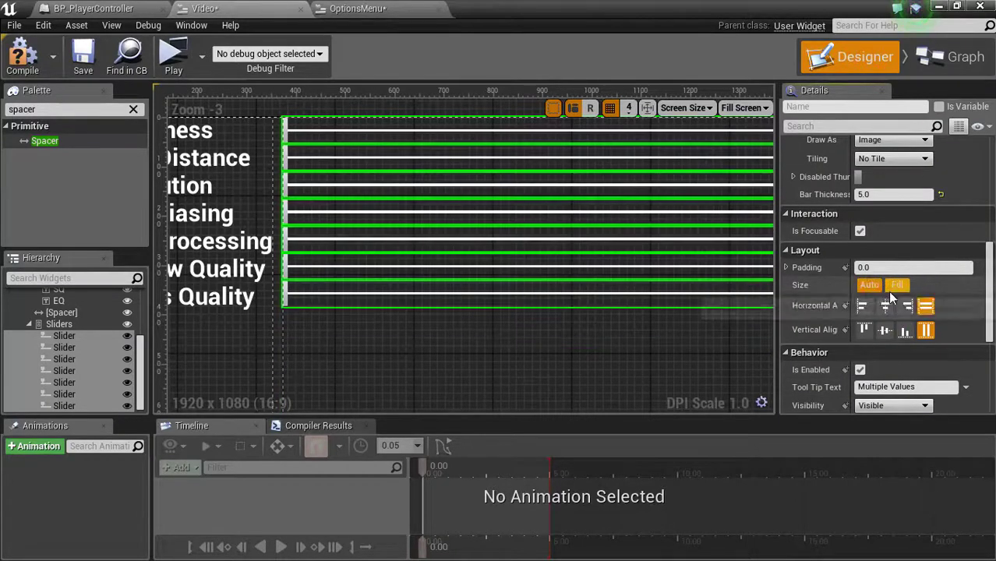
scroll("up", 3)
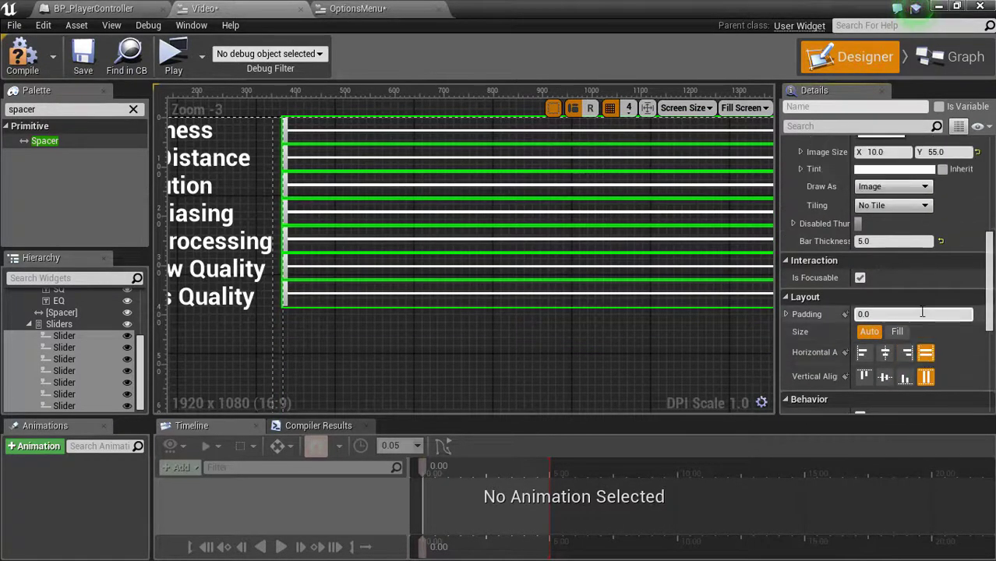
scroll("up", 3)
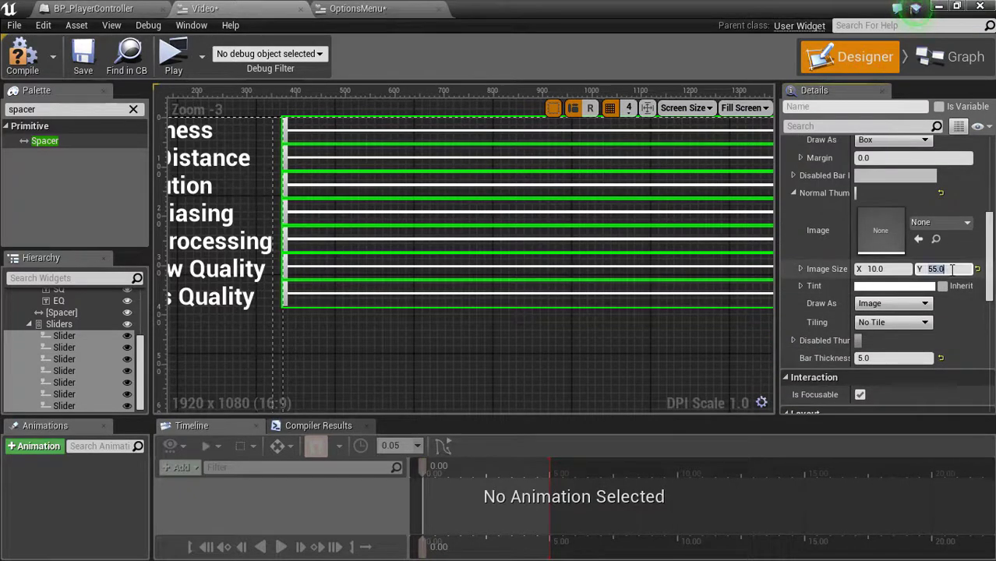
type("60.0")
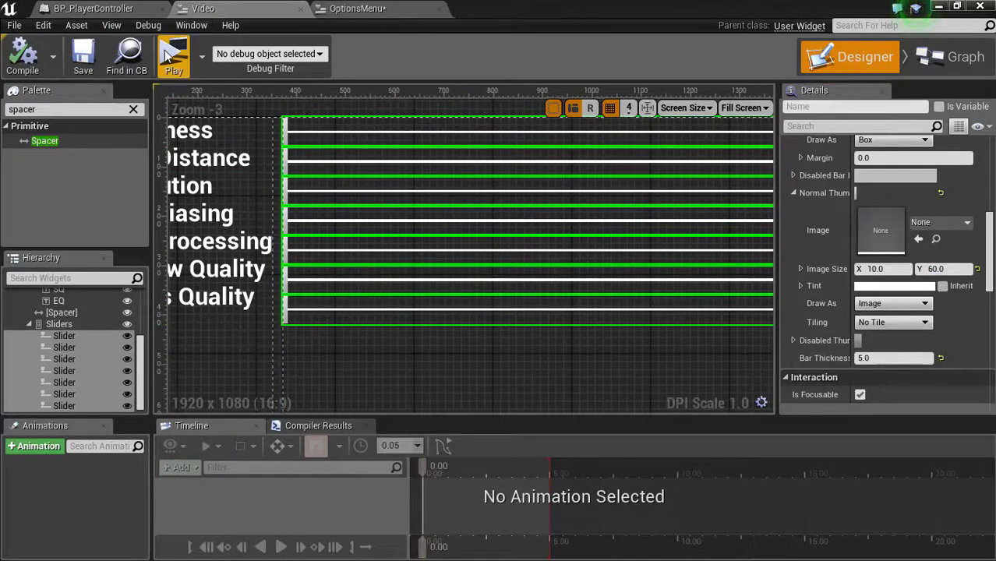
Step: Relaunch the game preview, view the Video settings page, then close the preview
left_click(173, 58)
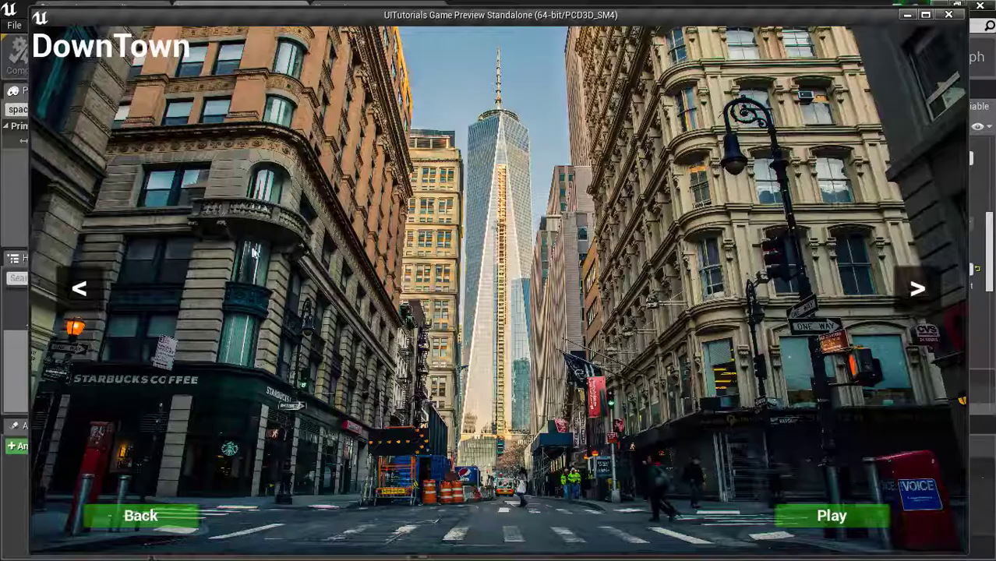
left_click(831, 515)
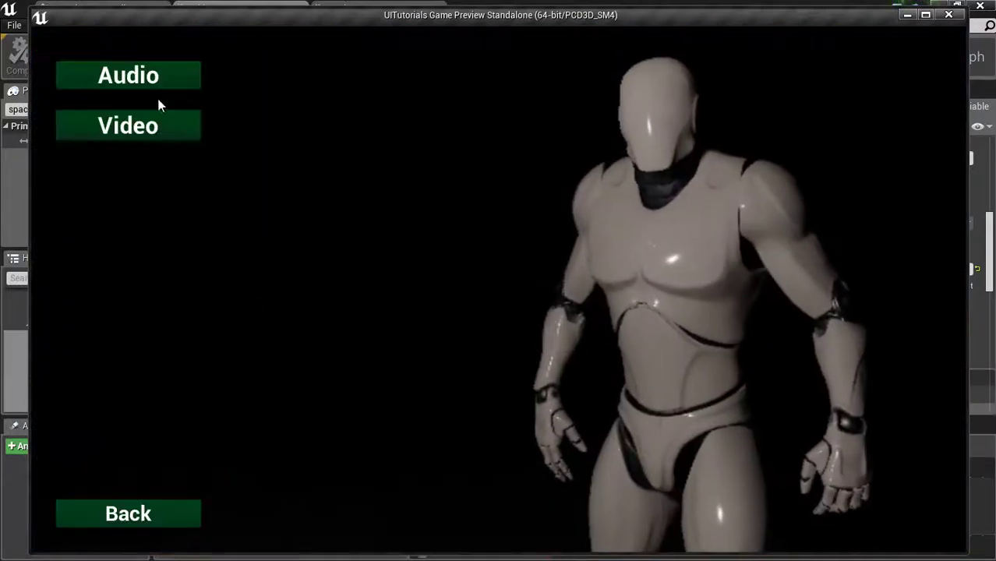
left_click(128, 125)
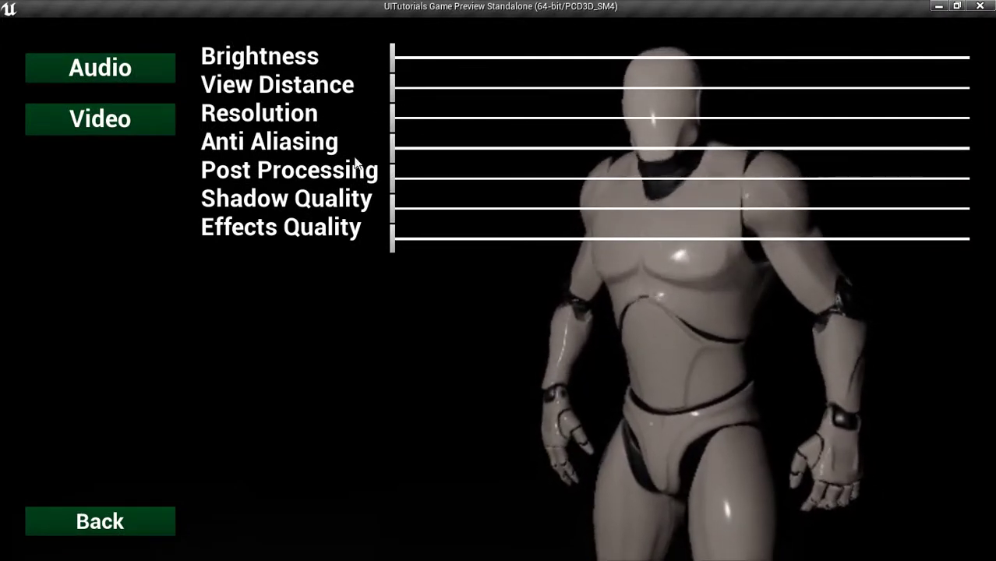
left_click(100, 521)
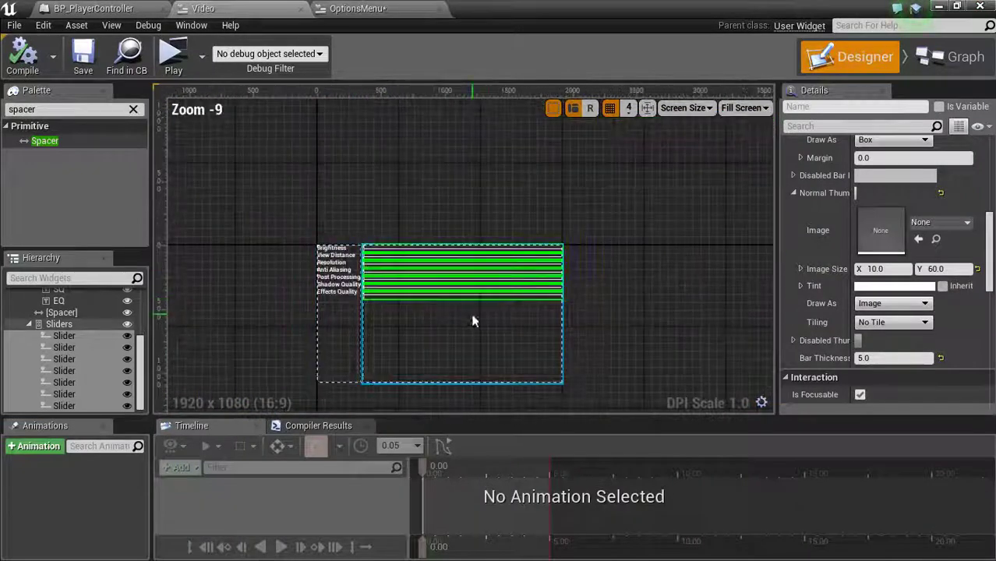
Step: Rename the brightness and view distance sliders to S Brightness and S VD
scroll("up", 3)
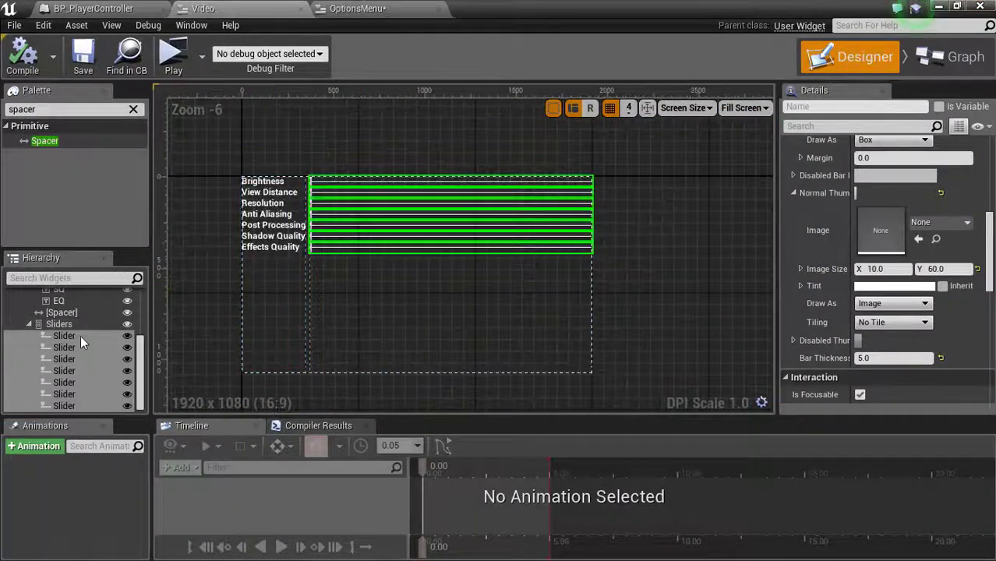
left_click(64, 335)
type("Brightness")
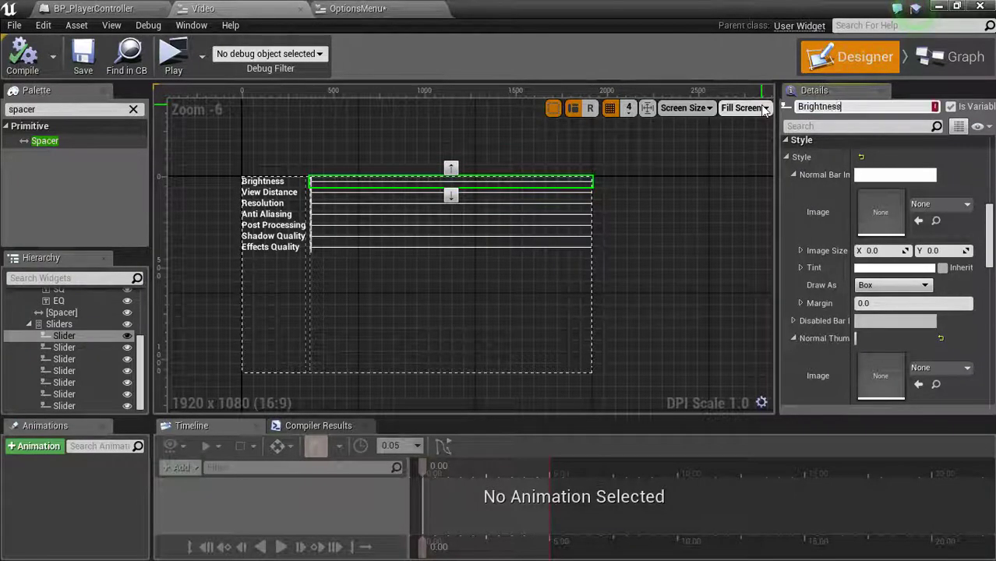
left_click(451, 193)
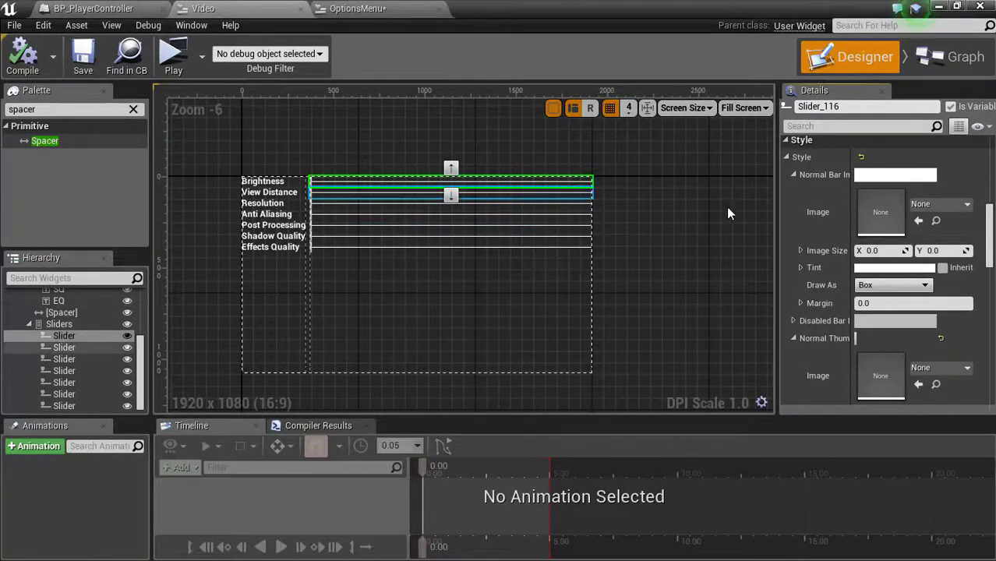
left_click(64, 335)
type(" Brightness")
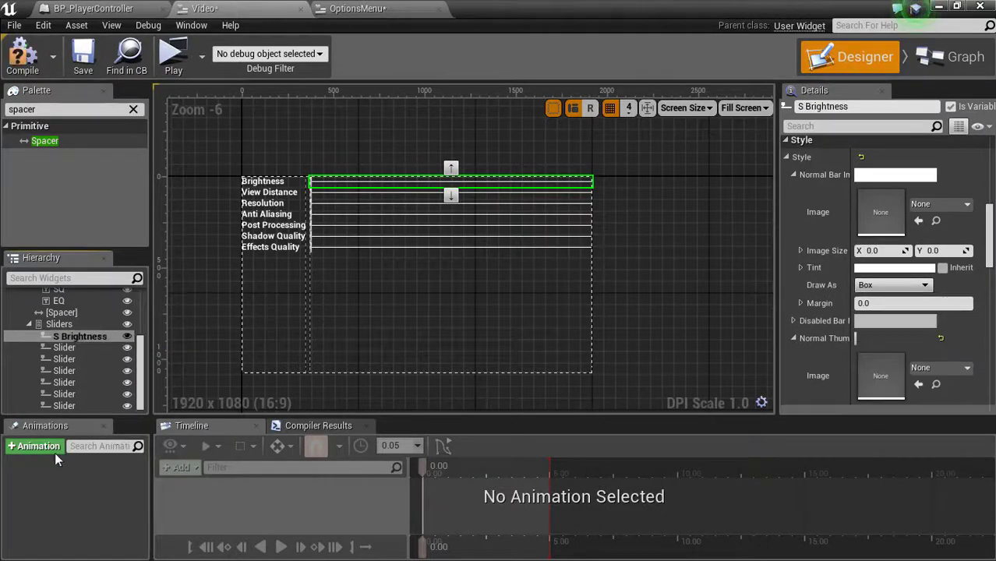
left_click(65, 348)
type("S")
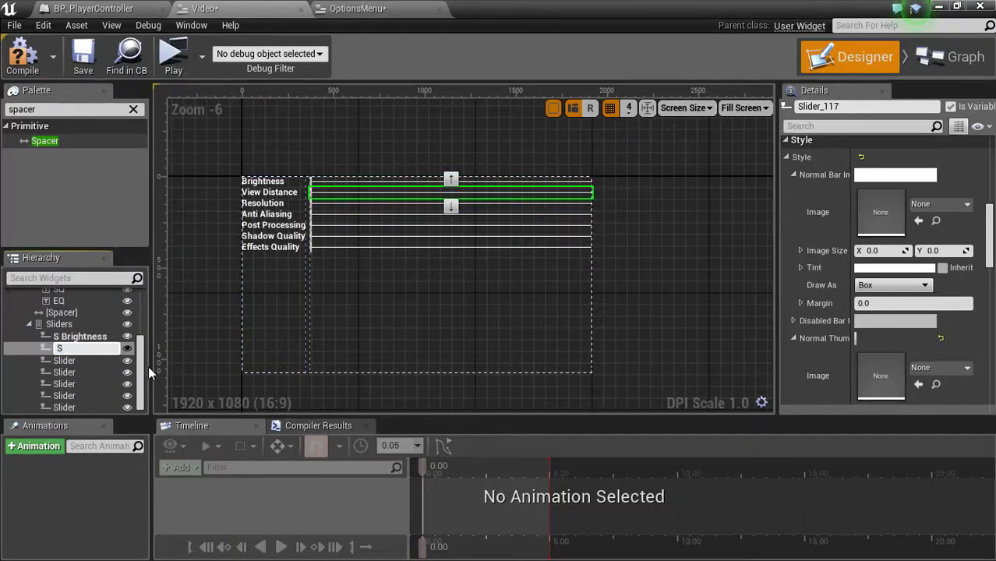
Step: Rename the resolution, anti-aliasing and shadow quality sliders to S R, S AA and S SQ
left_click(64, 348)
type(" VD")
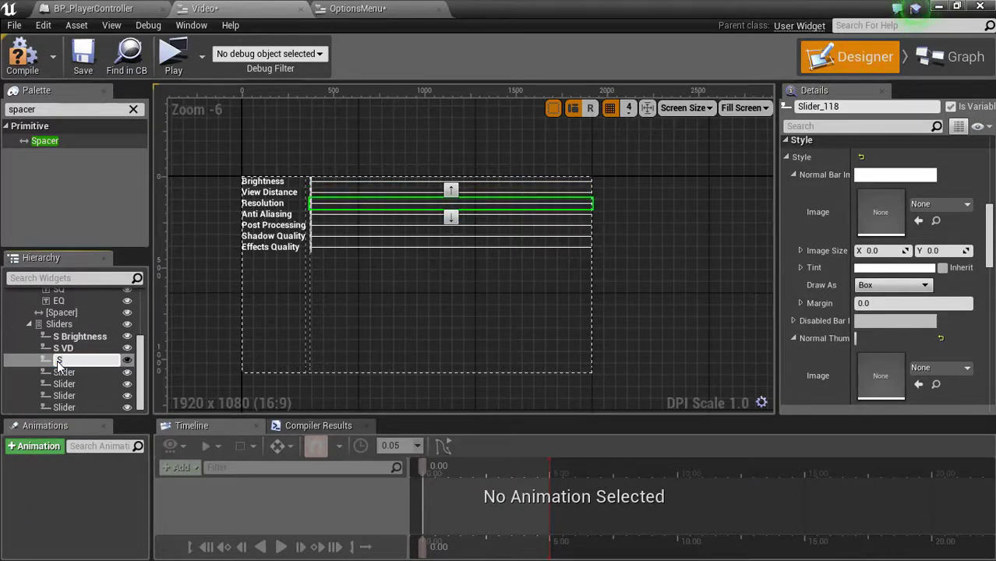
left_click(61, 359)
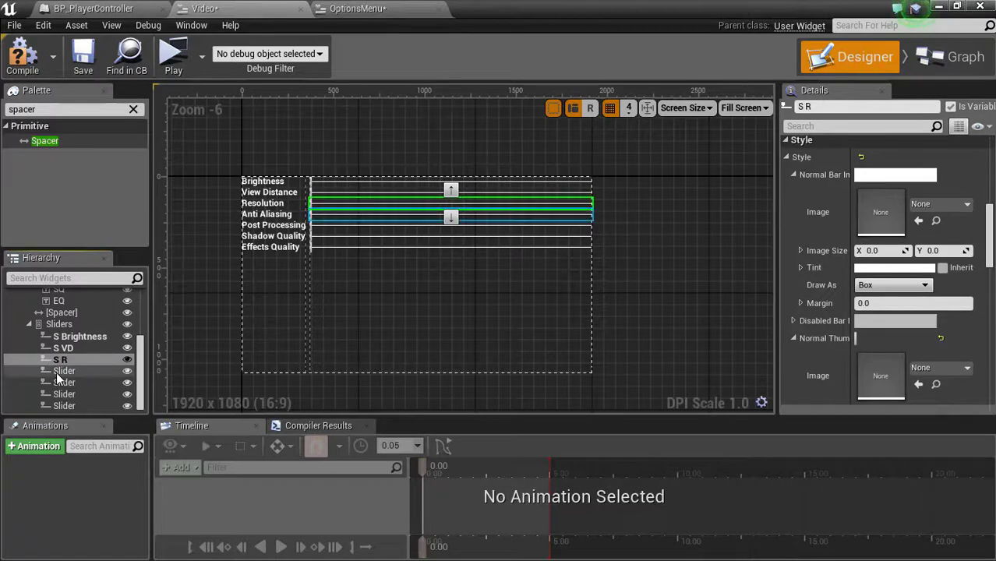
left_click(64, 371)
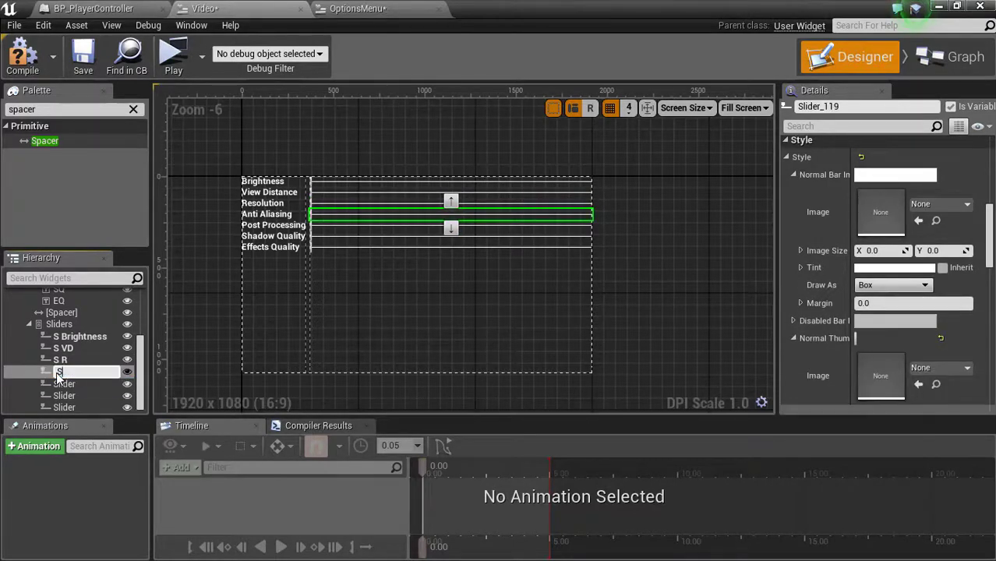
left_click(63, 371)
type(" AA")
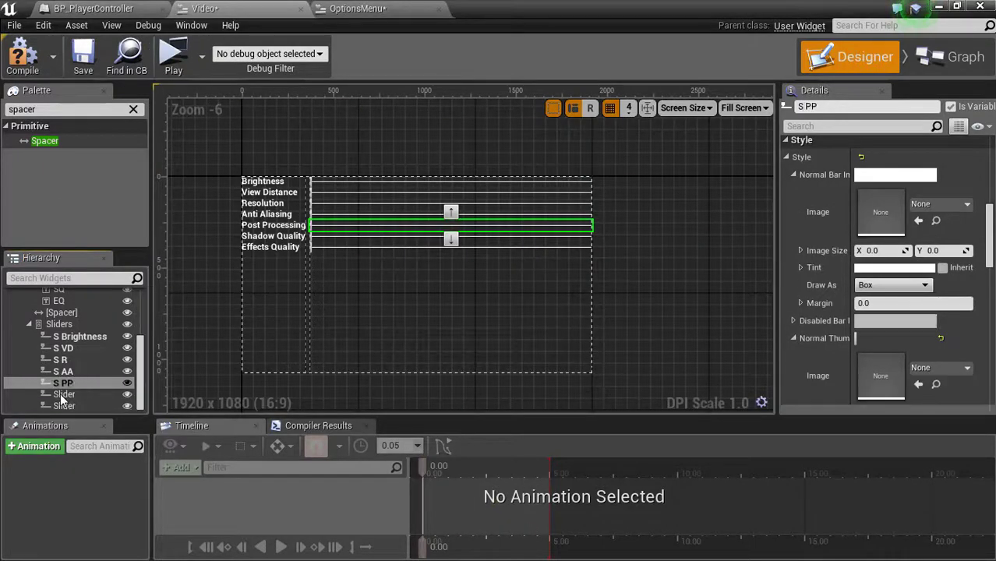
left_click(63, 395)
type("S")
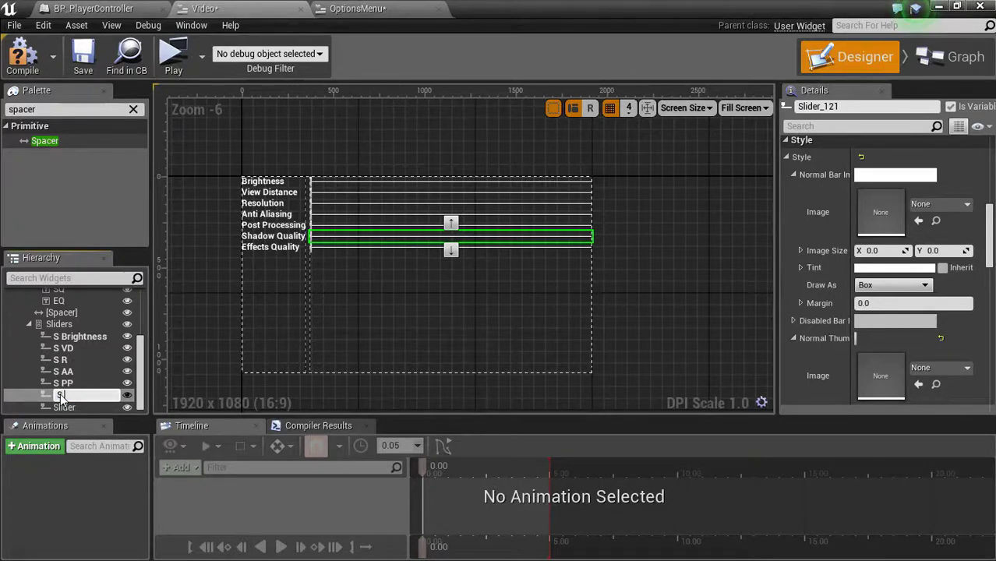
left_click(65, 394)
type(" EQ")
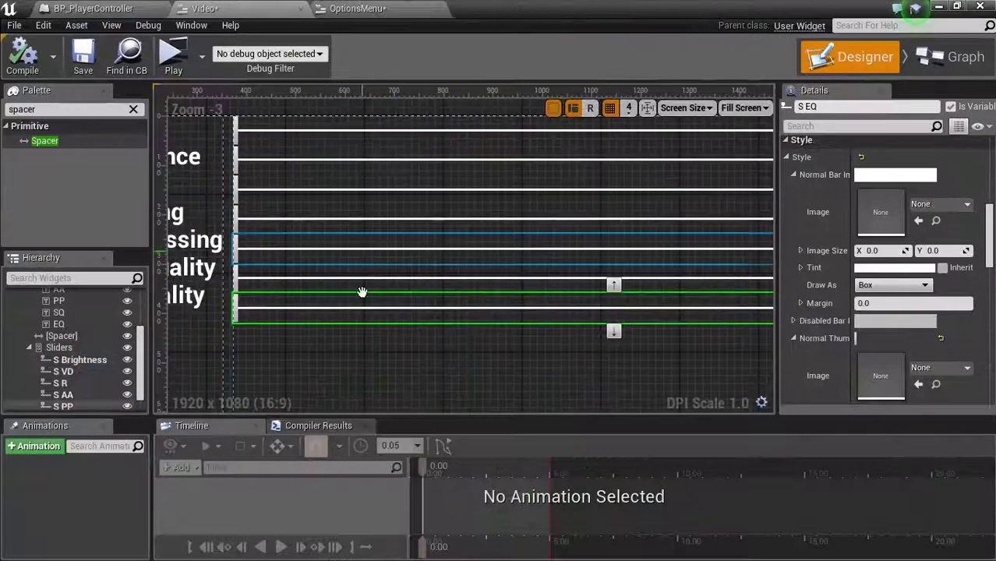
Step: Select S Brightness and add its OnValueChanged event to the Video graph
left_click(79, 359)
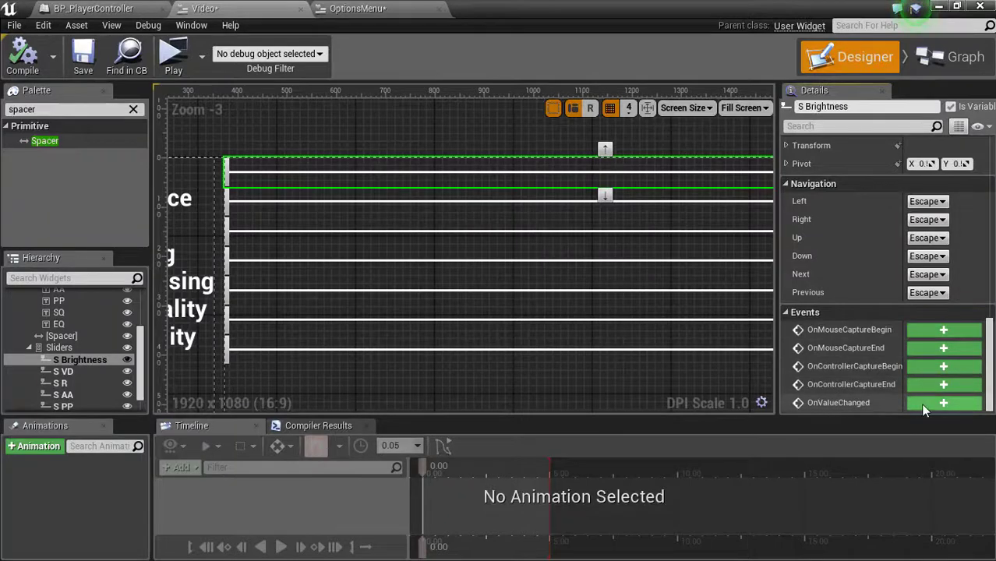
left_click(943, 403)
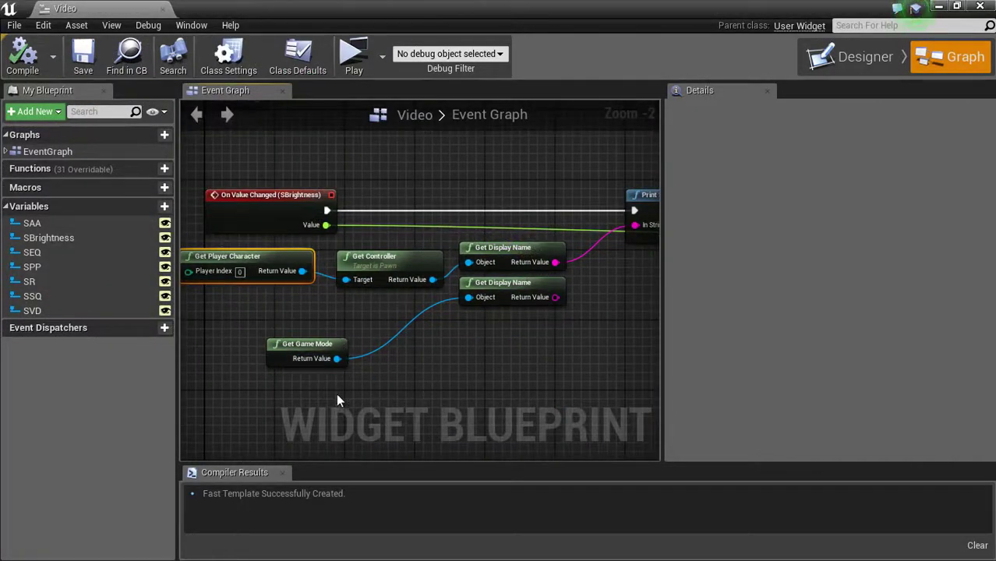
Step: Undock the Video blueprint and select MyGameMode, cancelling an accidental new Blueprint class
left_click_drag(339, 400, 603, 261)
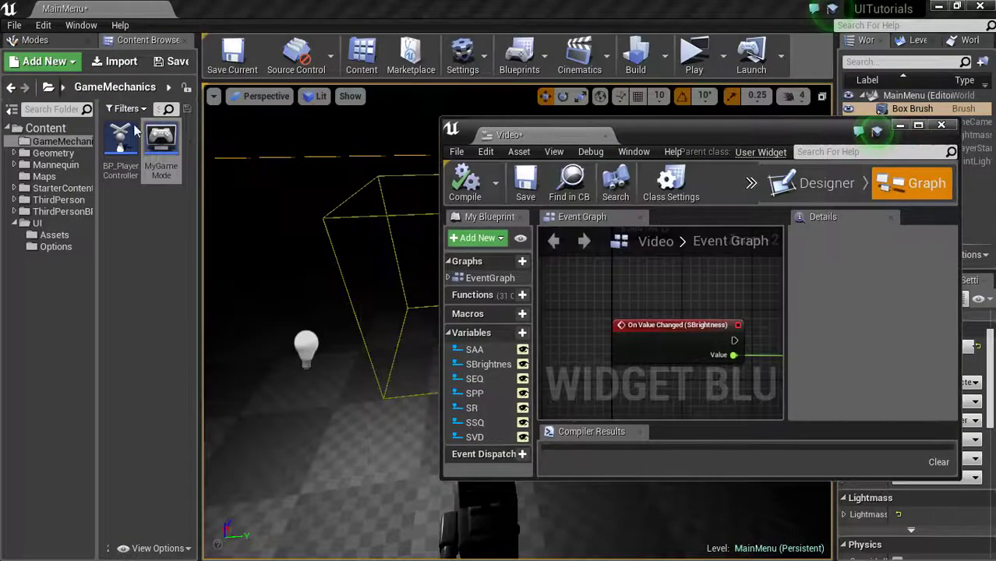
mouse_move(164, 196)
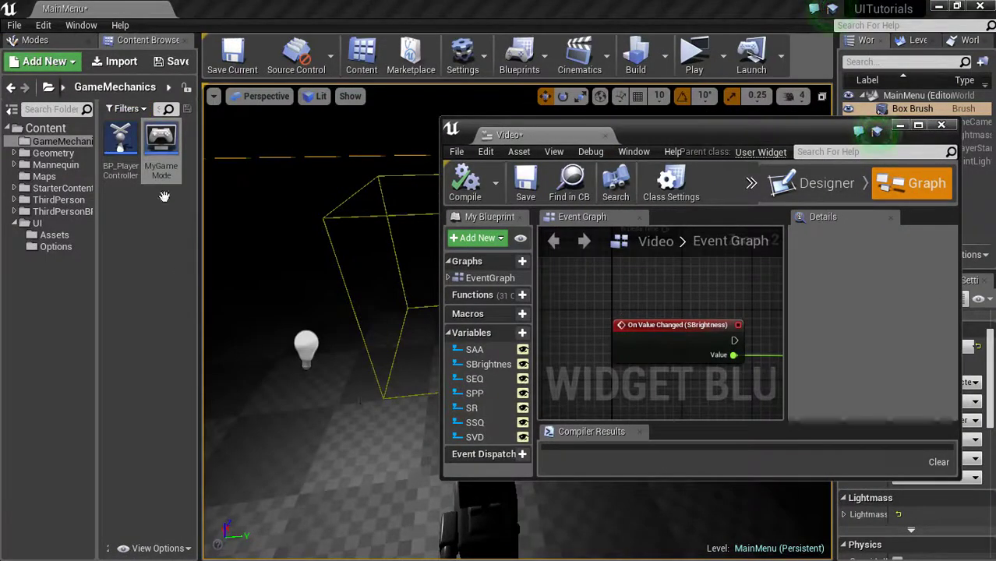
mouse_move(767, 140)
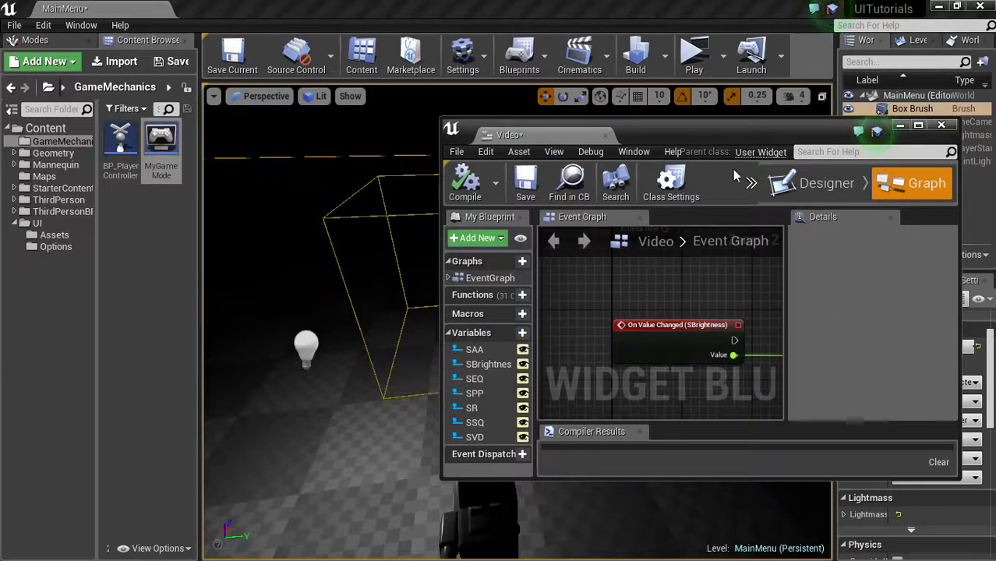
mouse_move(752, 361)
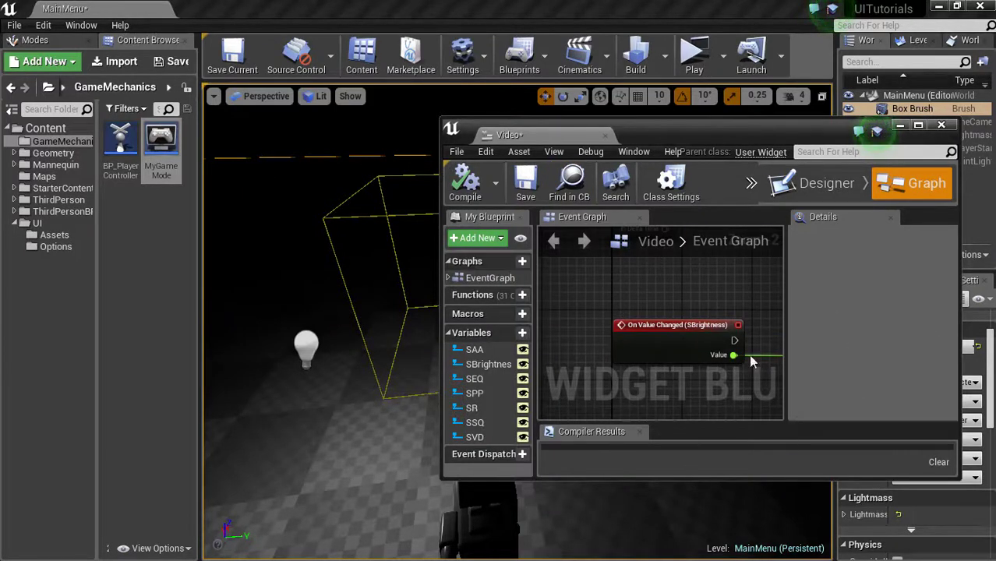
mouse_move(114, 297)
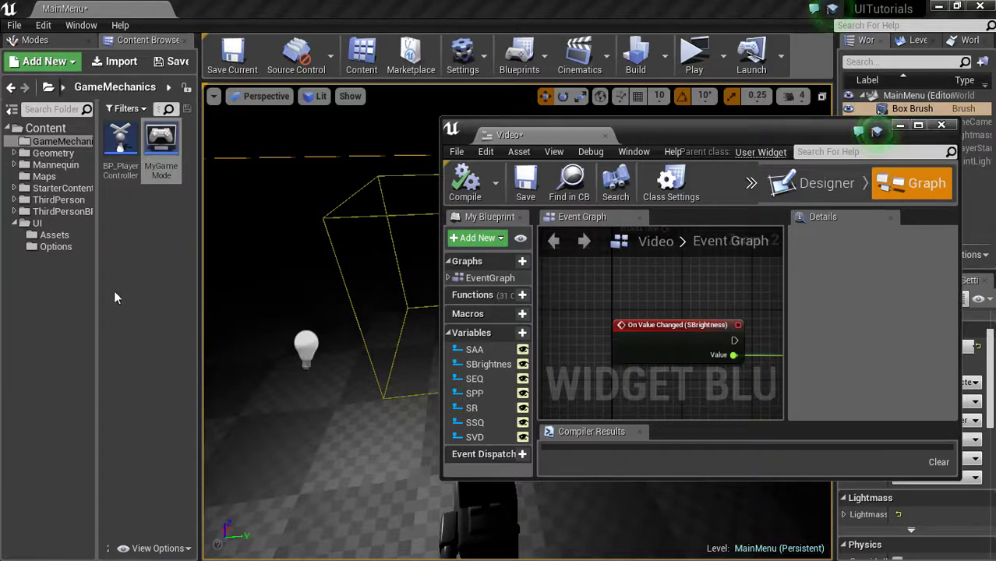
mouse_move(136, 352)
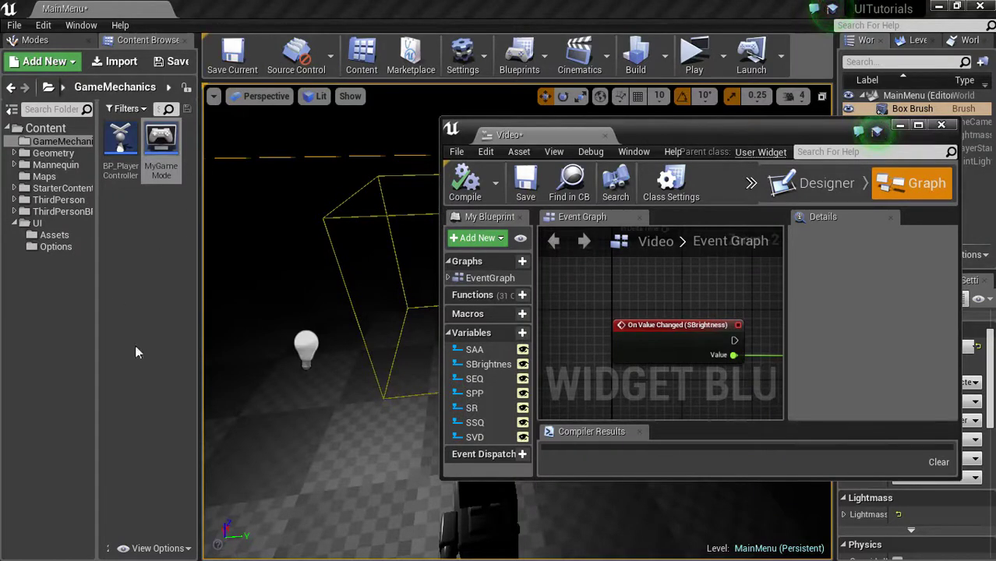
left_click(161, 144)
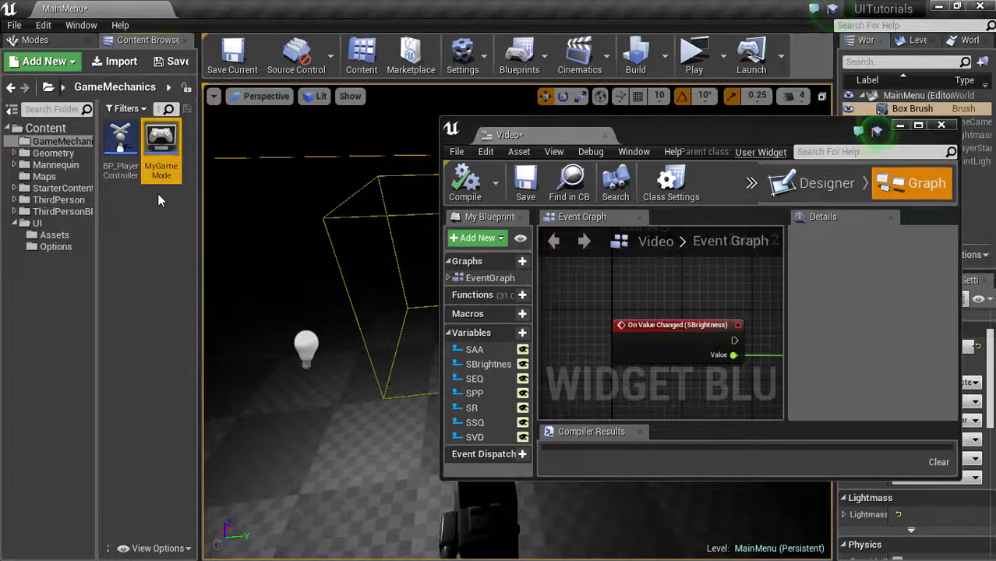
left_click(44, 61)
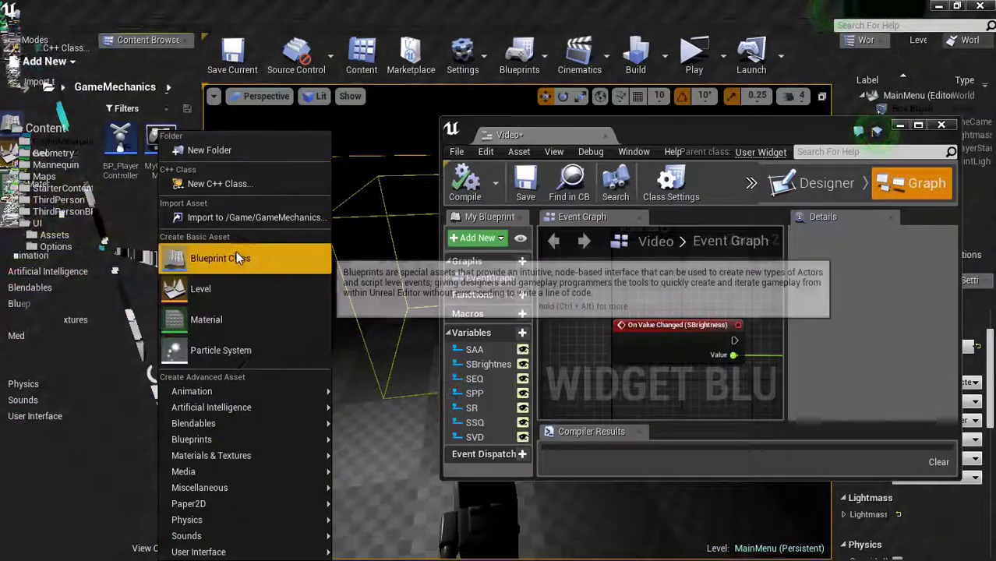
left_click(220, 258)
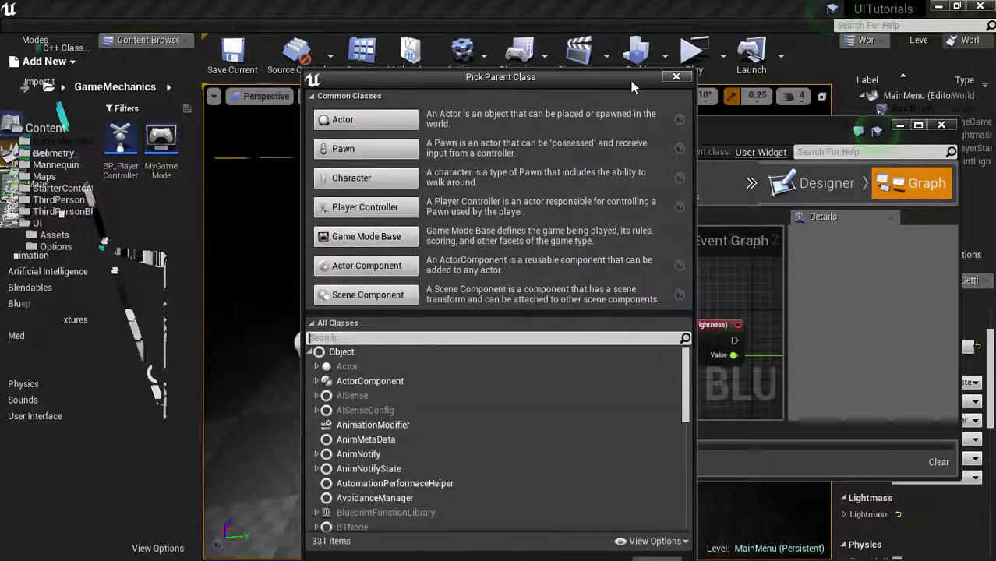
left_click(675, 76)
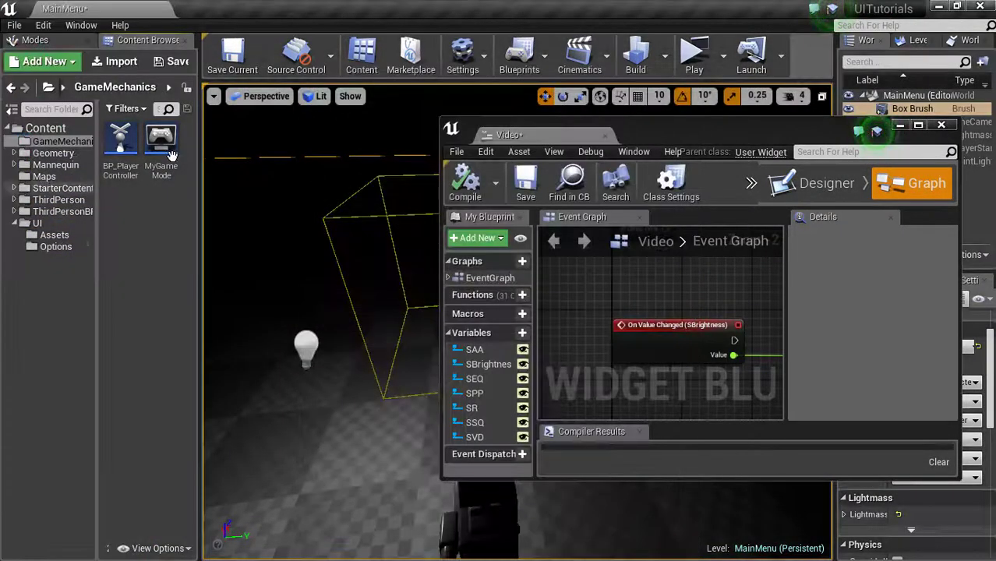
Step: Set MyGameMode's Player Controller Class to BP_PlayerController and close its editor
double_click(160, 141)
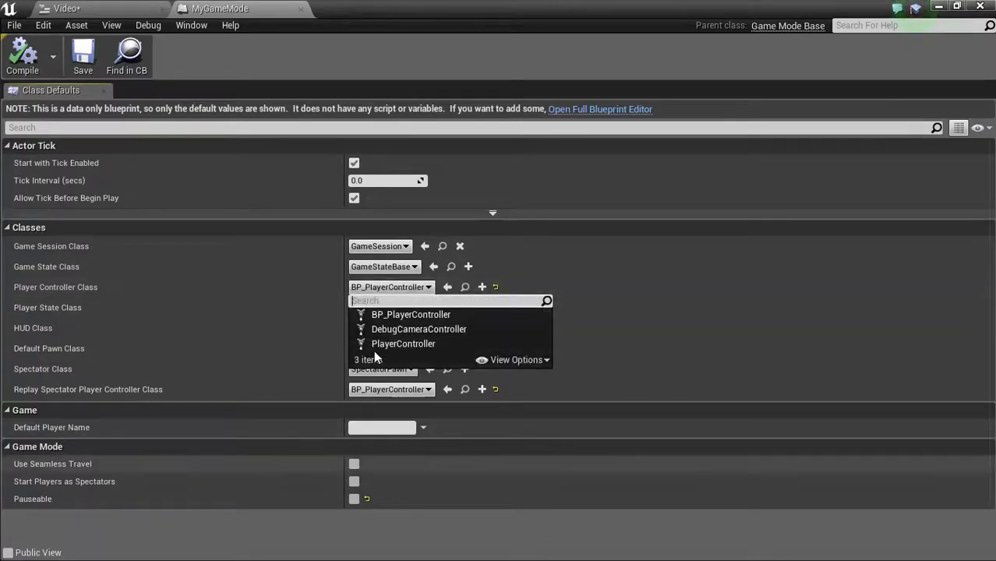
left_click(403, 344)
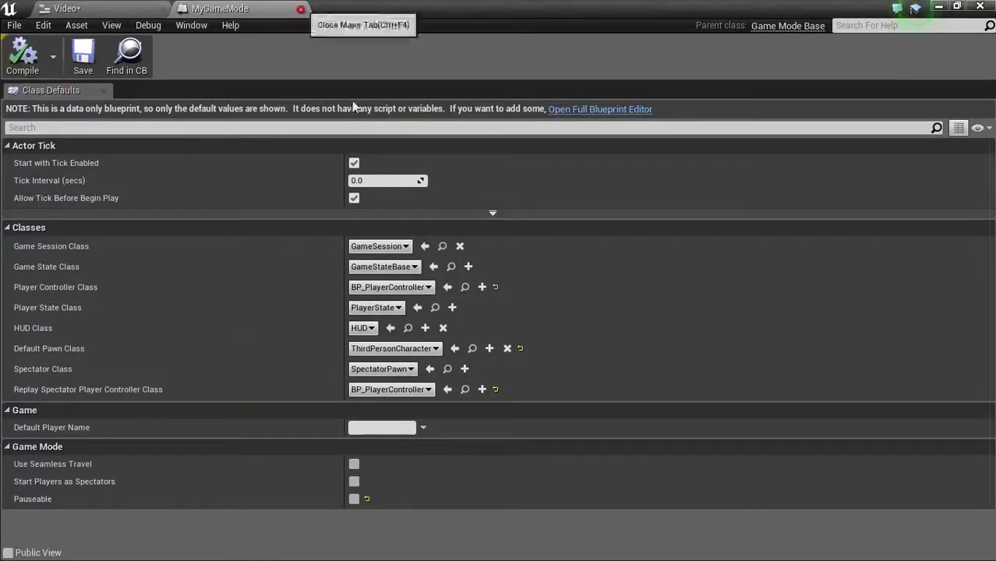
left_click(299, 8)
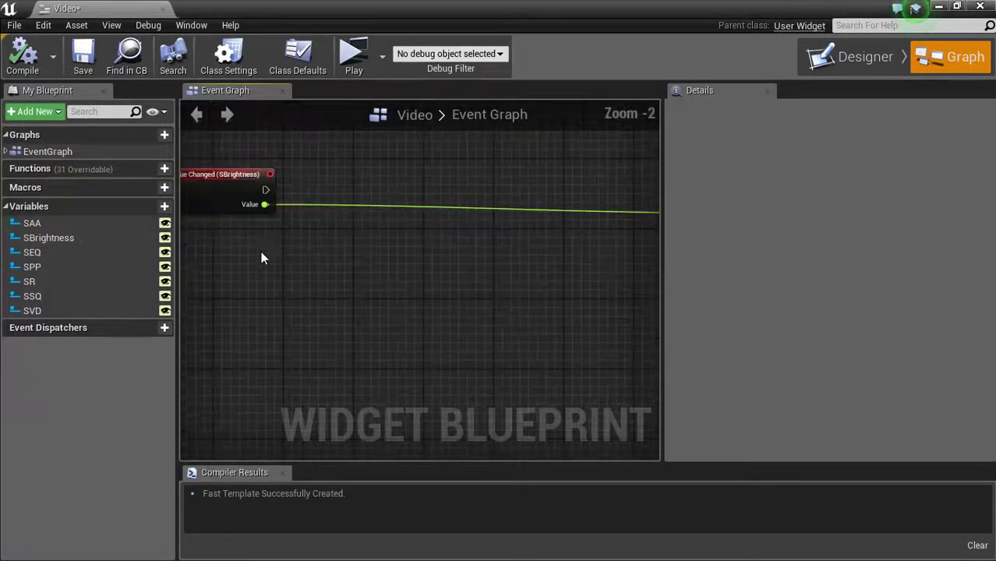
Step: Add Get Owning Player and cast it to BP_PlayerController
right_click(276, 269)
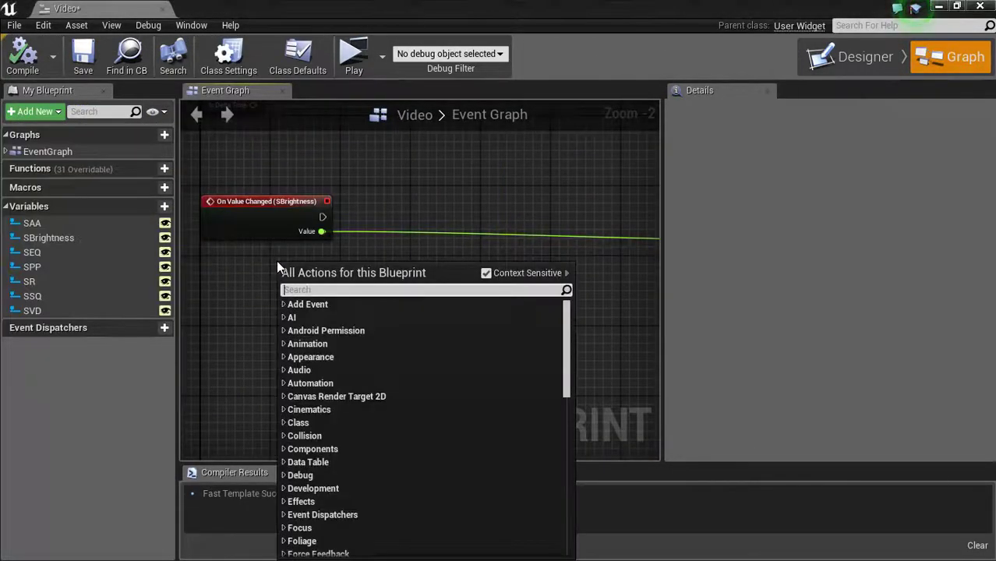
type("owning pl")
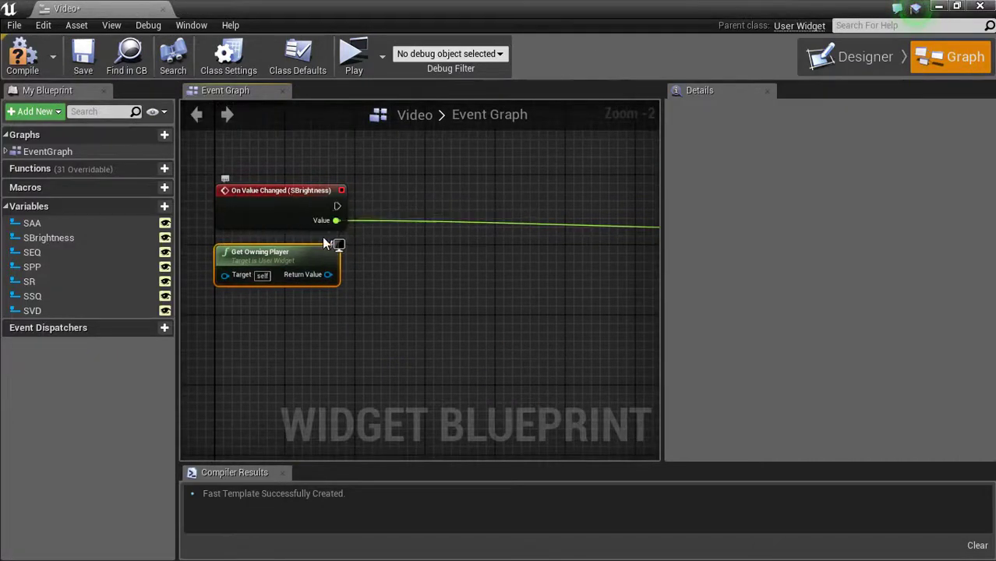
left_click_drag(328, 275, 366, 281)
type("cast to")
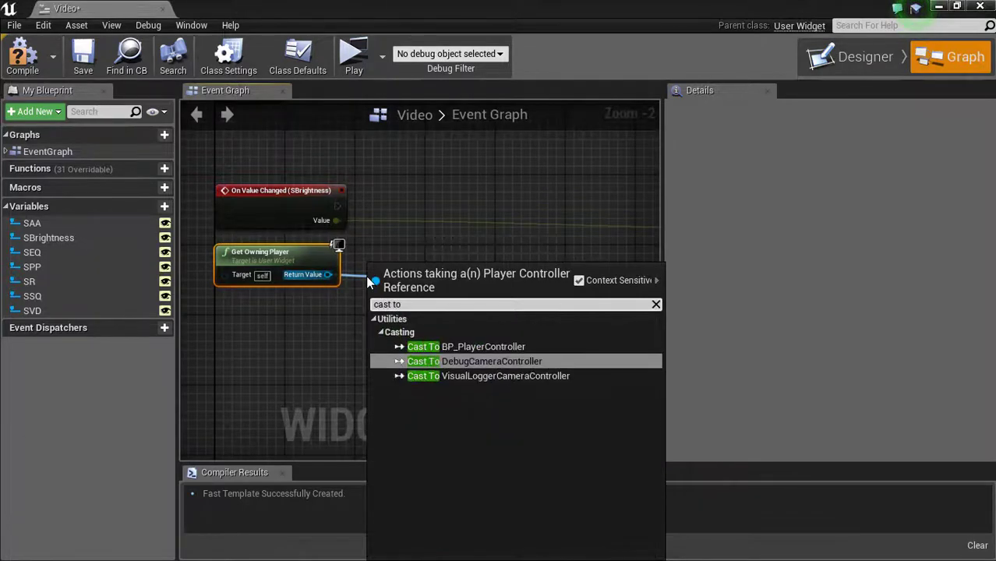
left_click(483, 346)
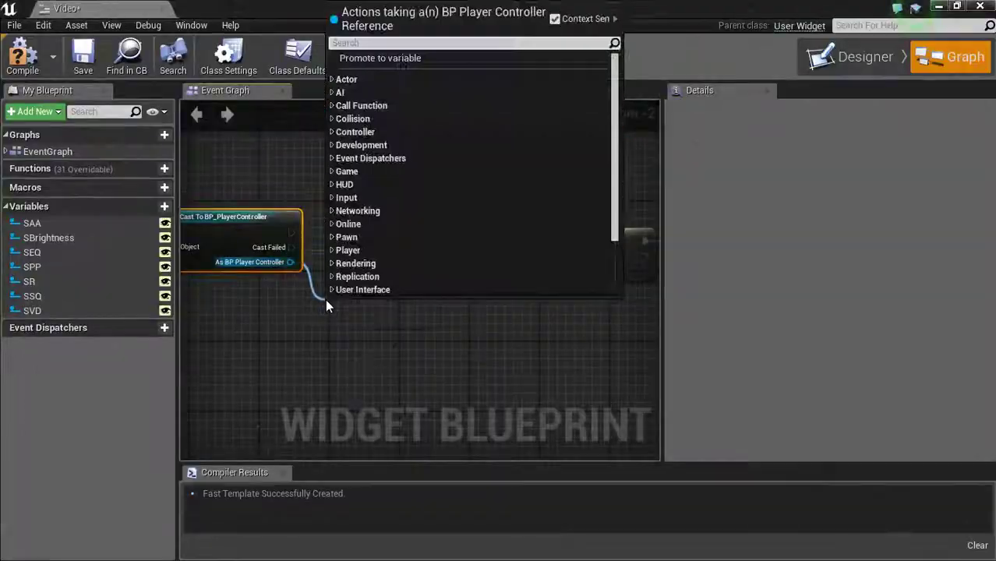
Step: Add Set Brightness and Adjust Brightness nodes from the cast, deleting duplicate nodes
type("set bright")
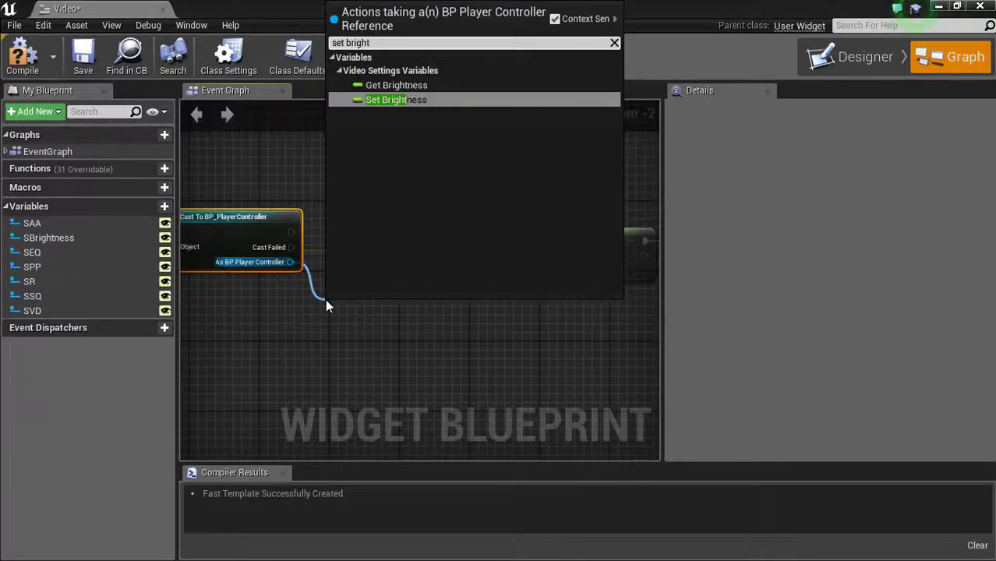
left_click(395, 100)
type("adjus")
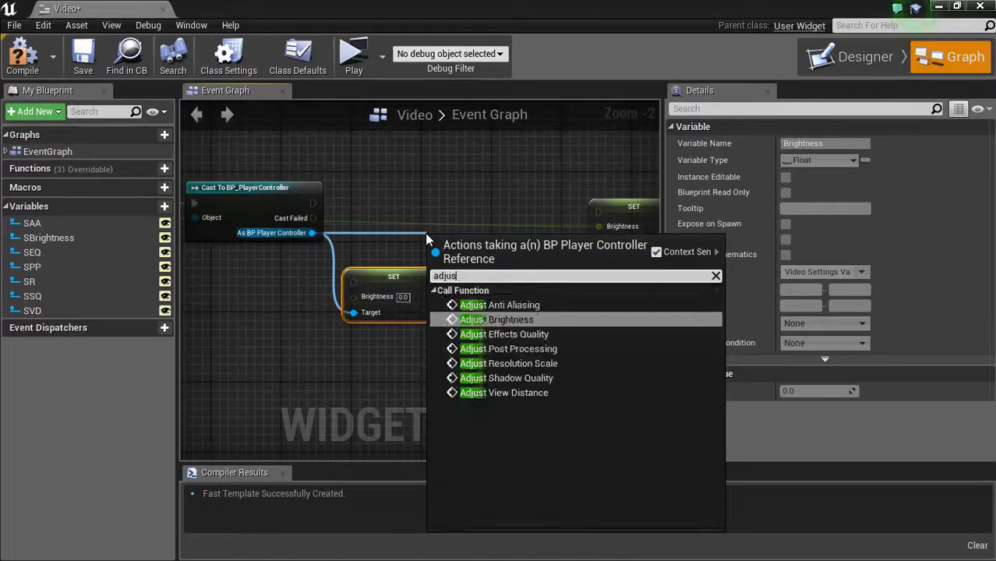
left_click(497, 320)
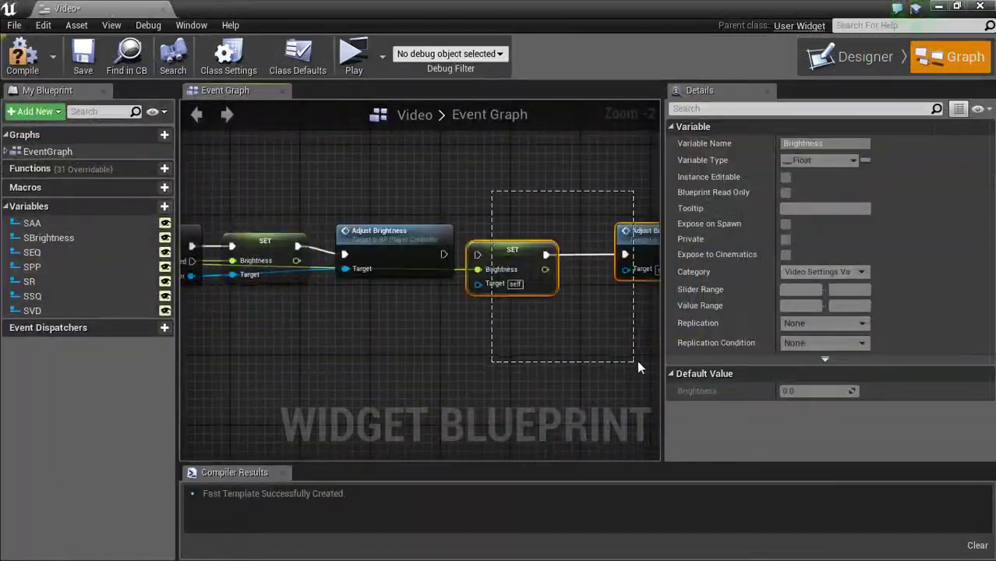
key("Delete")
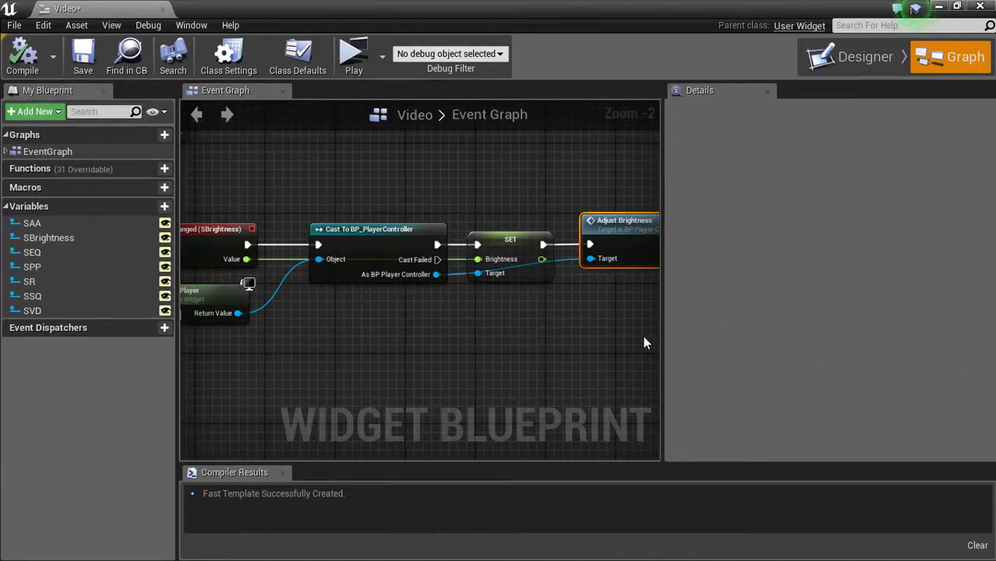
mouse_move(360, 384)
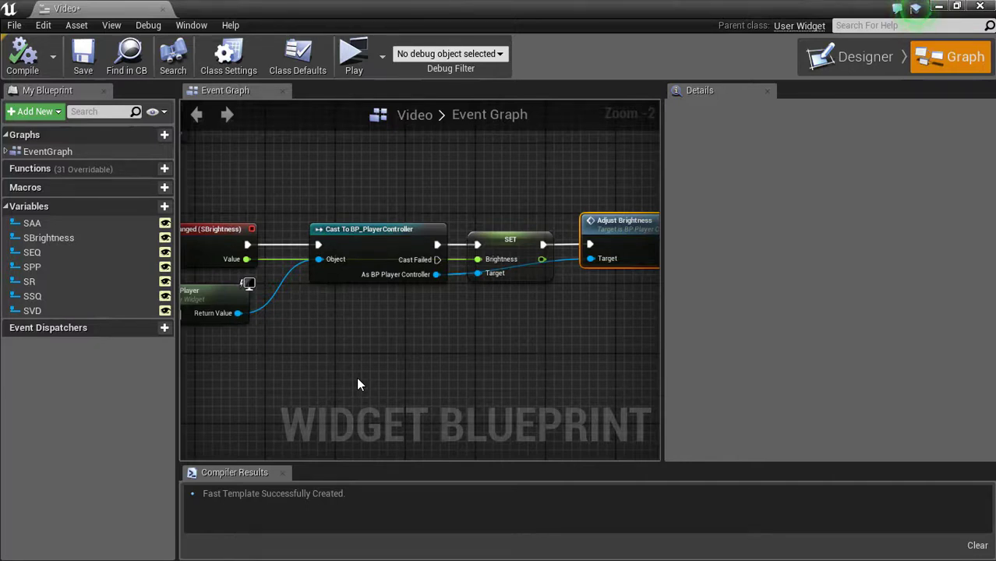
mouse_move(455, 317)
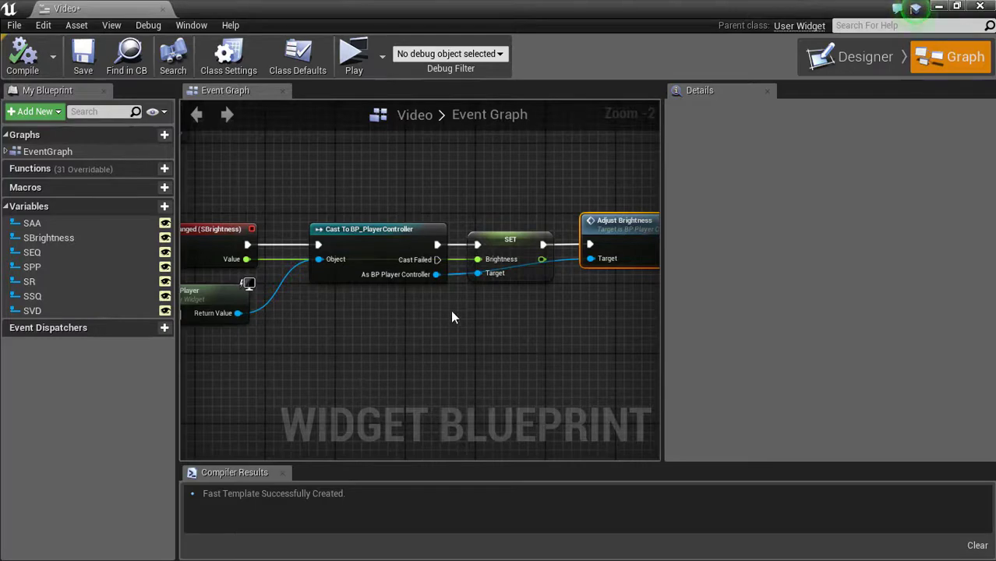
scroll("down", 3)
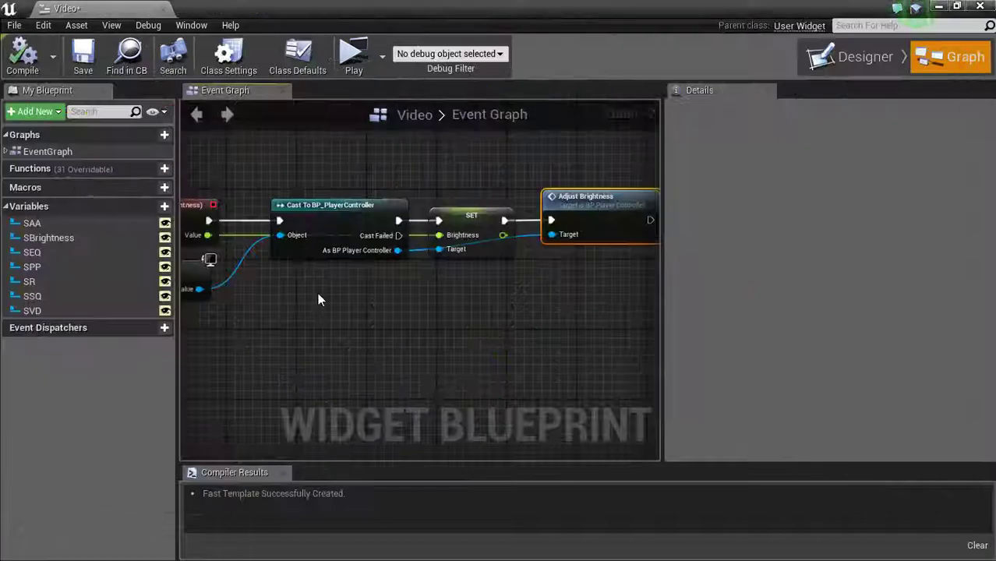
left_click(353, 56)
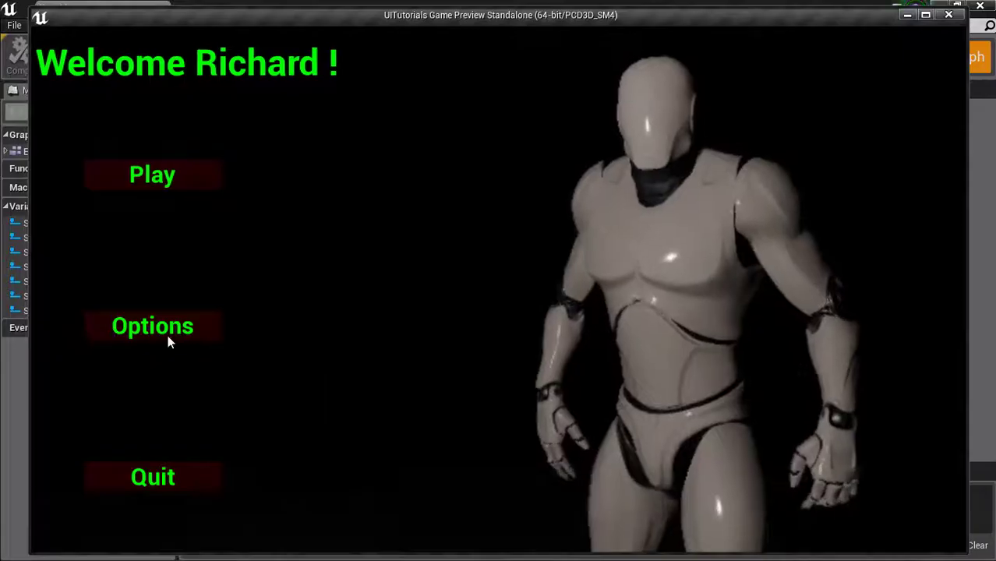
left_click(152, 325)
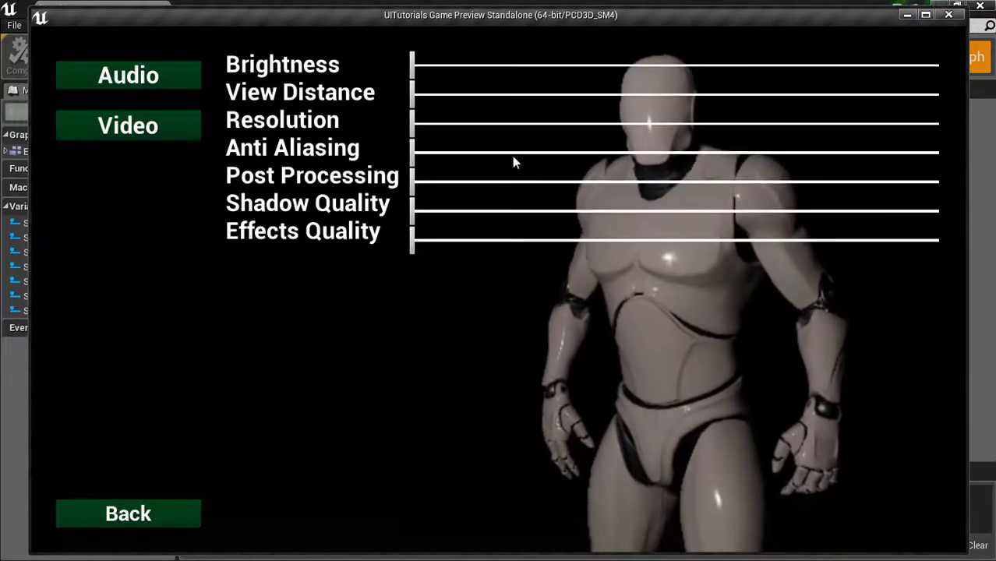
left_click_drag(412, 67, 455, 66)
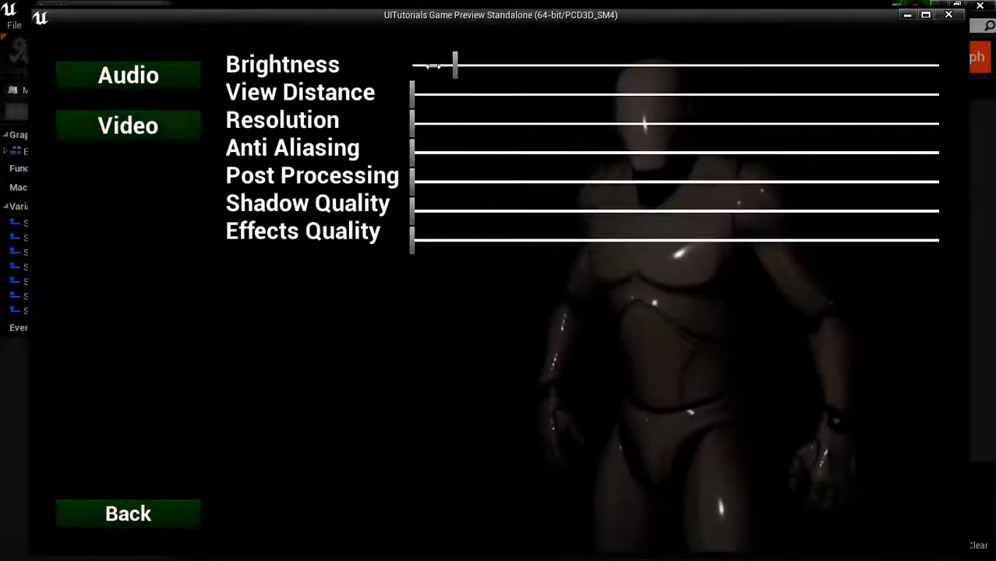
left_click_drag(455, 66, 439, 66)
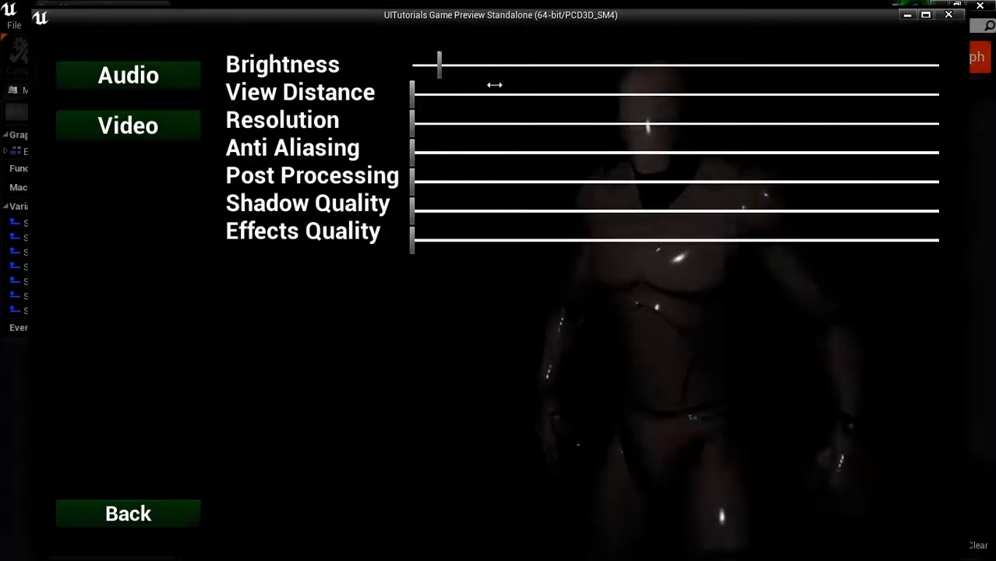
left_click_drag(438, 64, 709, 67)
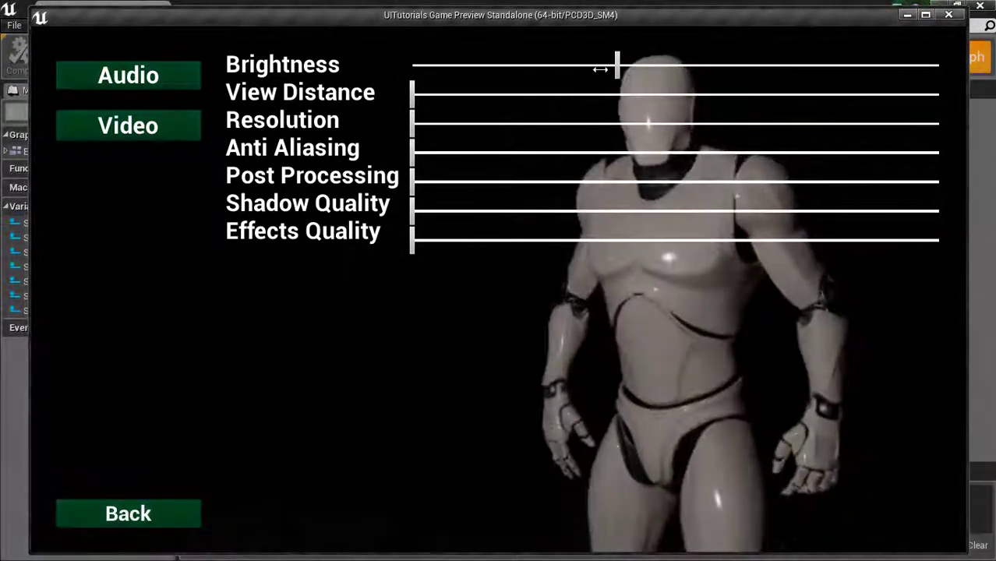
left_click_drag(616, 64, 586, 64)
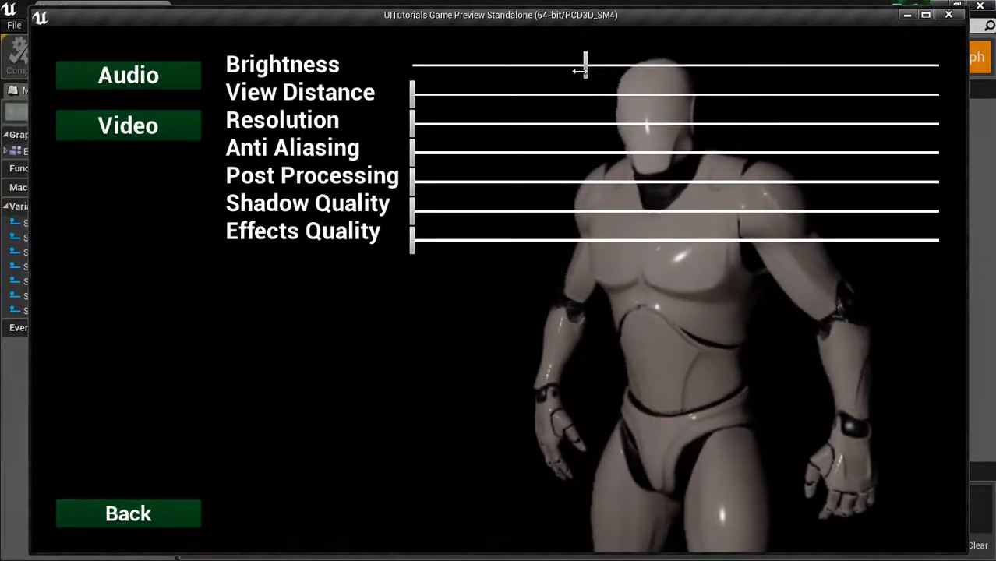
left_click_drag(585, 66, 560, 67)
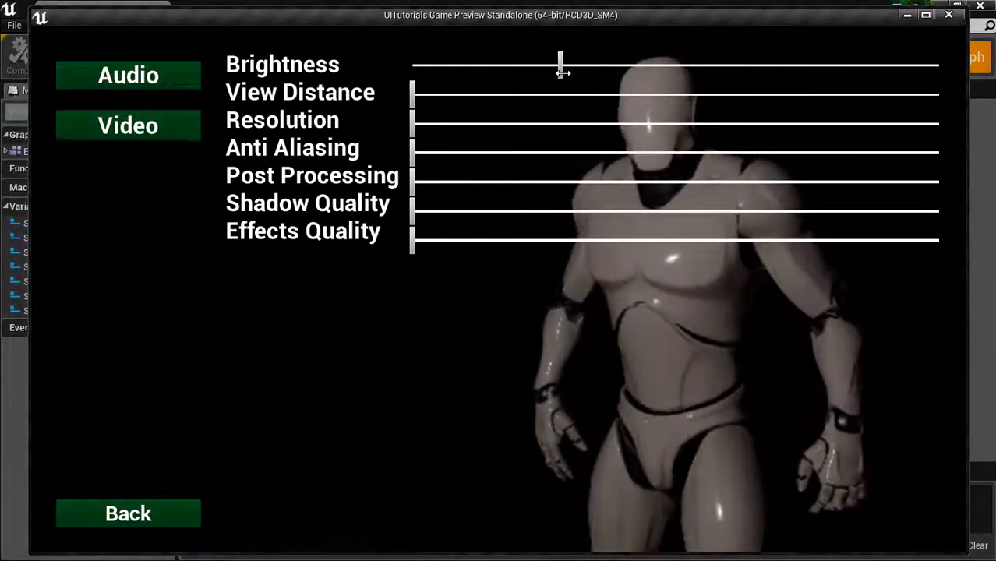
left_click(128, 513)
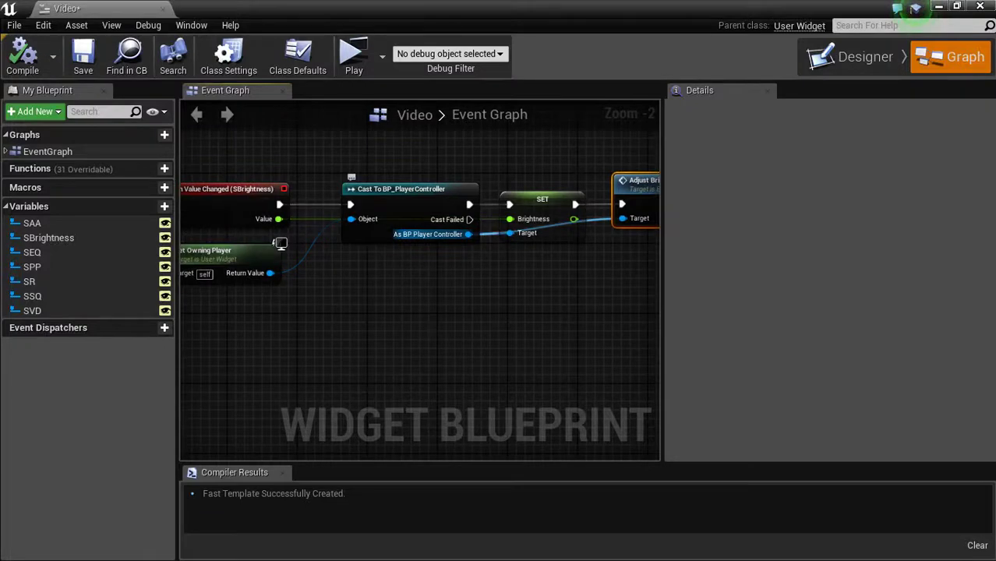
mouse_move(388, 291)
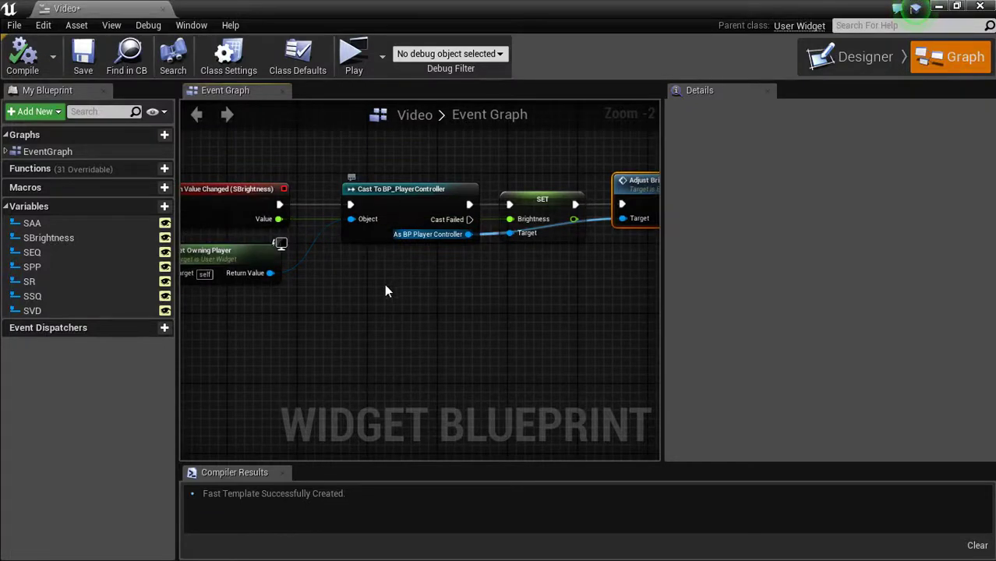
Step: Select the SAA slider variable and create its On Value Changed event
scroll("down", 3)
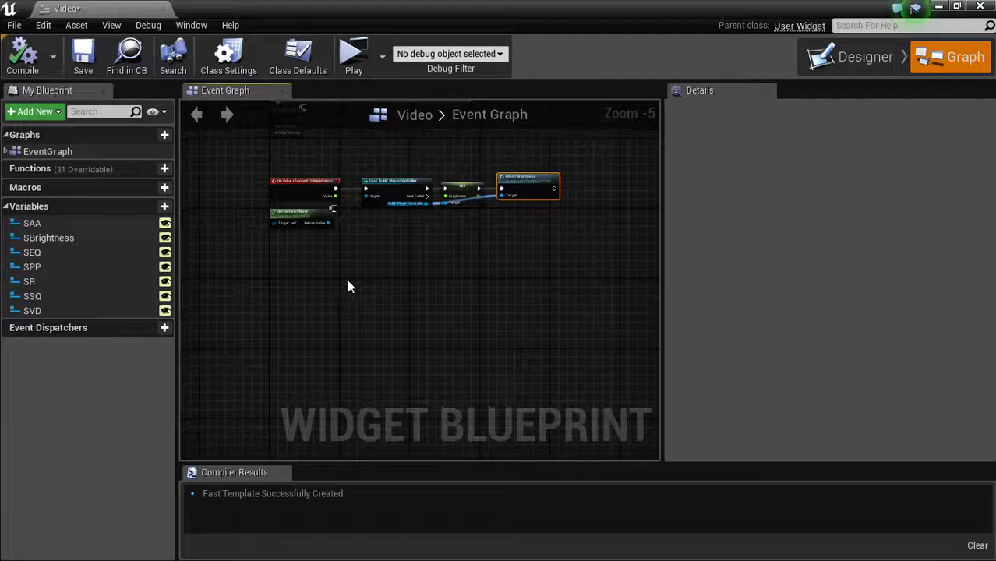
scroll("up", 3)
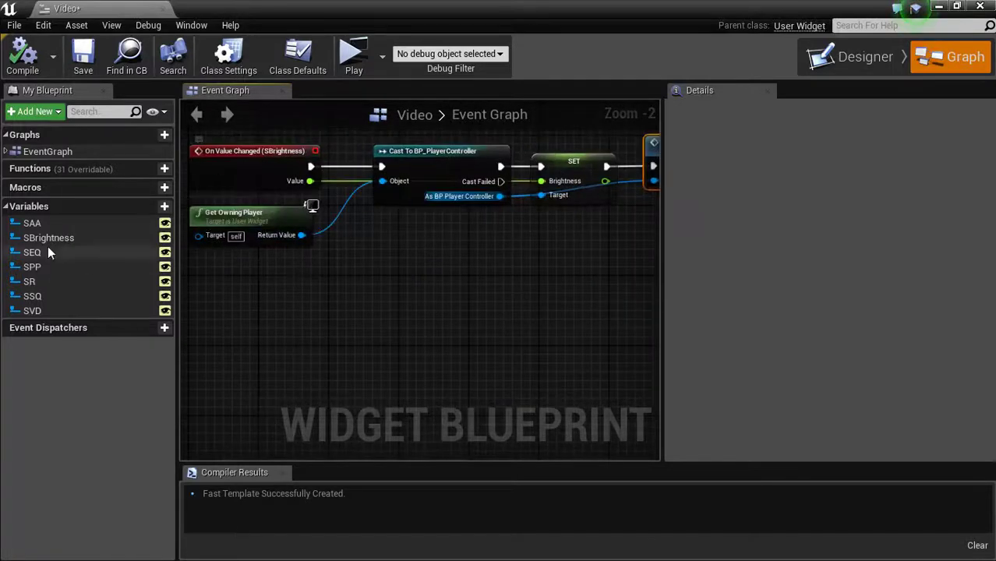
left_click(48, 238)
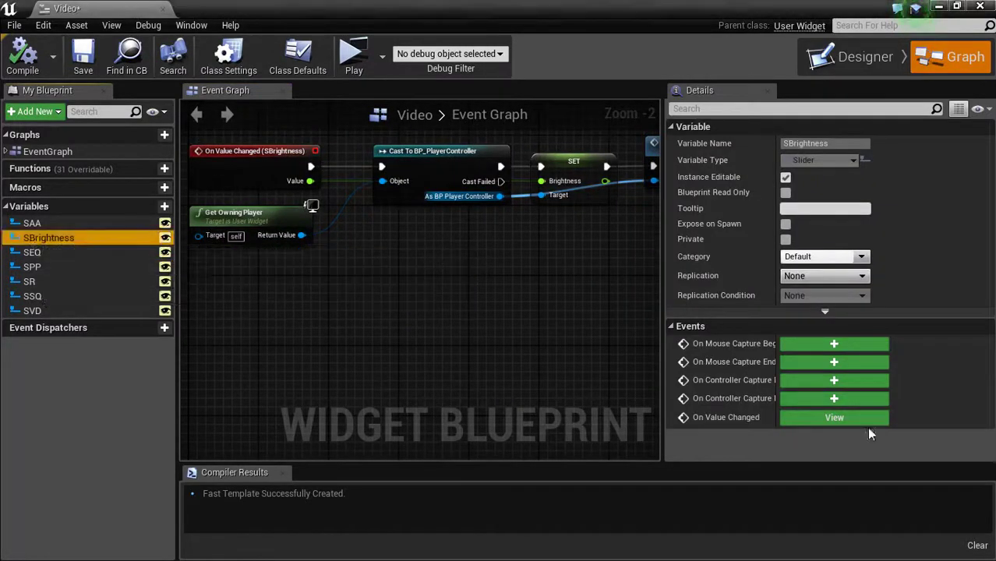
mouse_move(536, 389)
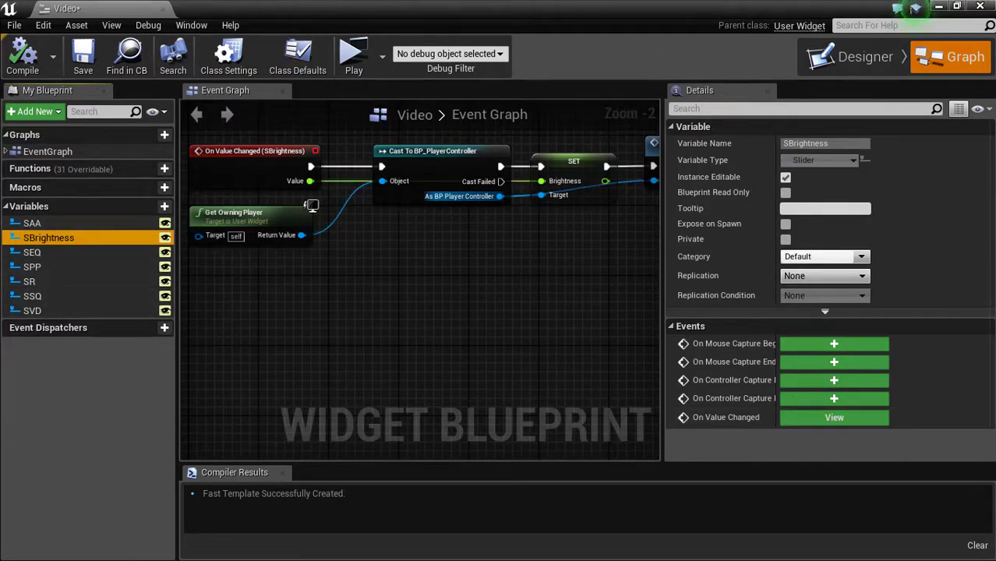
left_click(32, 222)
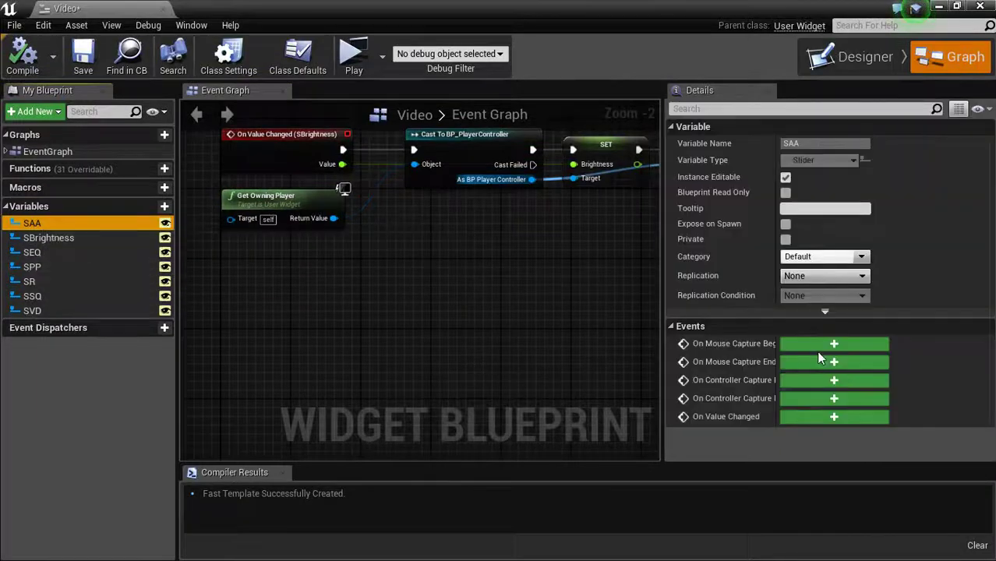
mouse_move(742, 427)
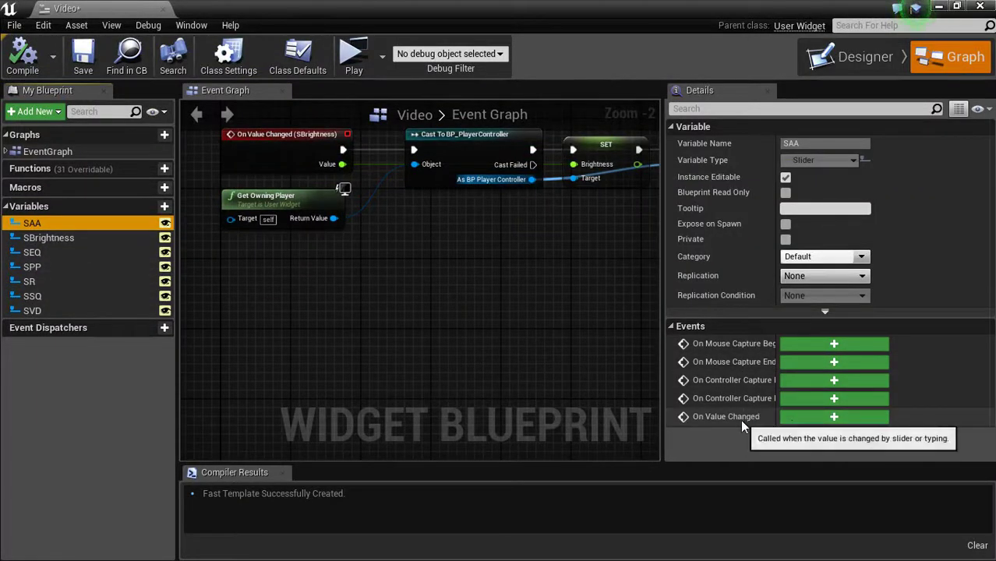
left_click(833, 416)
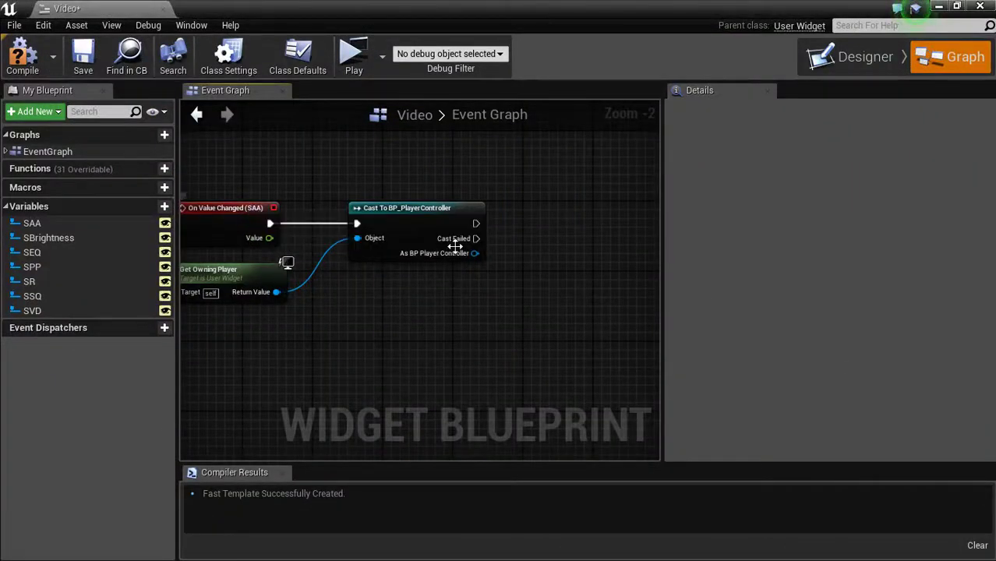
Step: From the cast controller, add Set Anti Aliasing and Adjust Anti Aliasing nodes
left_click_drag(476, 253, 507, 273)
type("anti")
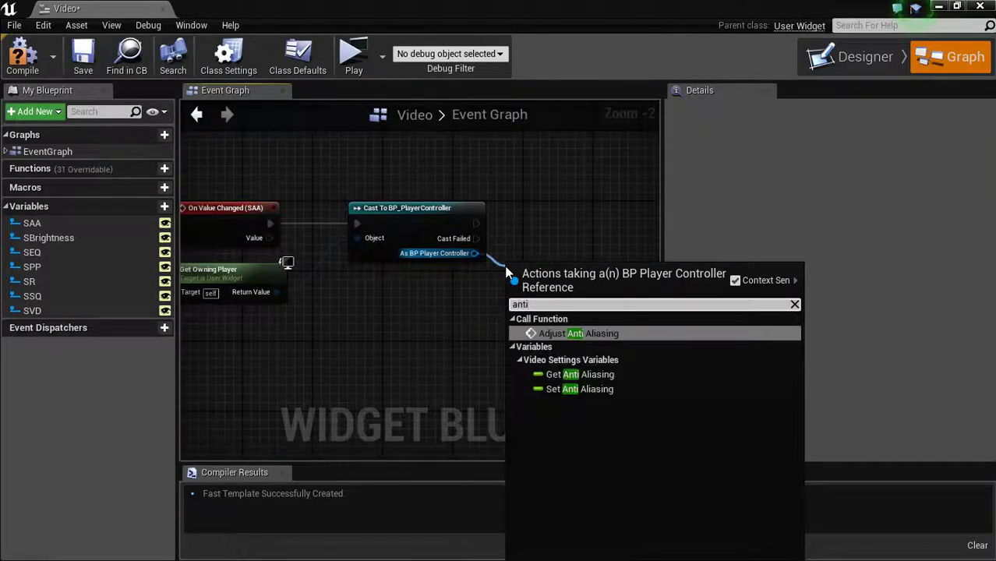
left_click(578, 334)
type("an")
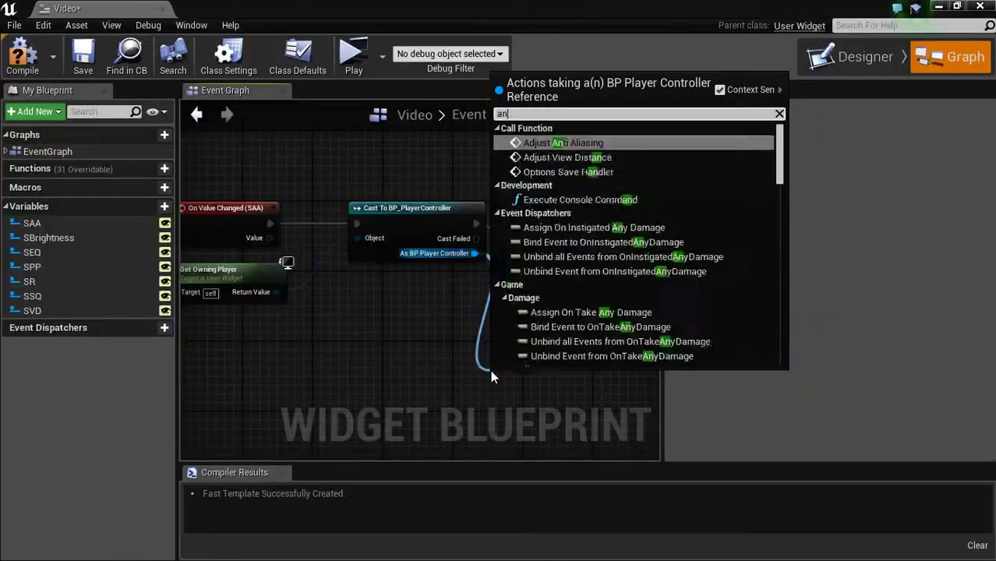
type("ti Aliasing")
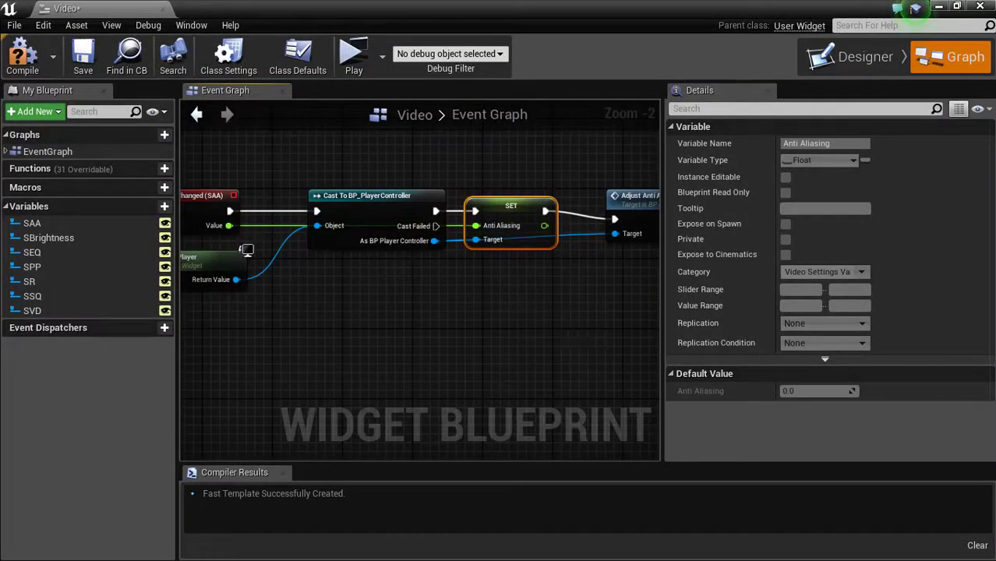
left_click(324, 360)
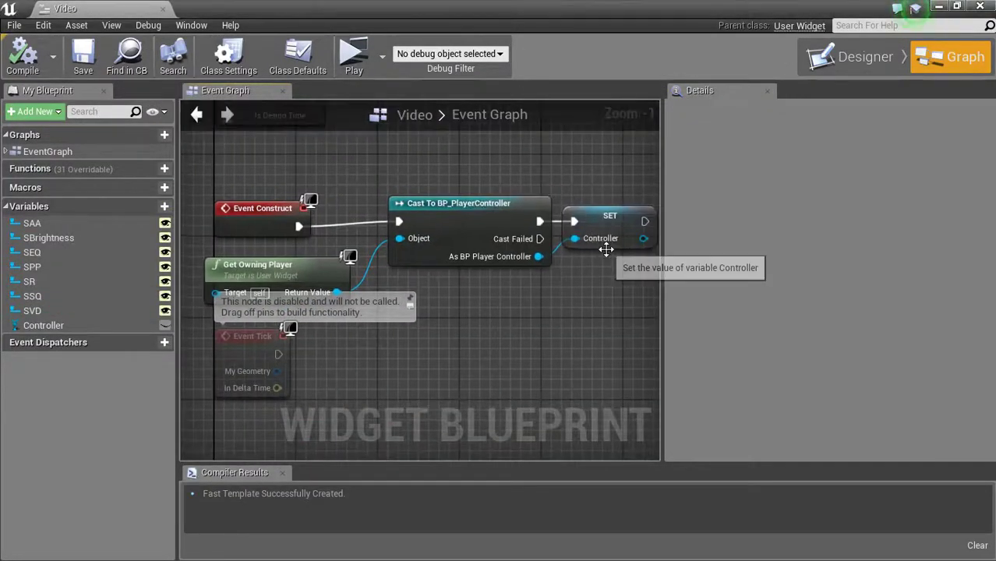
Step: Scroll down the Video widget's event graph
scroll("down", 3)
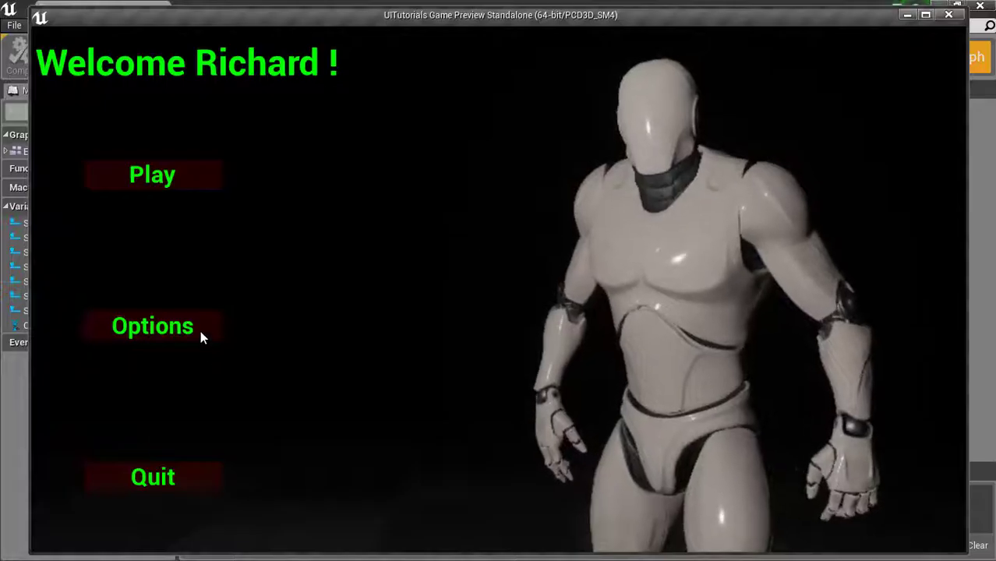
Step: Open the game's options and test the Brightness and View Distance sliders
left_click(152, 326)
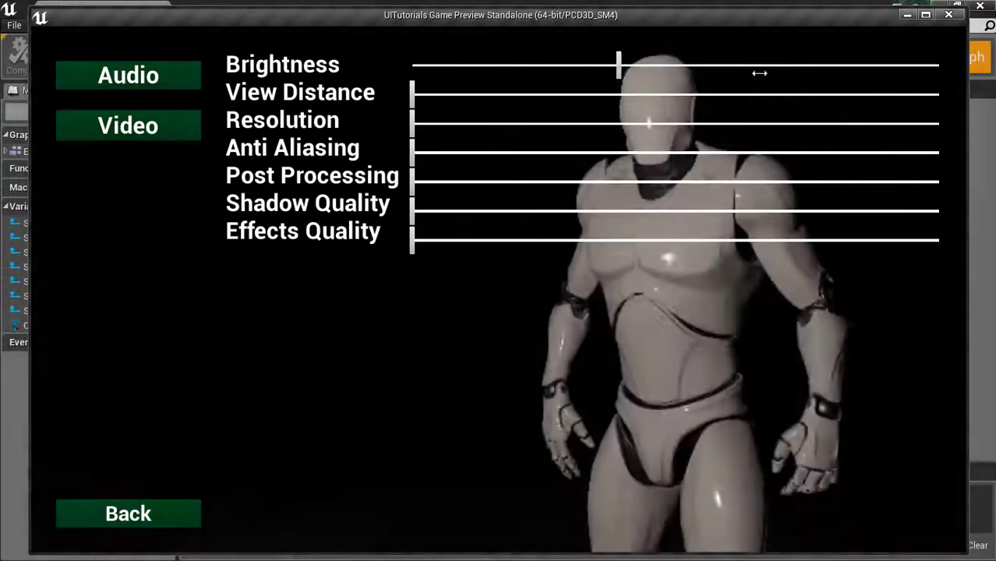
left_click_drag(619, 66, 657, 66)
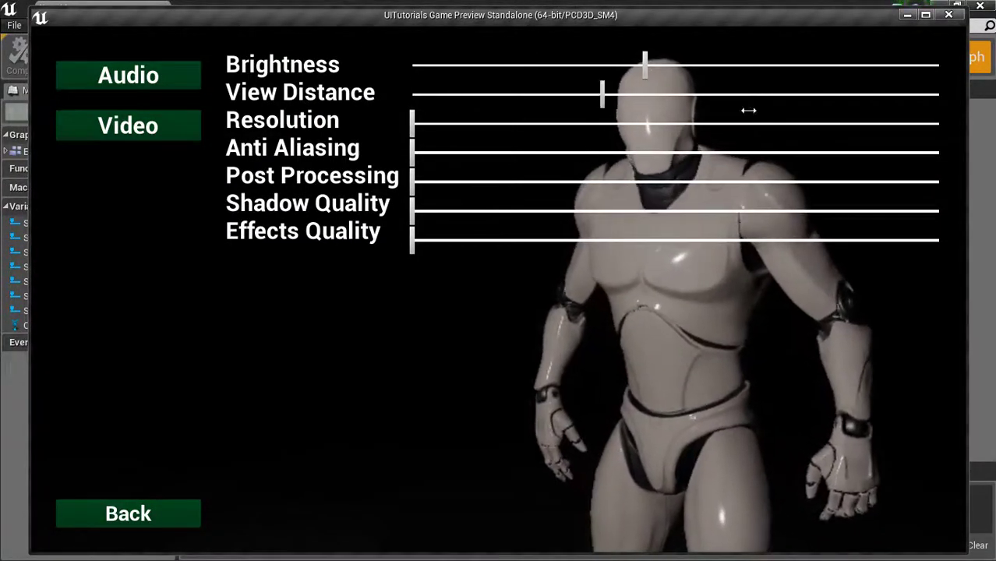
left_click_drag(602, 94, 578, 94)
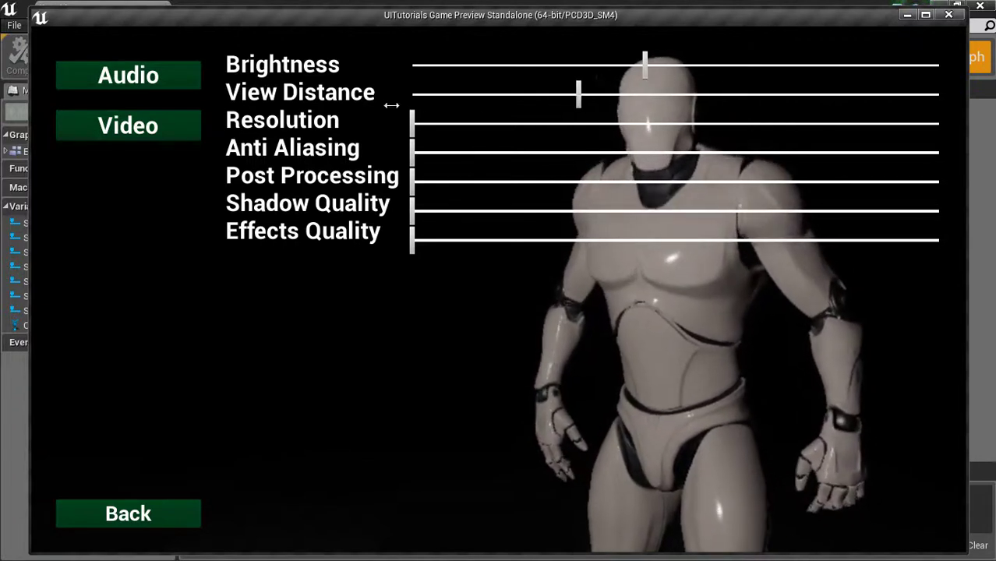
left_click_drag(579, 95, 594, 95)
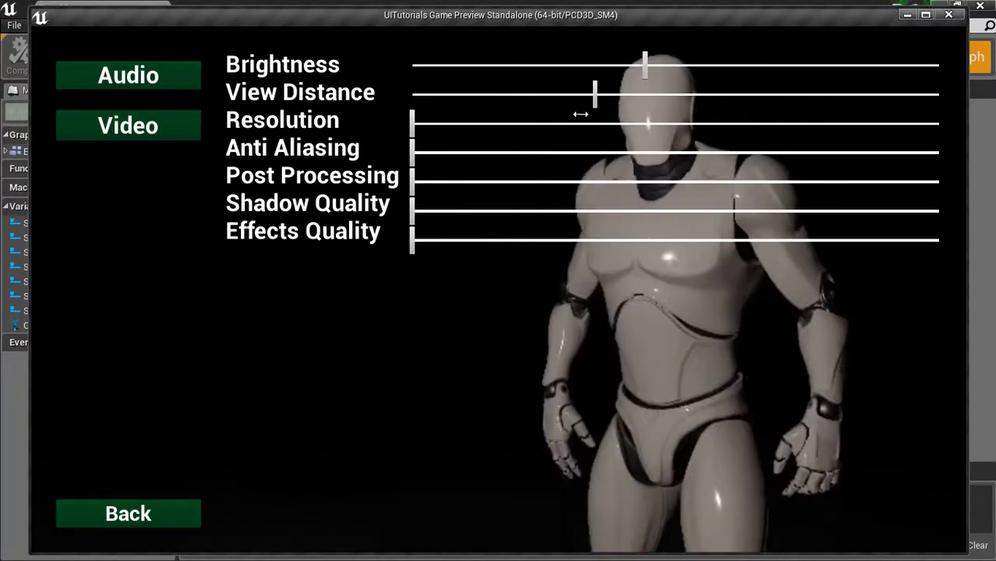
left_click_drag(596, 95, 573, 95)
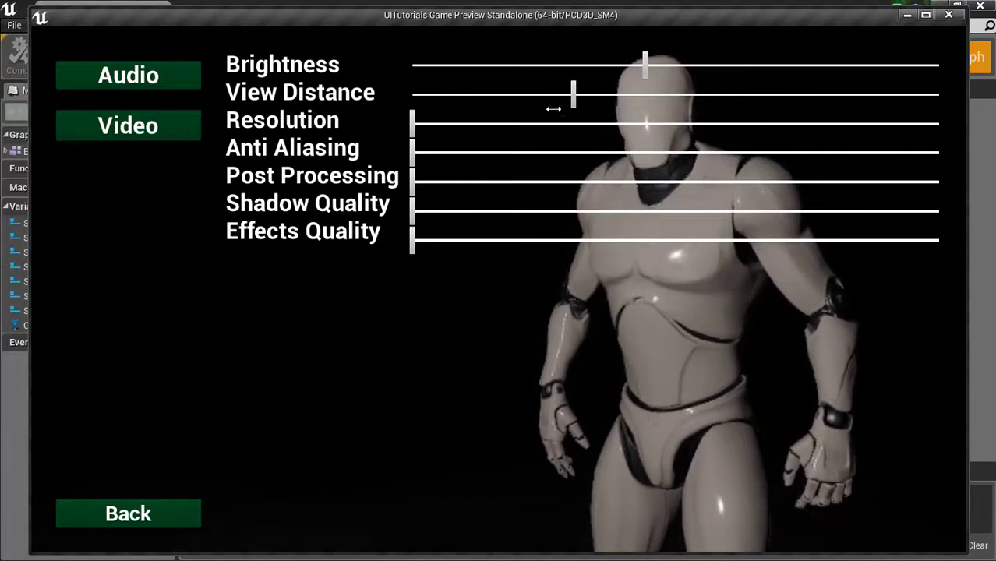
left_click_drag(573, 96, 555, 96)
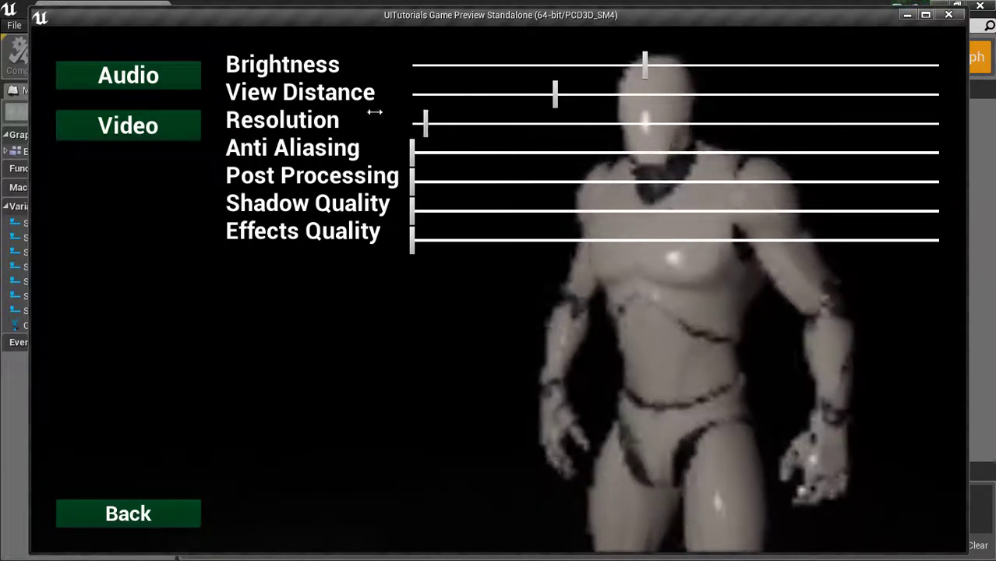
Step: Test the Resolution, Anti Aliasing and Post Processing sliders
left_click_drag(425, 123, 857, 123)
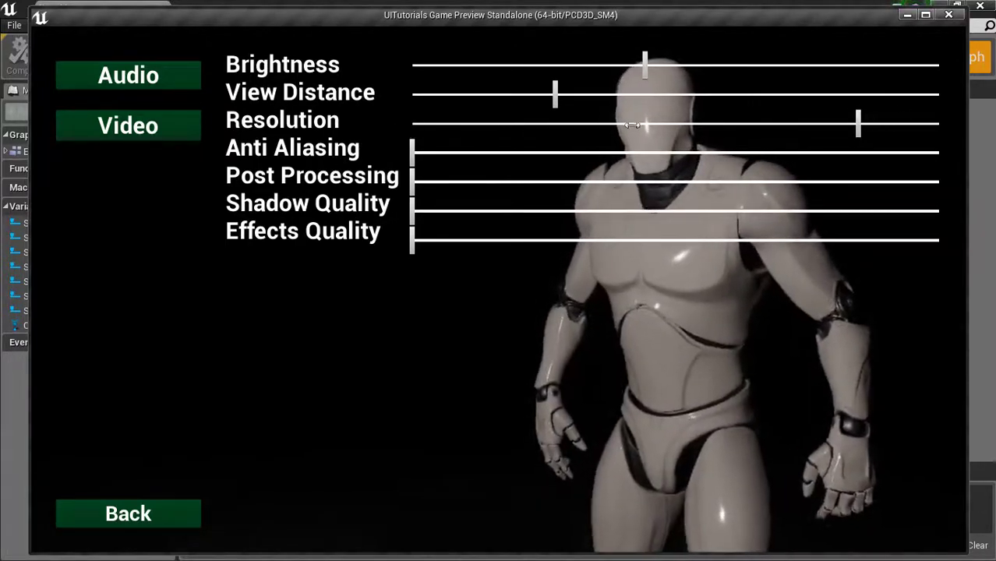
left_click_drag(858, 125, 643, 125)
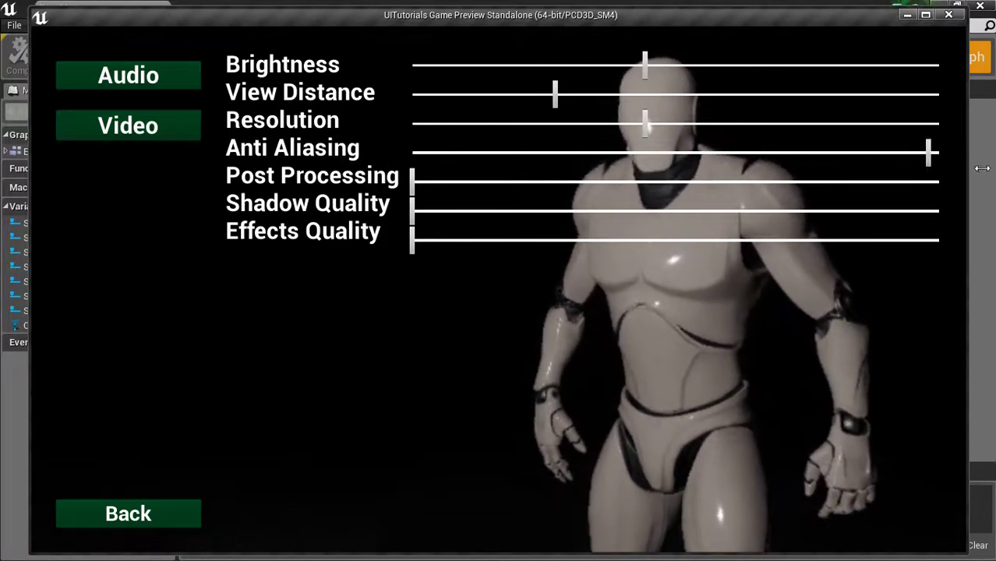
left_click_drag(927, 153, 499, 154)
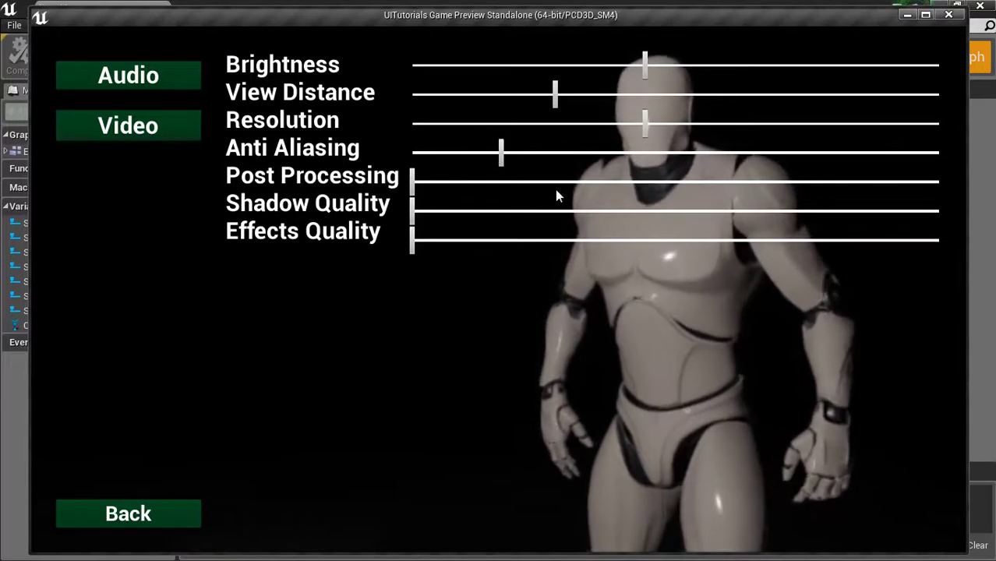
left_click_drag(411, 182, 865, 182)
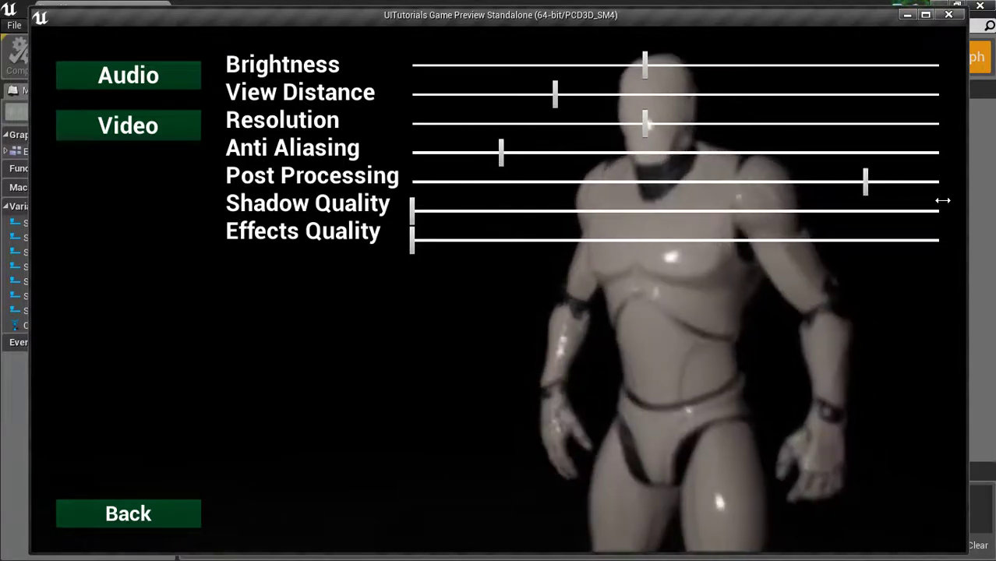
left_click_drag(866, 185, 413, 185)
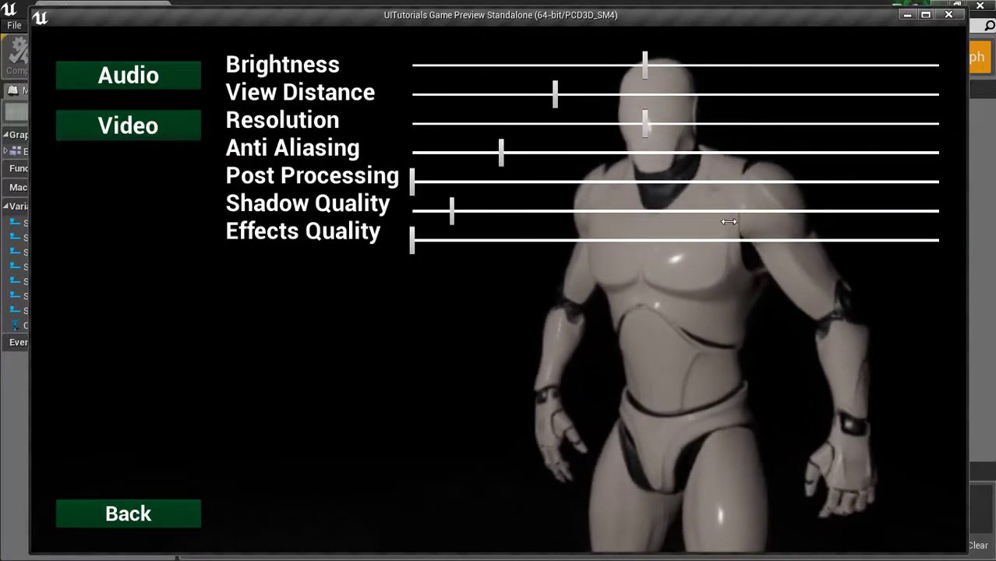
Step: Test Shadow and Effects Quality, raise Resolution again, and return to the main menu
left_click_drag(451, 212, 537, 212)
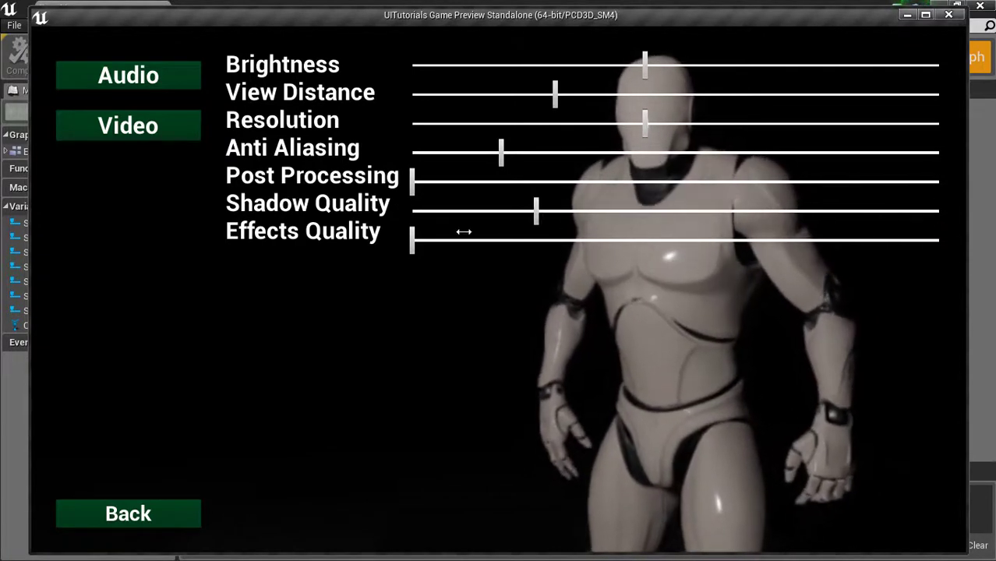
left_click_drag(536, 211, 858, 212)
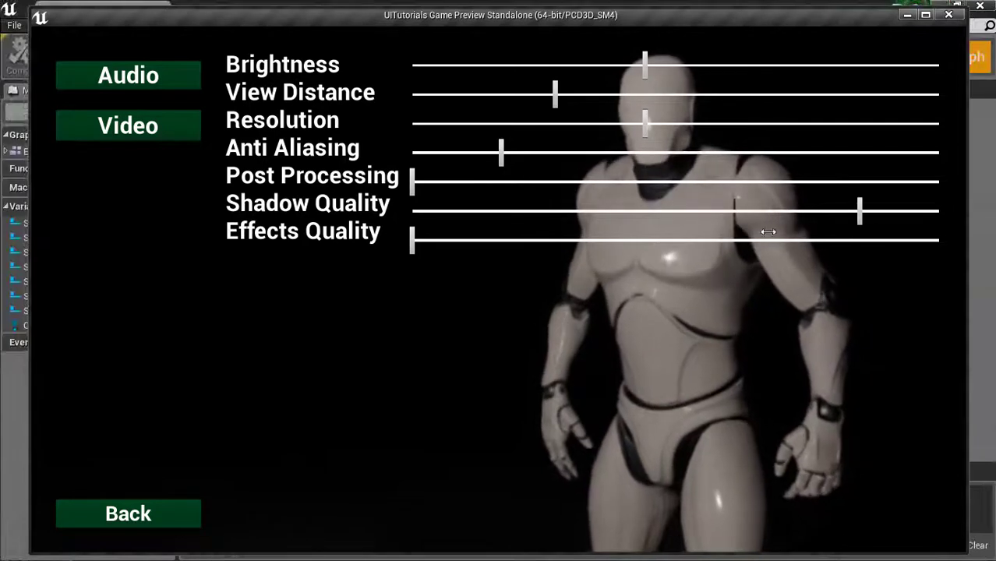
left_click_drag(858, 211, 745, 211)
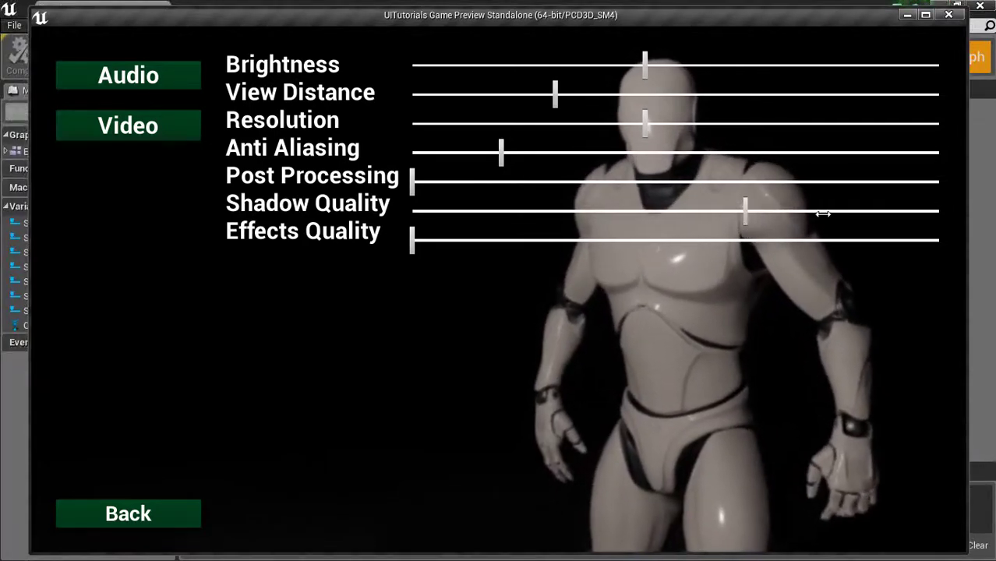
left_click_drag(744, 210, 411, 211)
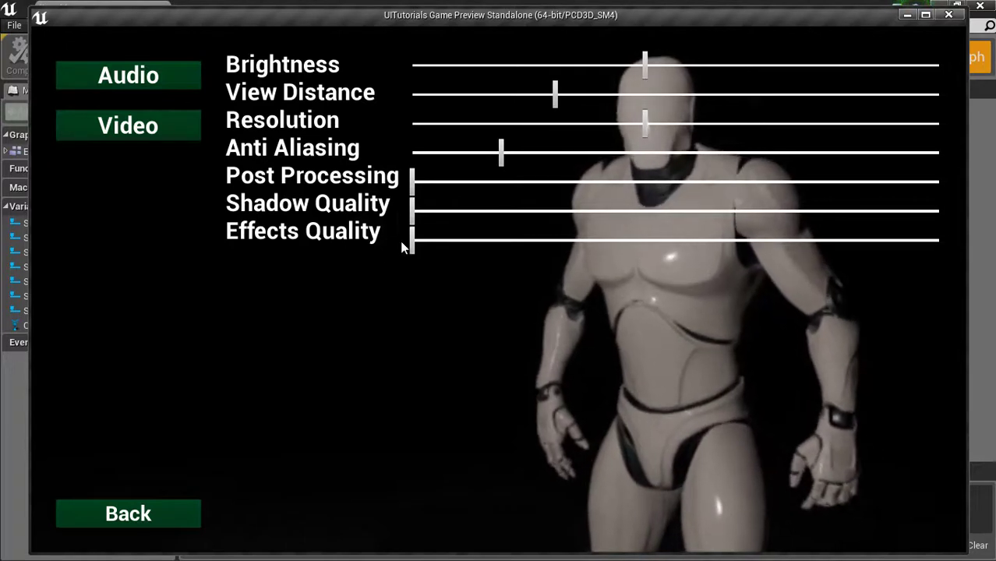
left_click_drag(413, 240, 530, 240)
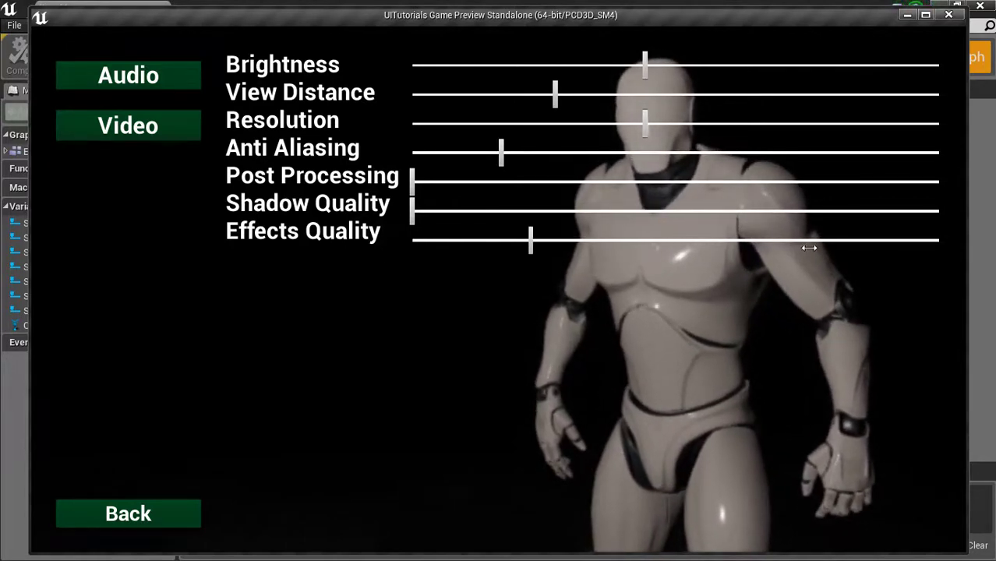
left_click_drag(530, 240, 604, 240)
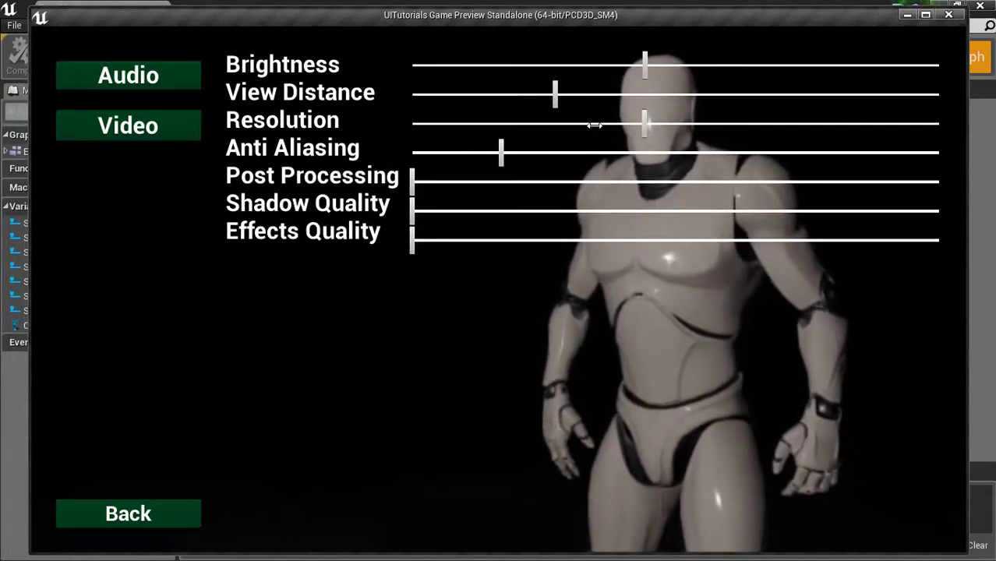
left_click_drag(643, 124, 846, 123)
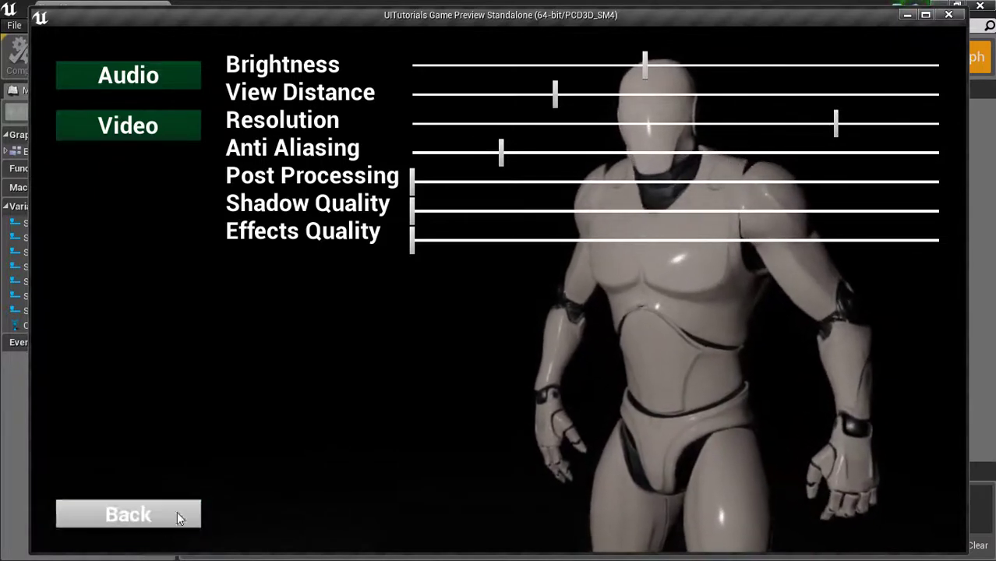
left_click(128, 515)
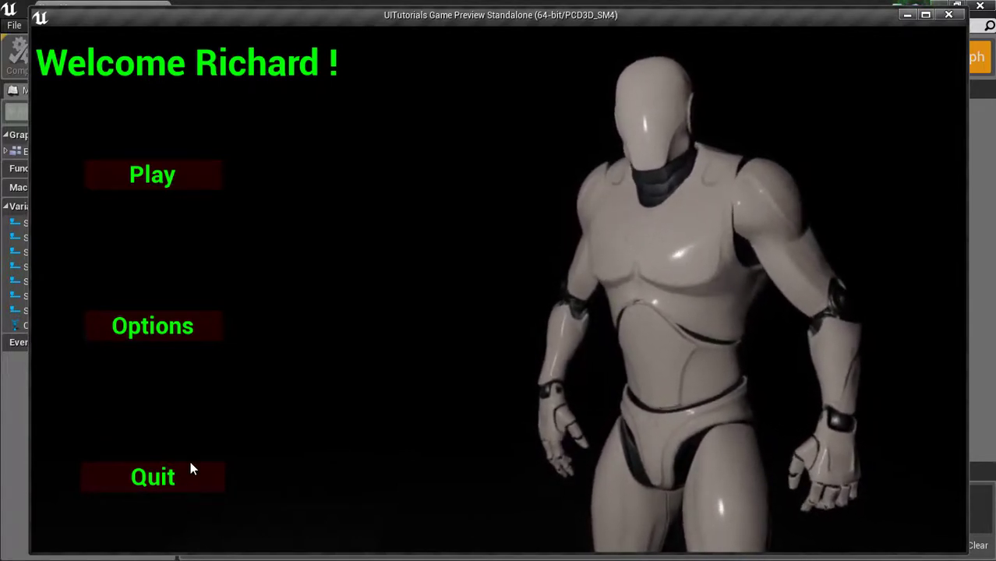
mouse_move(171, 502)
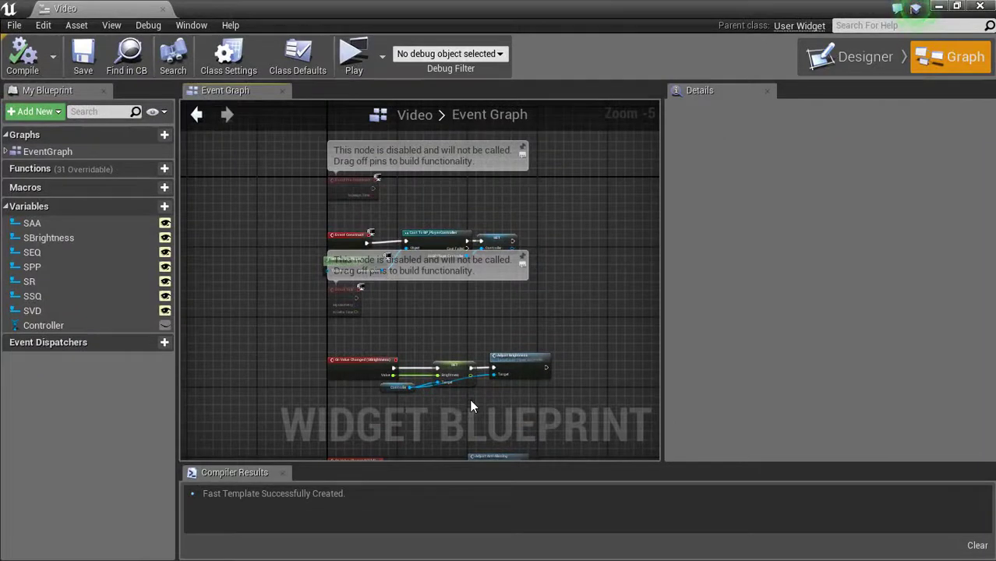
mouse_move(421, 301)
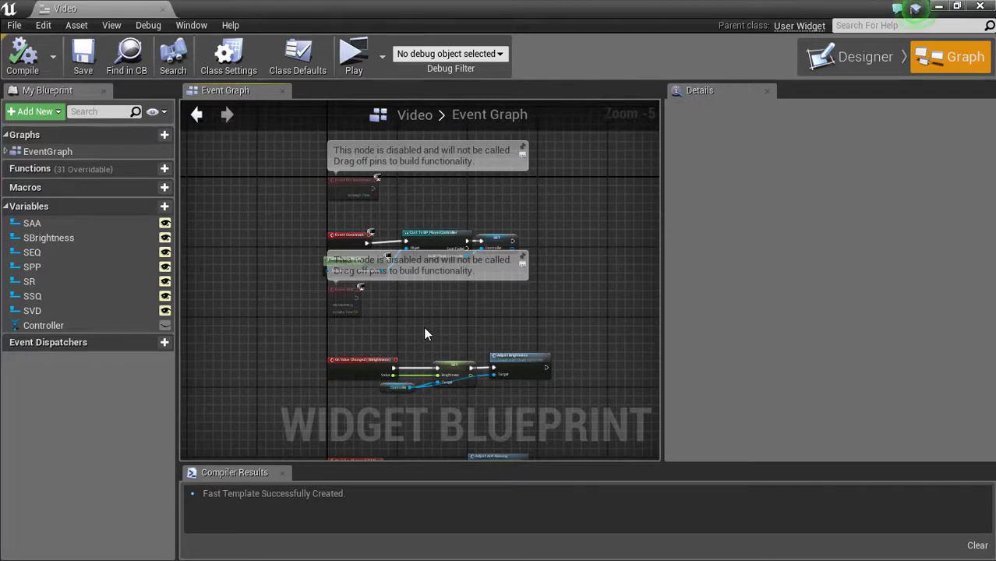
mouse_move(549, 353)
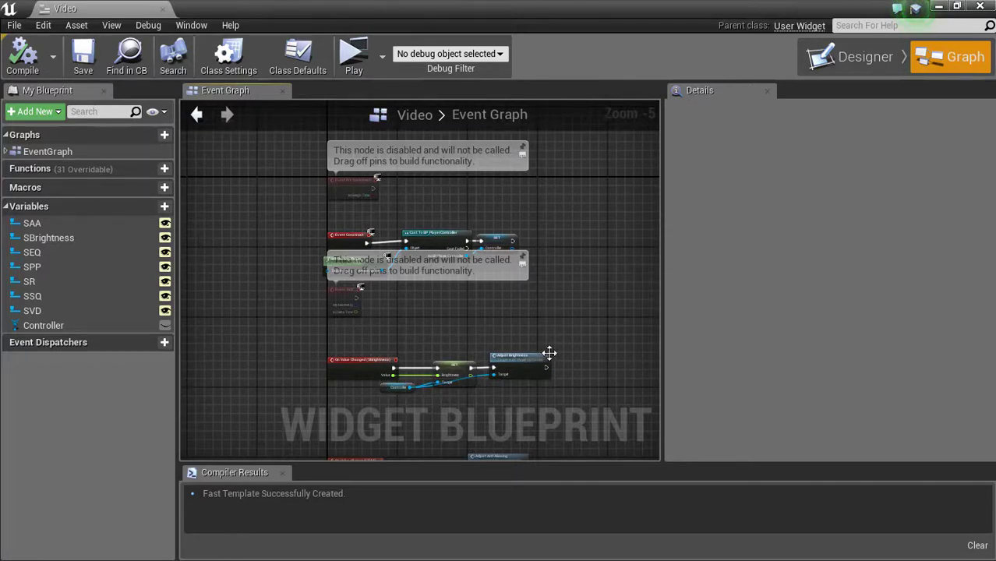
mouse_move(405, 324)
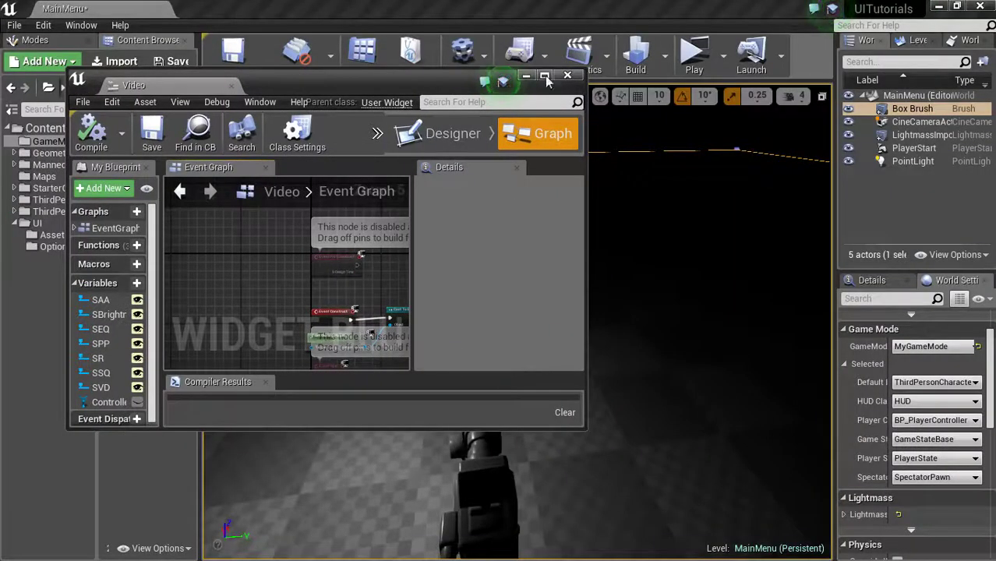
Step: Maximize the Video blueprint editor so its event graph fills the screen
left_click(545, 76)
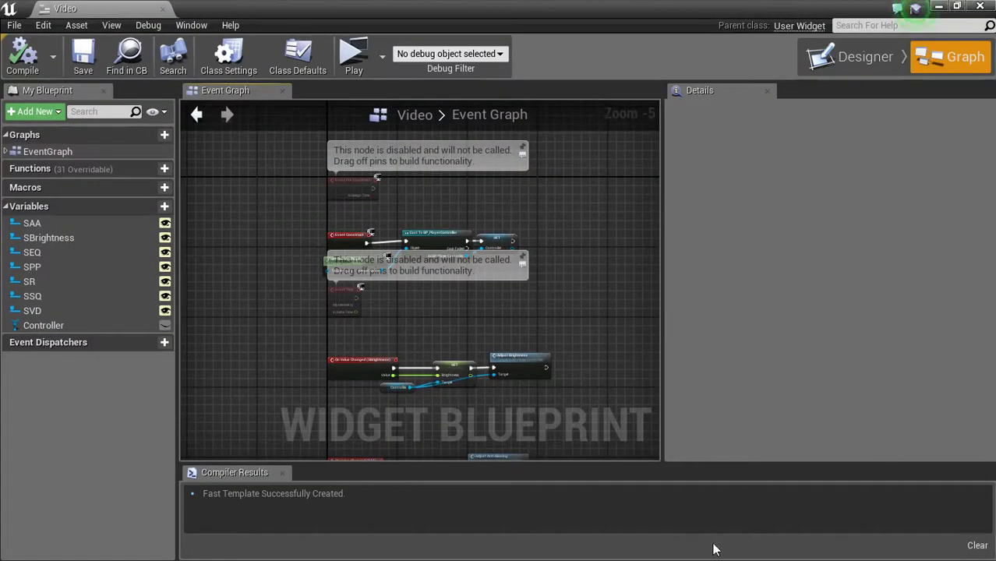
mouse_move(857, 557)
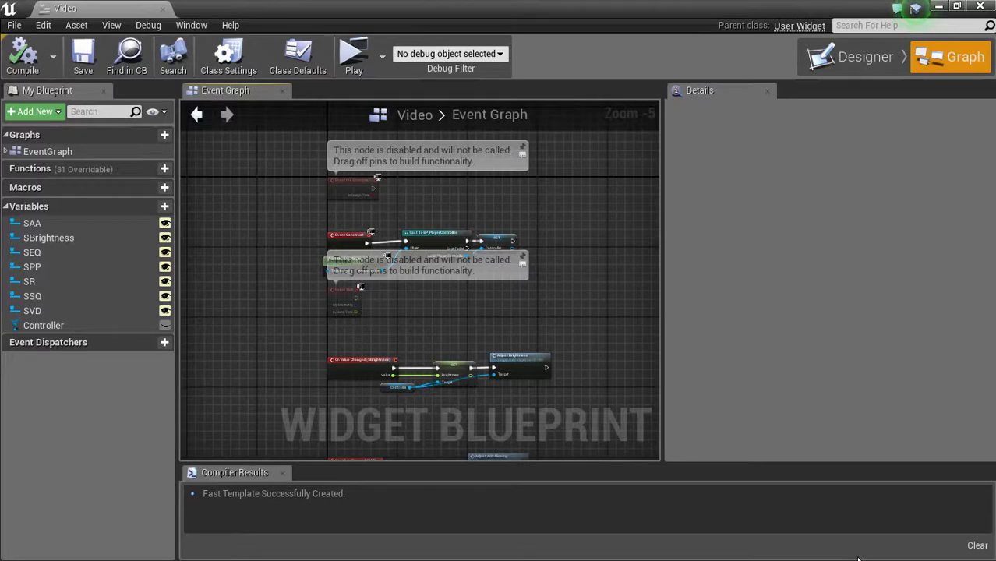
mouse_move(483, 245)
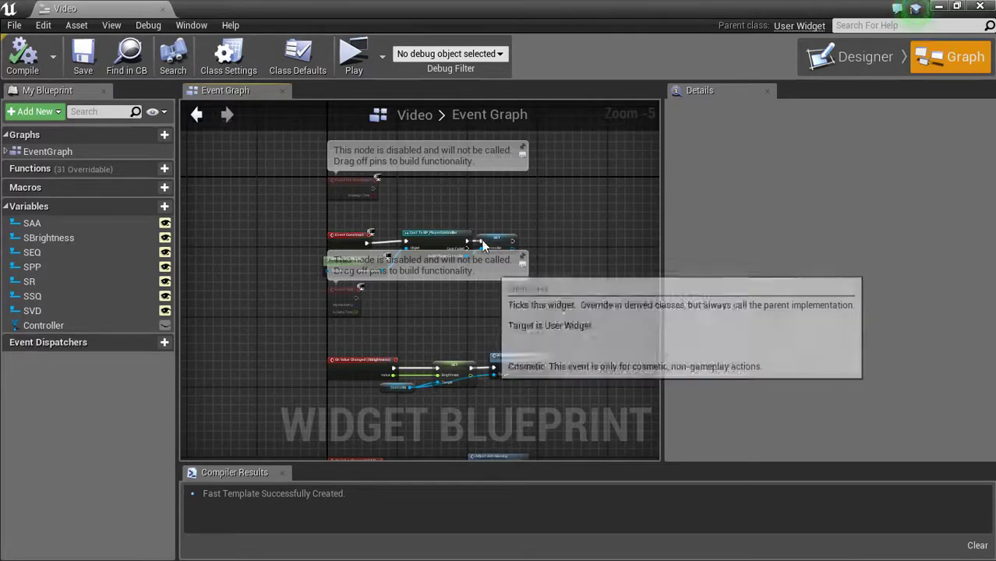